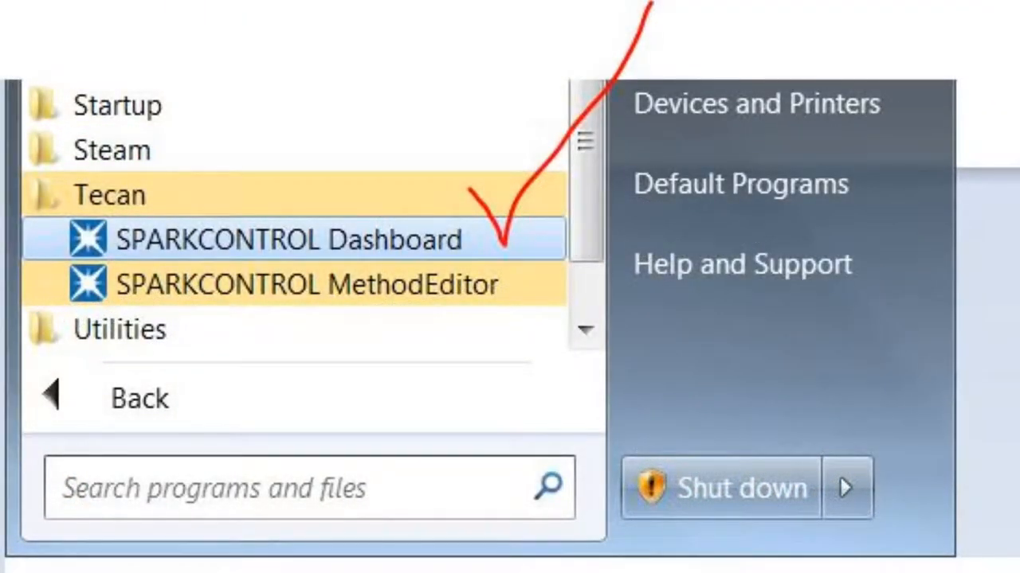
Launch SPARKCONTROL Dashboard and start a new method from the Method Editor tile.
{"action": "left_click", "coordinate": [288, 238]}
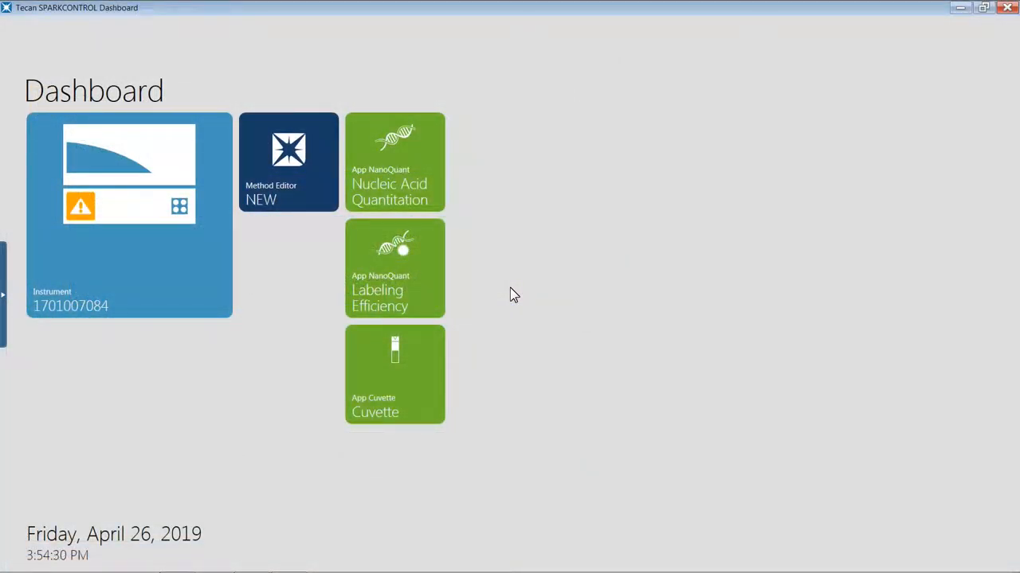
{"action": "mouse_move", "coordinate": [306, 115]}
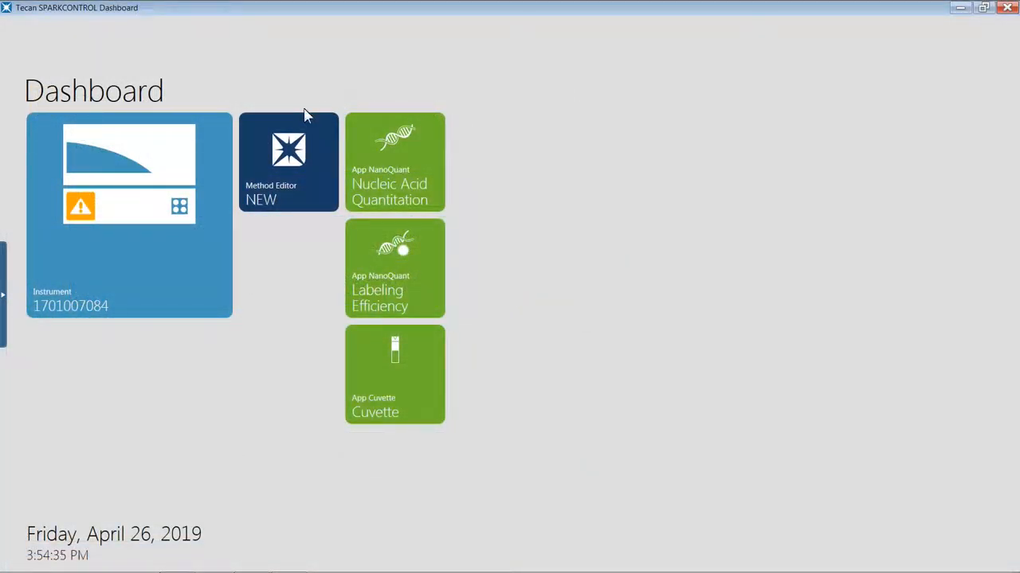
{"action": "left_click", "coordinate": [289, 161]}
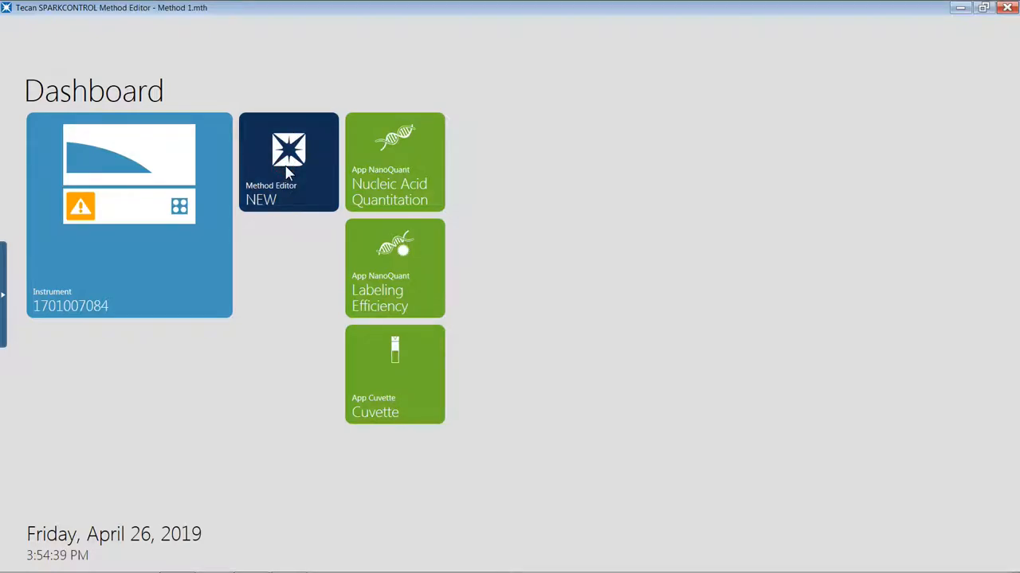
Review the plate type list and keep the Greiner 96 flat plate with no lid.
{"action": "left_click", "coordinate": [288, 162]}
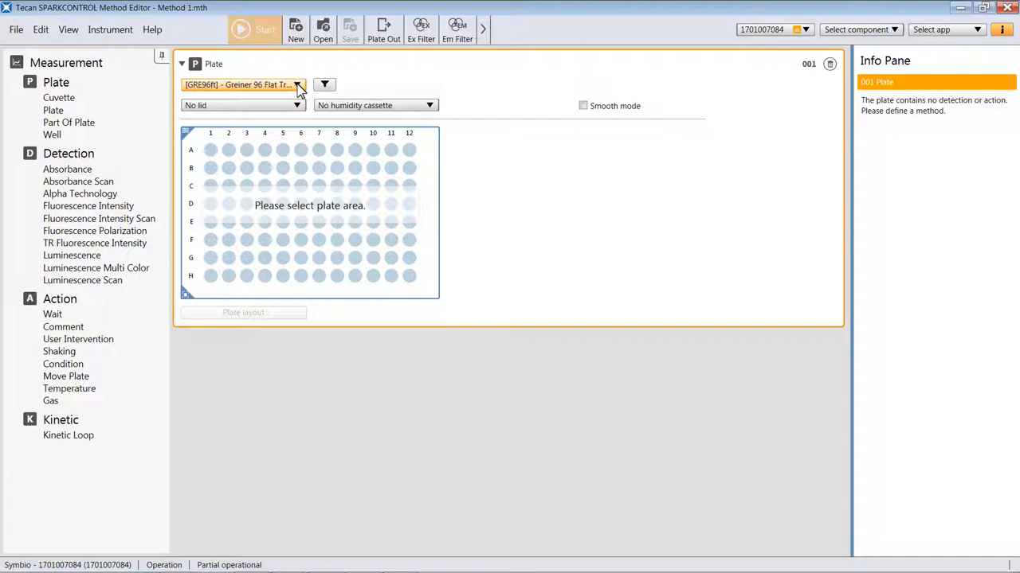
{"action": "left_click", "coordinate": [298, 84]}
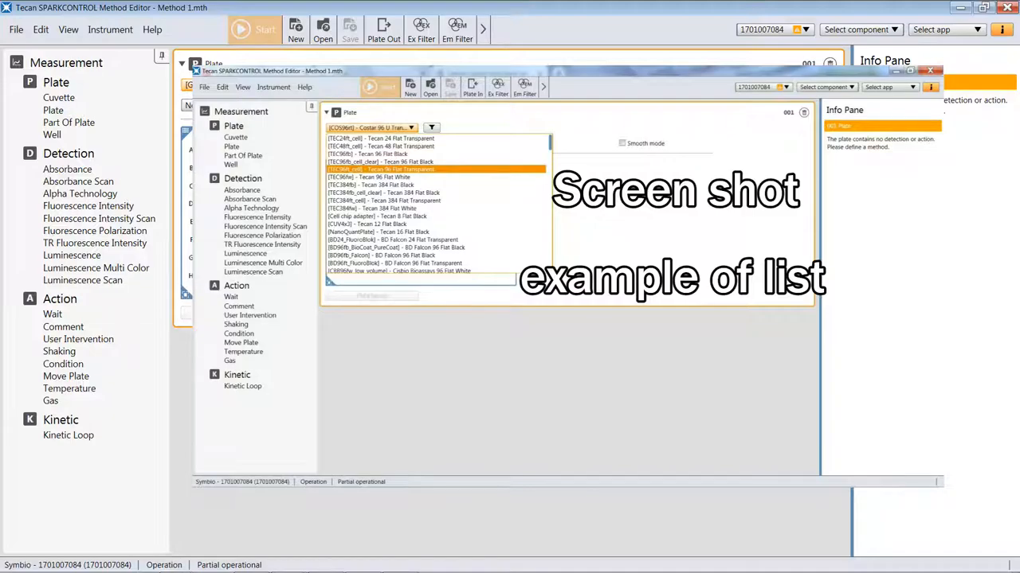
{"action": "left_click", "coordinate": [380, 169]}
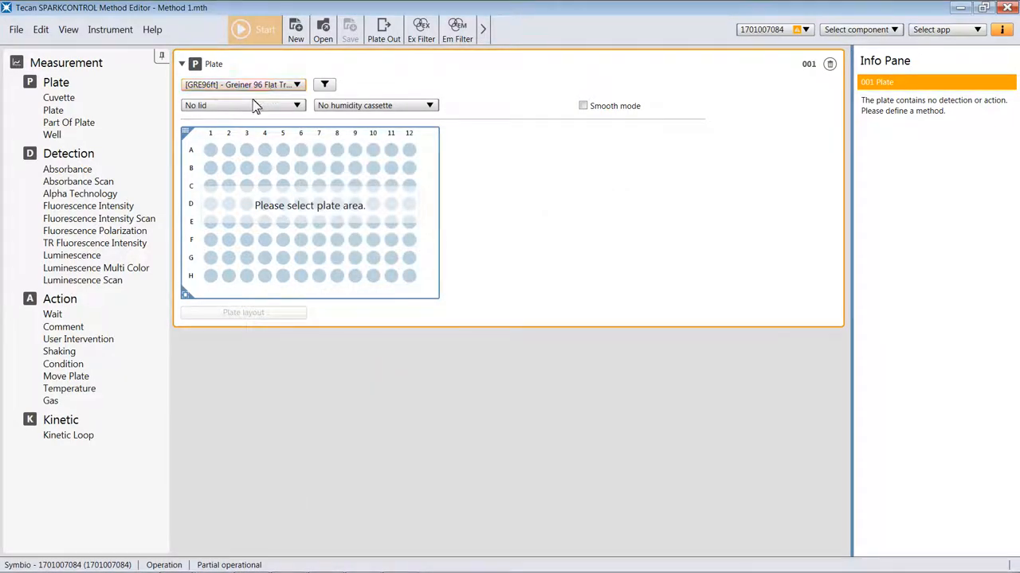
Select wells A1–F12 and add a Fluorescence Intensity step to the method.
{"action": "left_click_drag", "start_coordinate": [210, 149], "coordinate": [255, 203]}
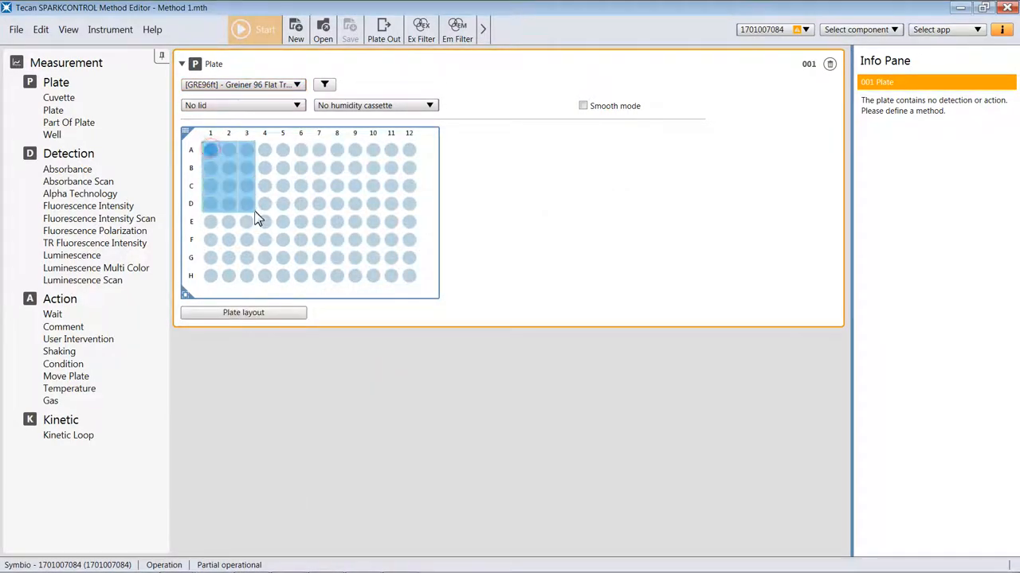
{"action": "left_click_drag", "start_coordinate": [209, 149], "coordinate": [391, 239]}
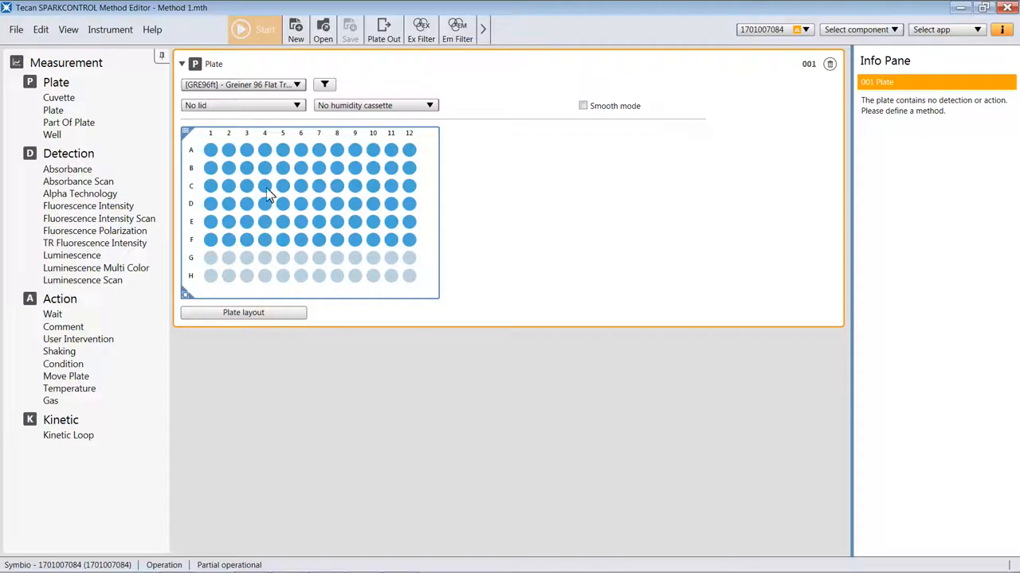
{"action": "left_click", "coordinate": [88, 205]}
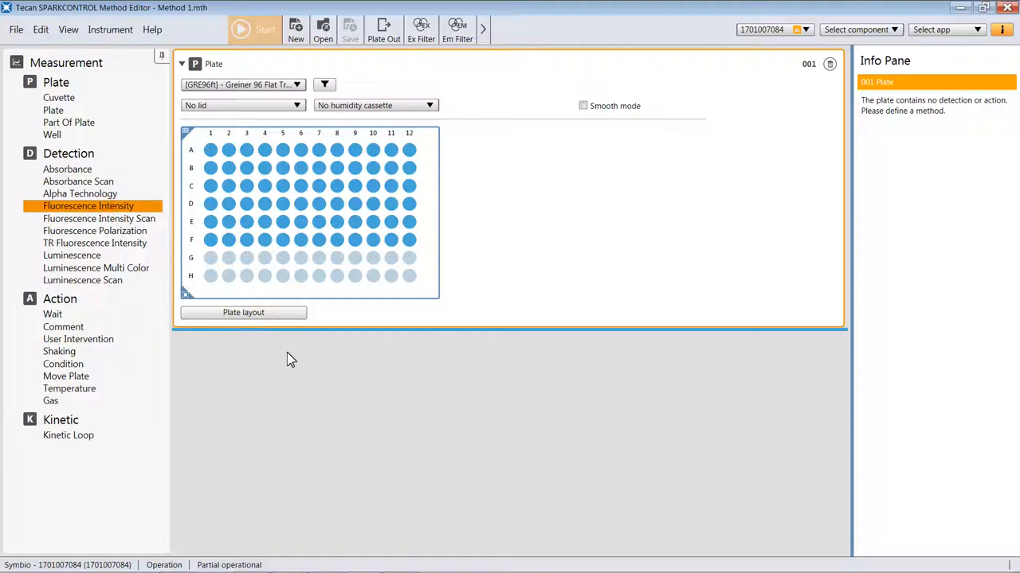
{"action": "left_click", "coordinate": [87, 206]}
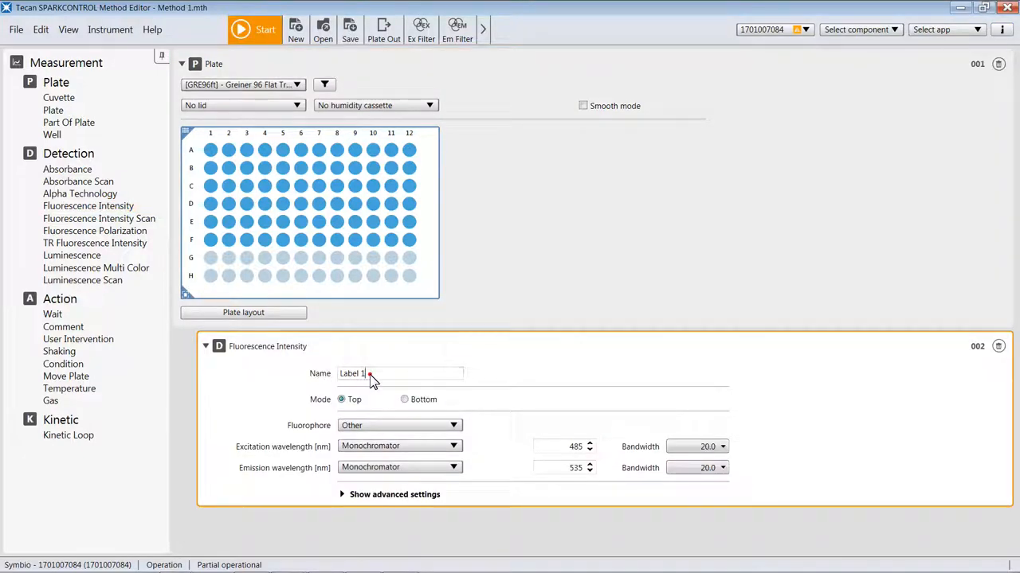
Rename the step from Label 1 to 'yellow pen' and keep the reading mode Top.
{"action": "triple_click", "coordinate": [398, 374]}
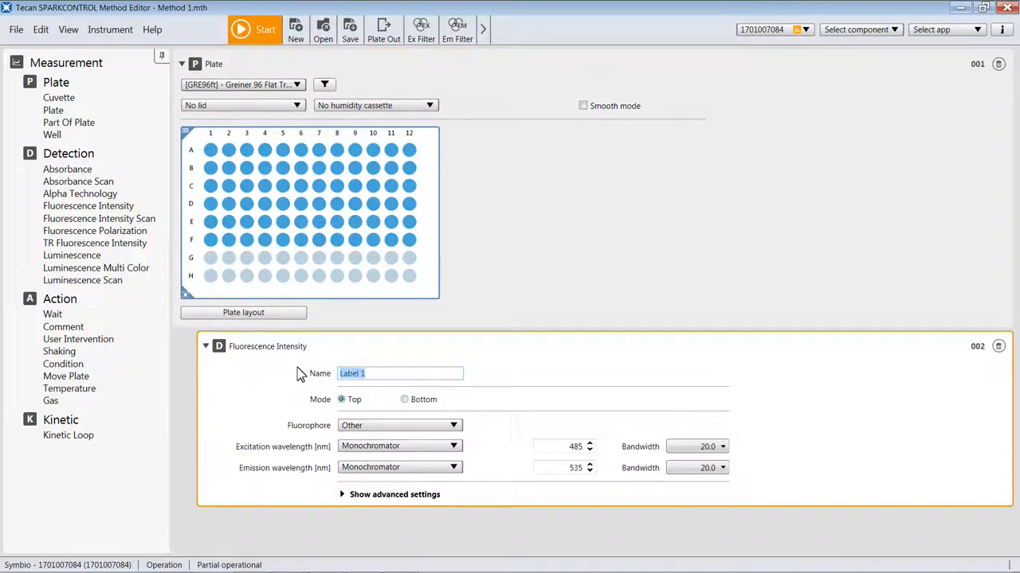
{"action": "type", "text": "yellow pen"}
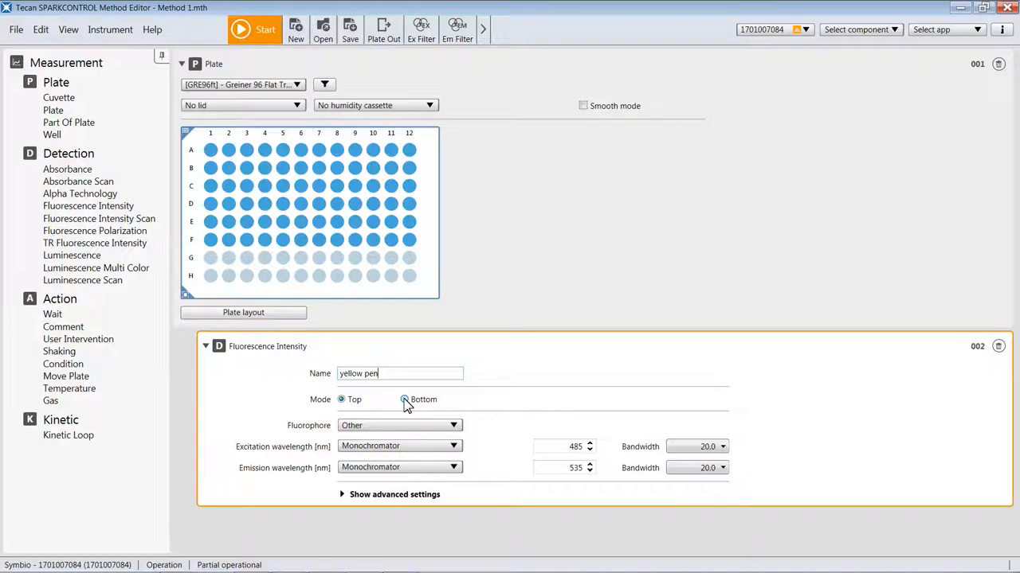
{"action": "left_click", "coordinate": [404, 399]}
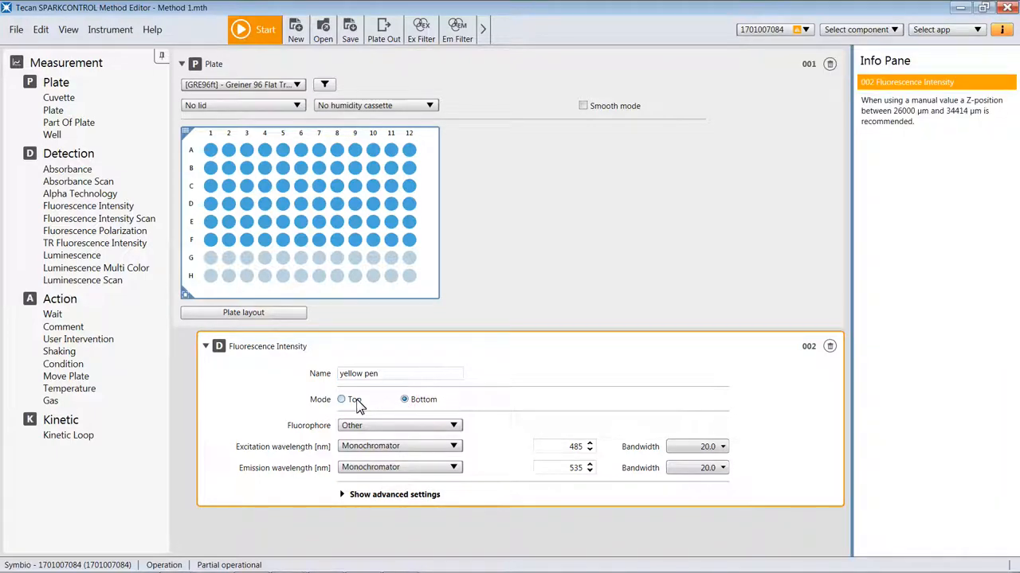
{"action": "left_click", "coordinate": [341, 399]}
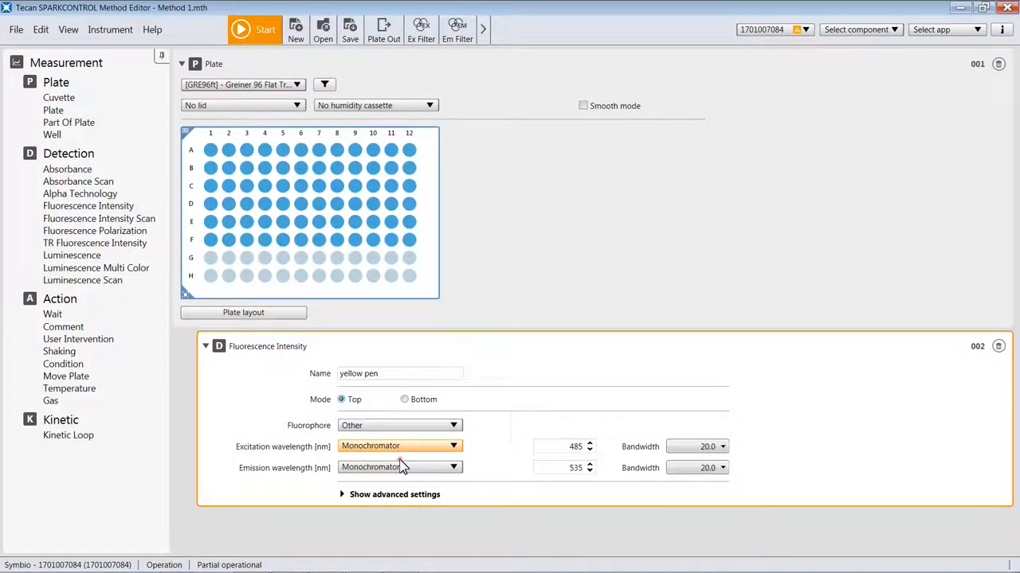
Try a different emission wavelength selection method and open the bandwidth choices.
{"action": "left_click", "coordinate": [398, 445]}
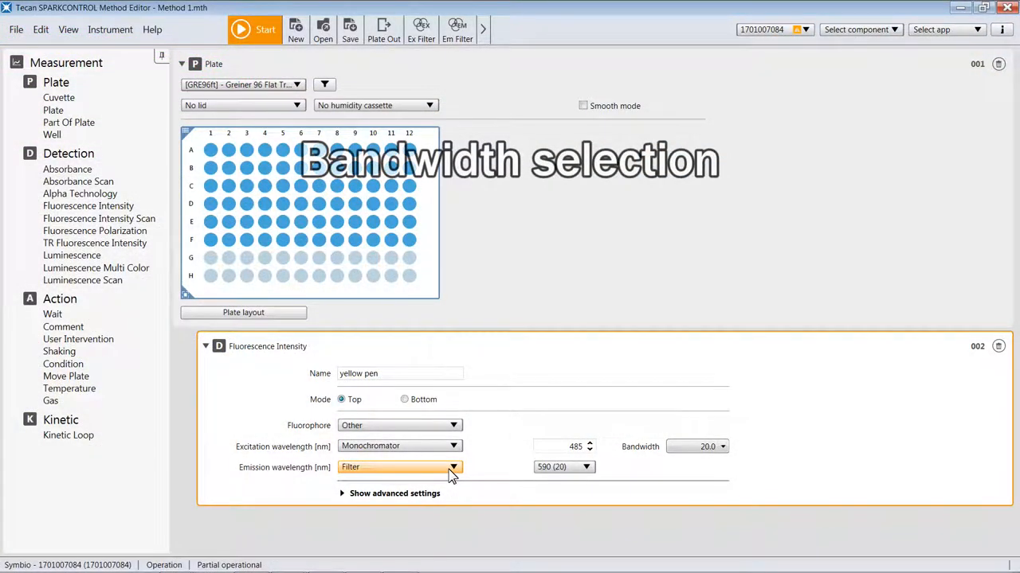
{"action": "mouse_move", "coordinate": [442, 495]}
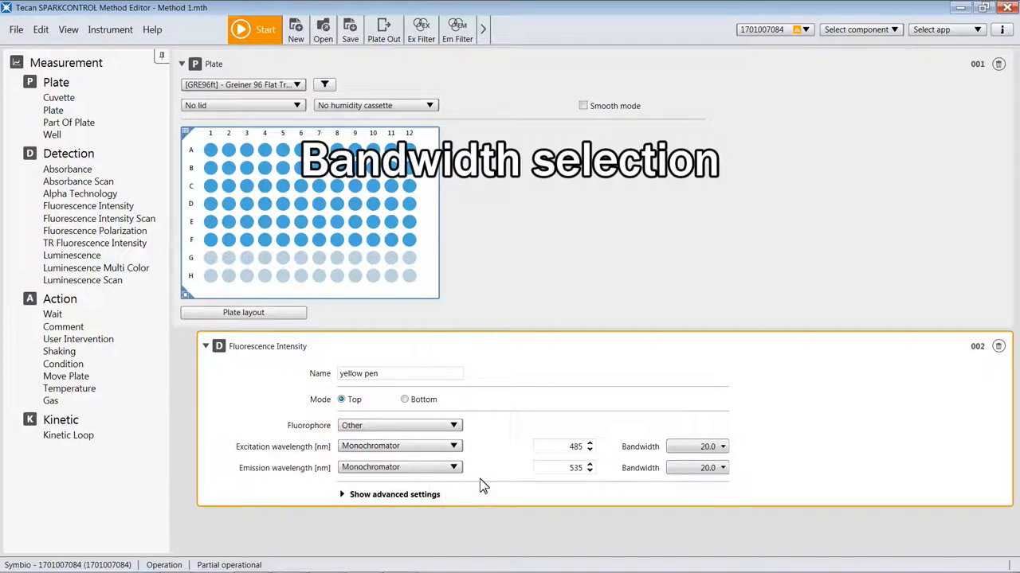
{"action": "mouse_move", "coordinate": [563, 452]}
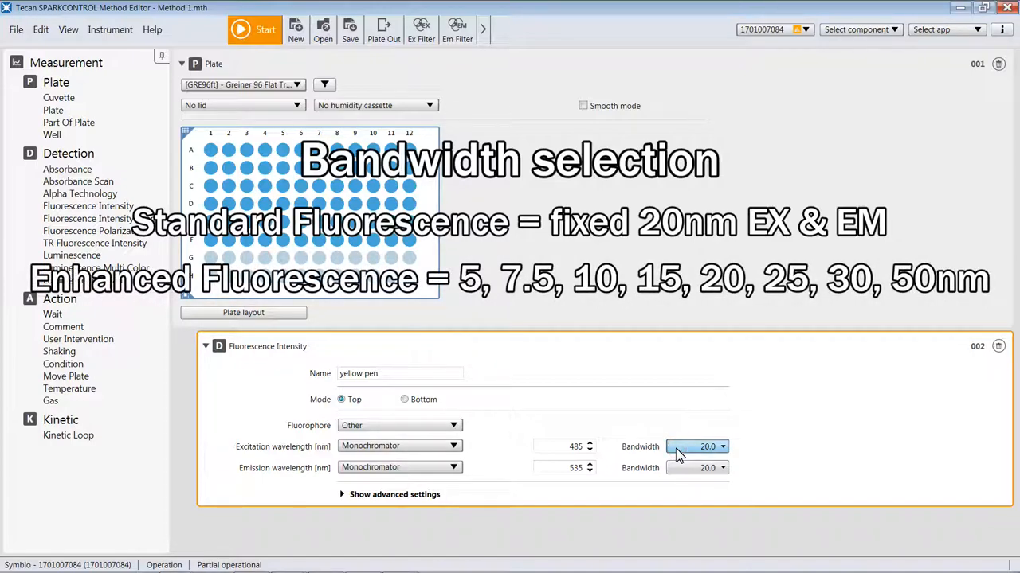
{"action": "mouse_move", "coordinate": [689, 525]}
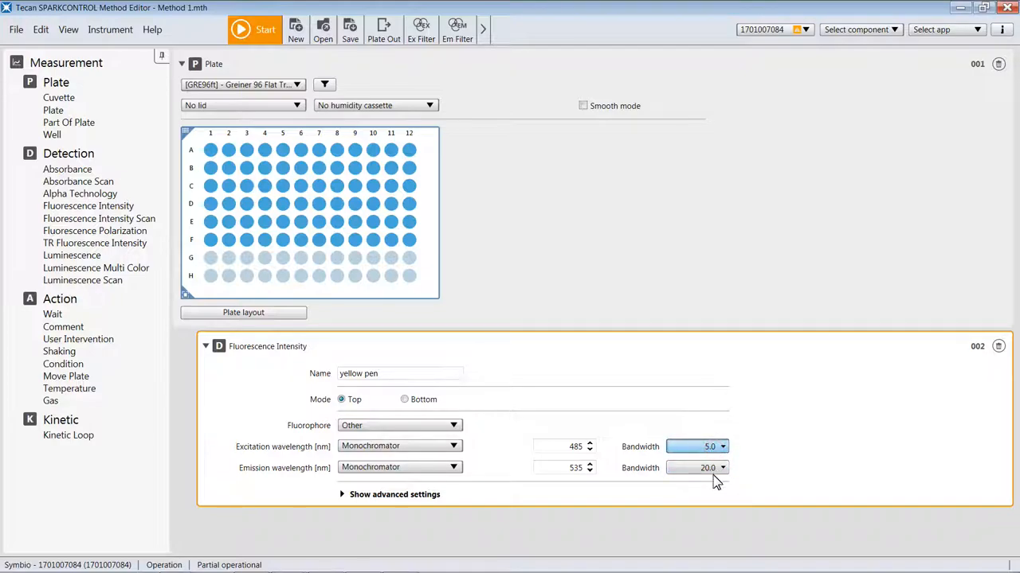
{"action": "left_click", "coordinate": [722, 446]}
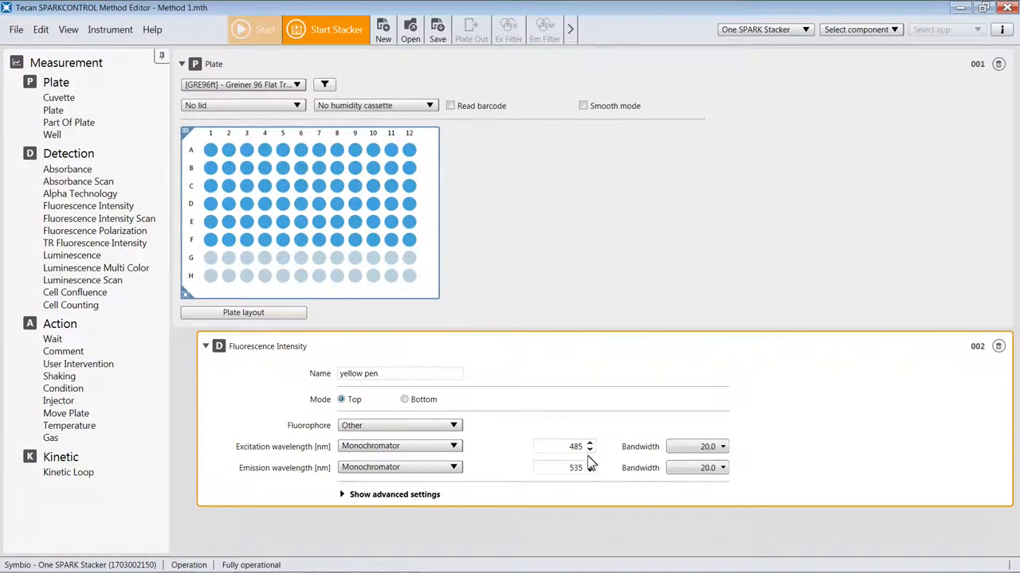
{"action": "mouse_move", "coordinate": [589, 492]}
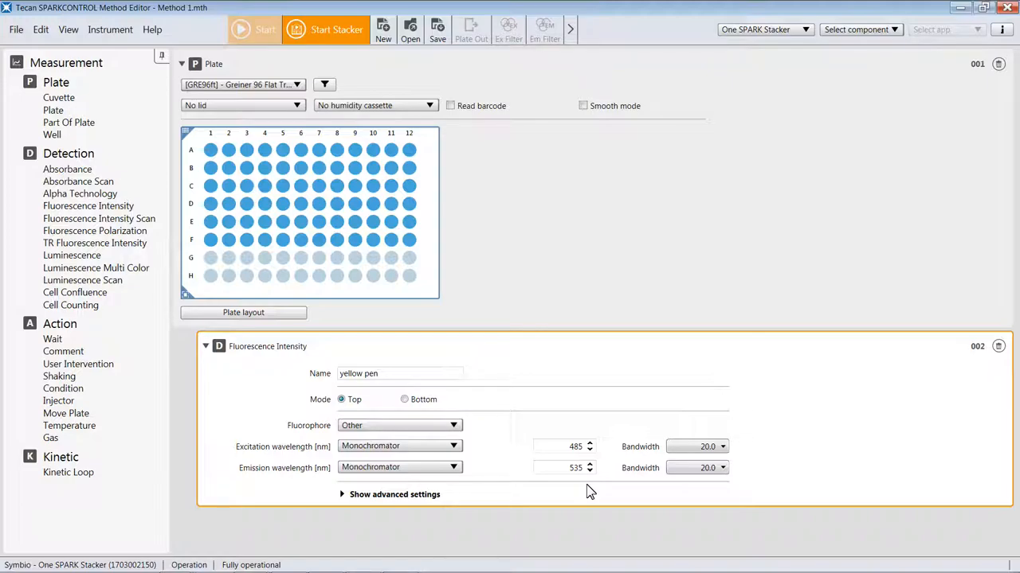
{"action": "mouse_move", "coordinate": [586, 486]}
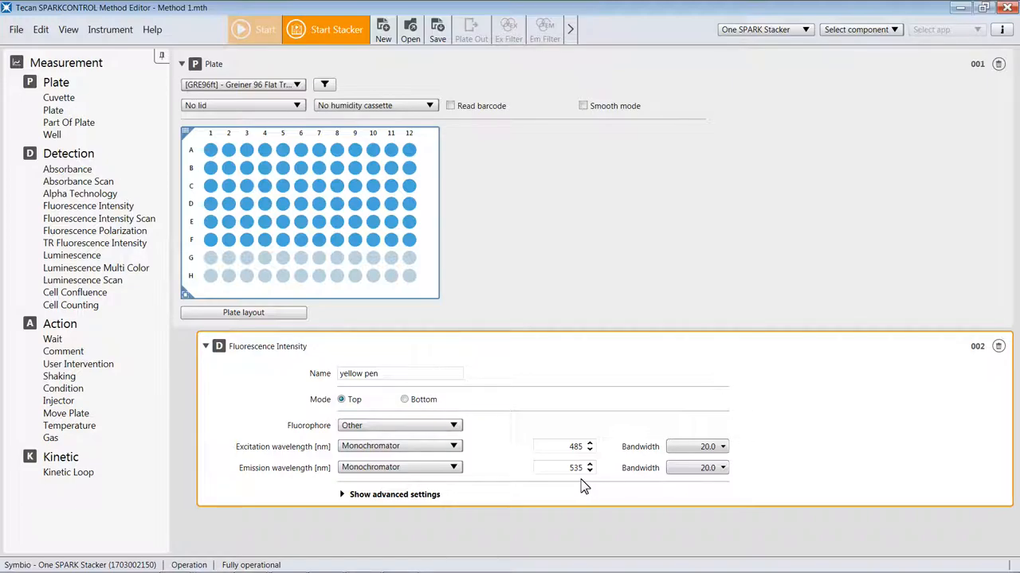
{"action": "mouse_move", "coordinate": [317, 437]}
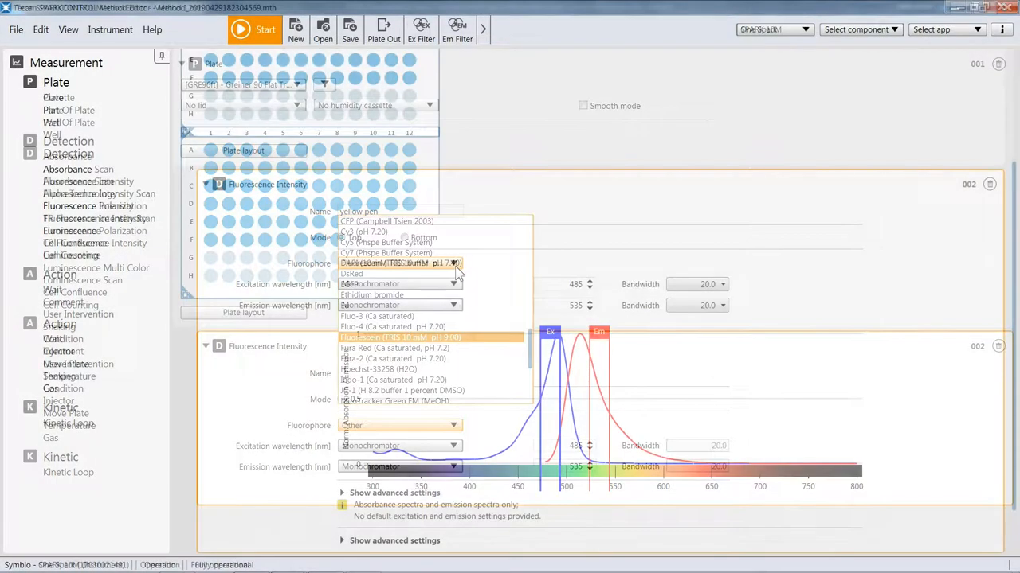
{"action": "left_click", "coordinate": [400, 336]}
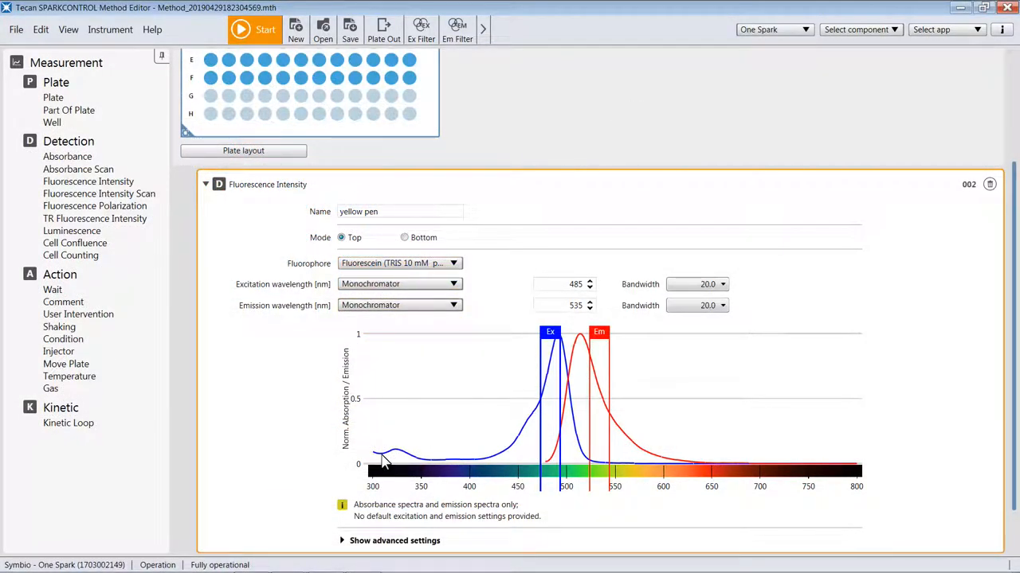
{"action": "mouse_move", "coordinate": [498, 466]}
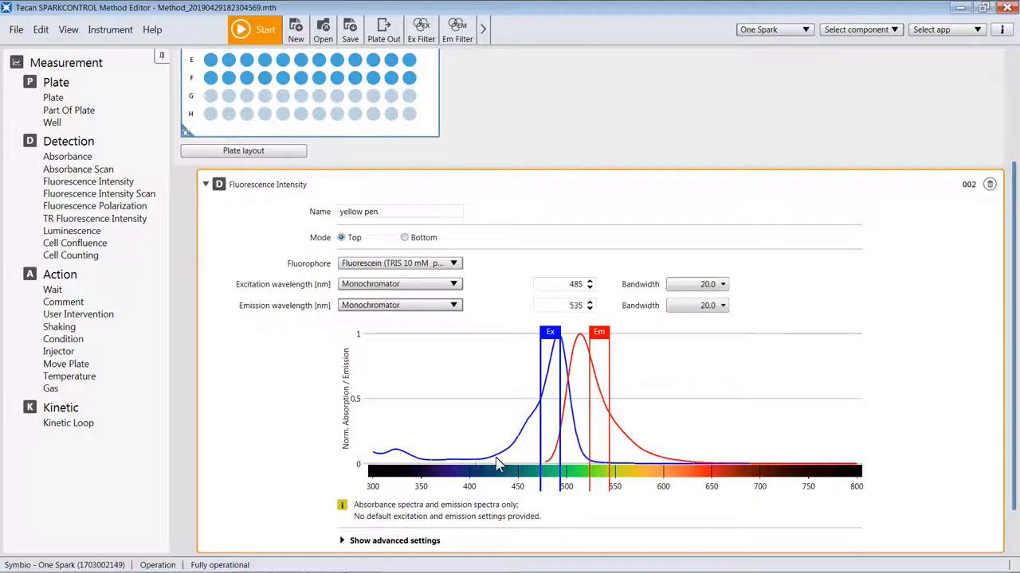
{"action": "mouse_move", "coordinate": [563, 353]}
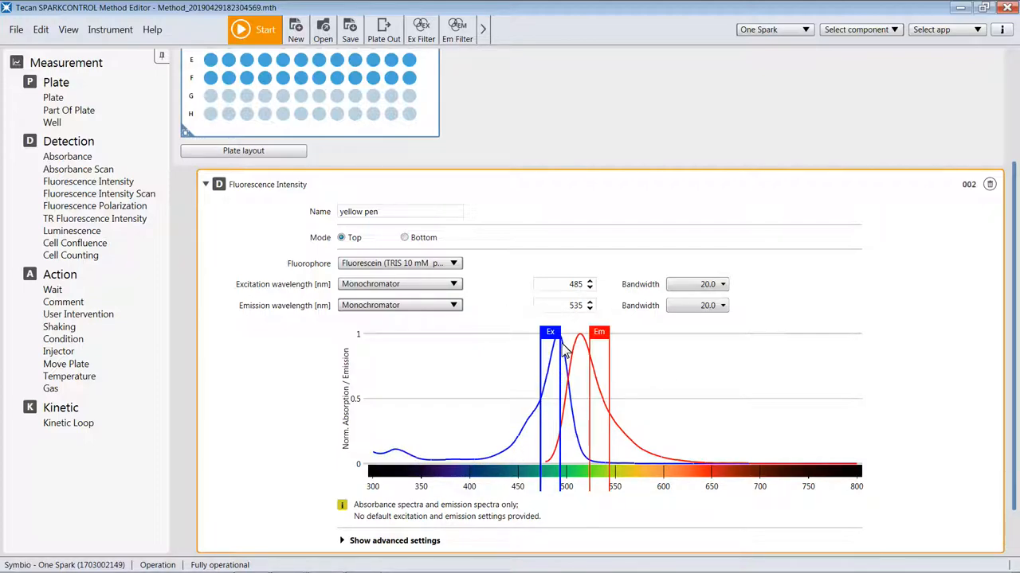
{"action": "mouse_move", "coordinate": [553, 466]}
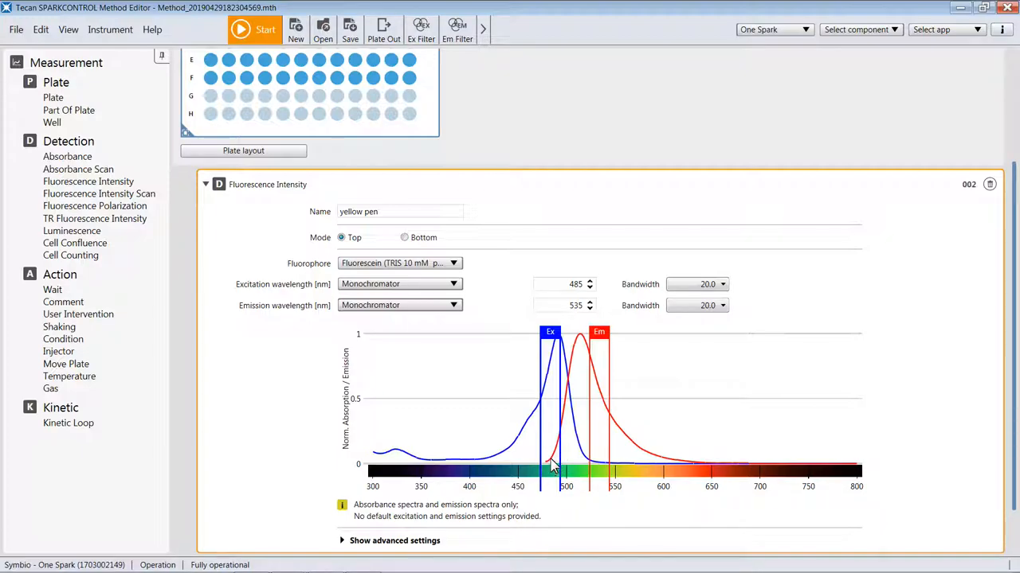
{"action": "mouse_move", "coordinate": [607, 422]}
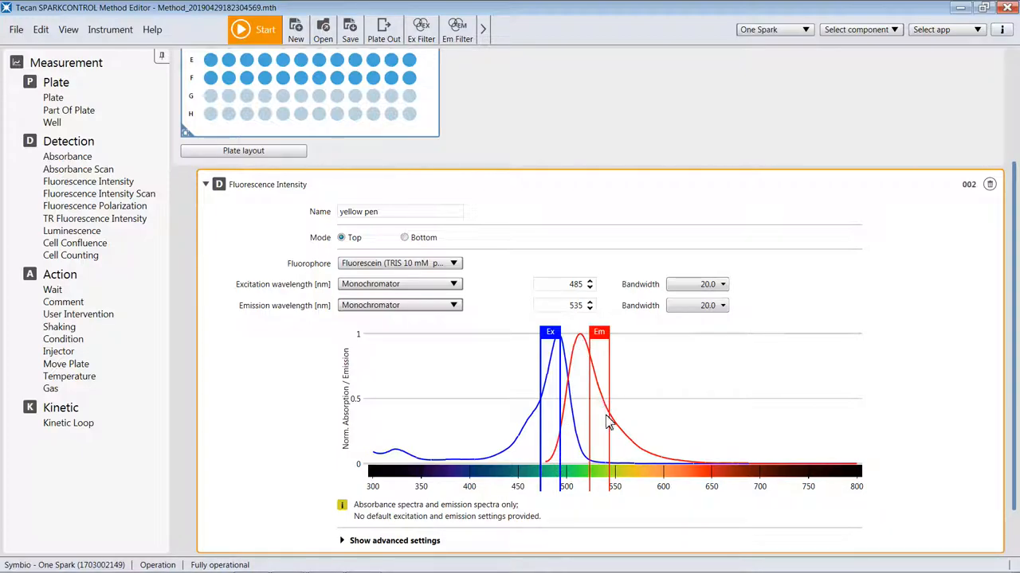
{"action": "mouse_move", "coordinate": [600, 290]}
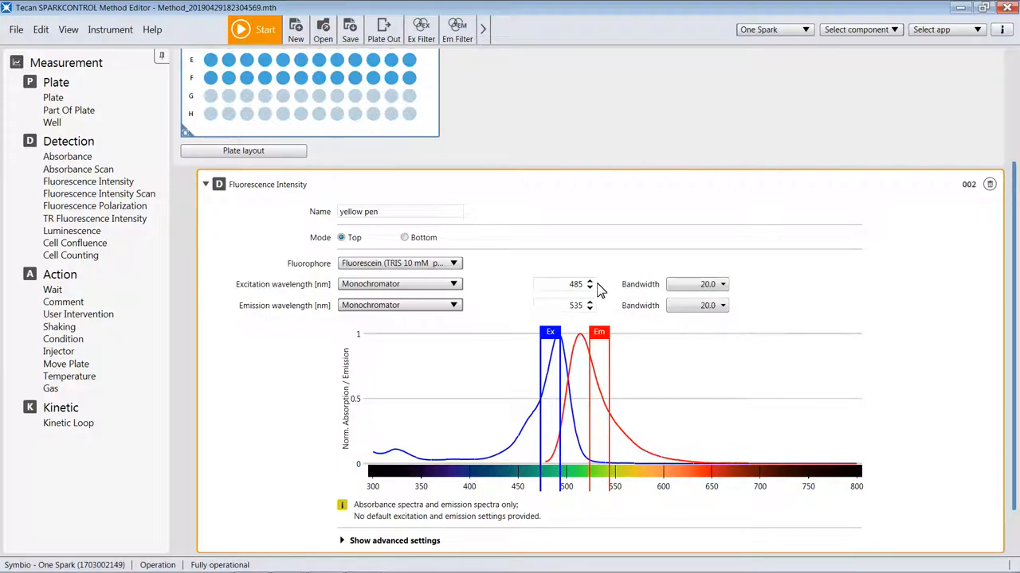
{"action": "mouse_move", "coordinate": [621, 306]}
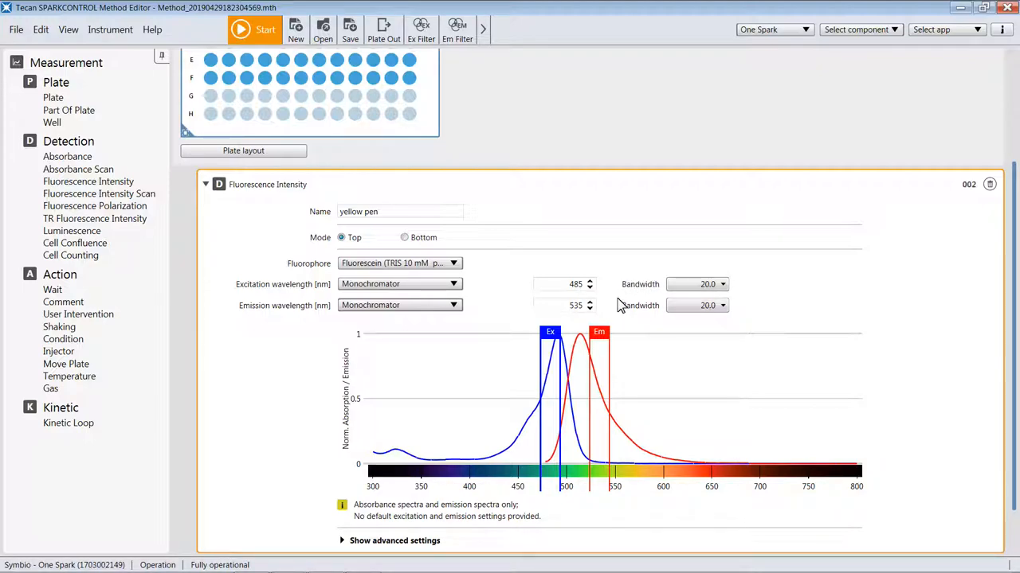
{"action": "mouse_move", "coordinate": [643, 309]}
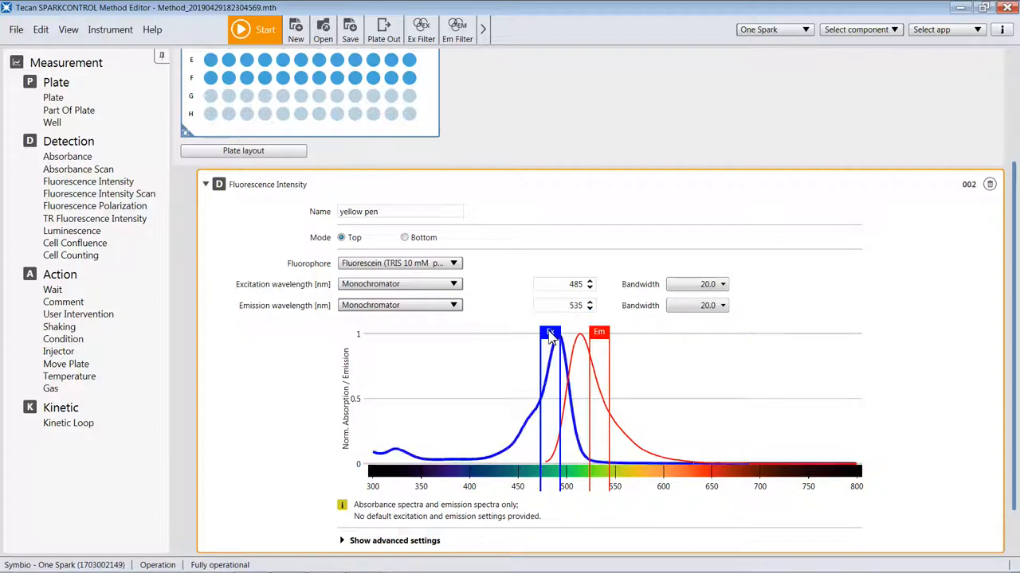
{"action": "mouse_move", "coordinate": [551, 338]}
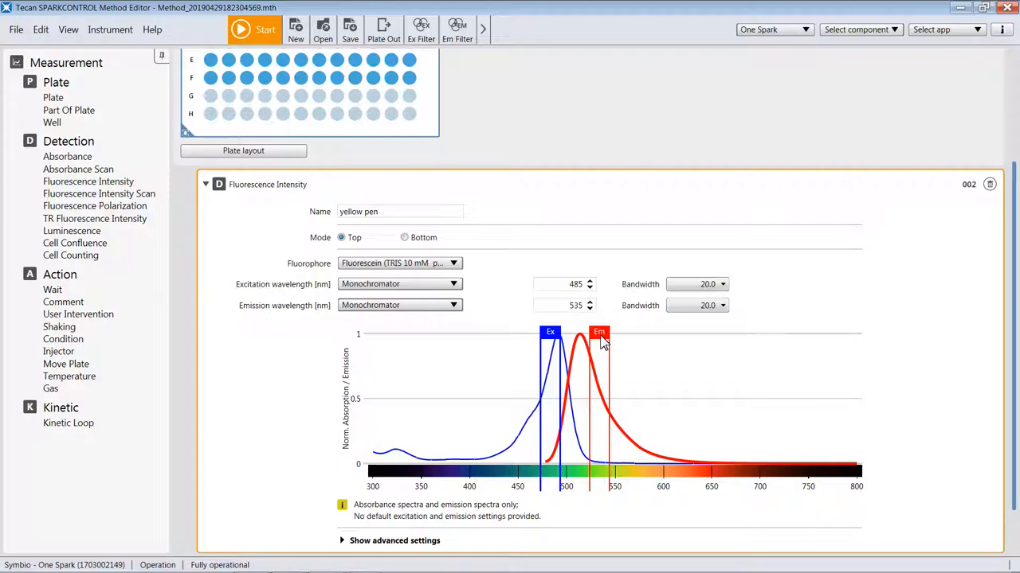
Drag the Em marker left from 550 nm toward excitation, triggering a crosstalk warning.
{"action": "left_click_drag", "start_coordinate": [599, 335], "coordinate": [613, 334]}
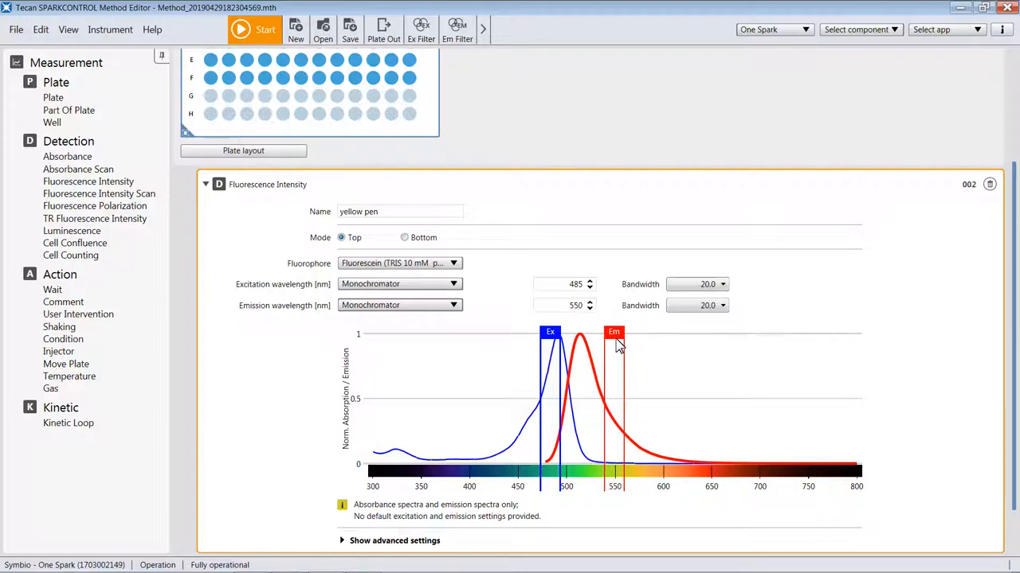
{"action": "left_click_drag", "start_coordinate": [614, 332], "coordinate": [604, 332]}
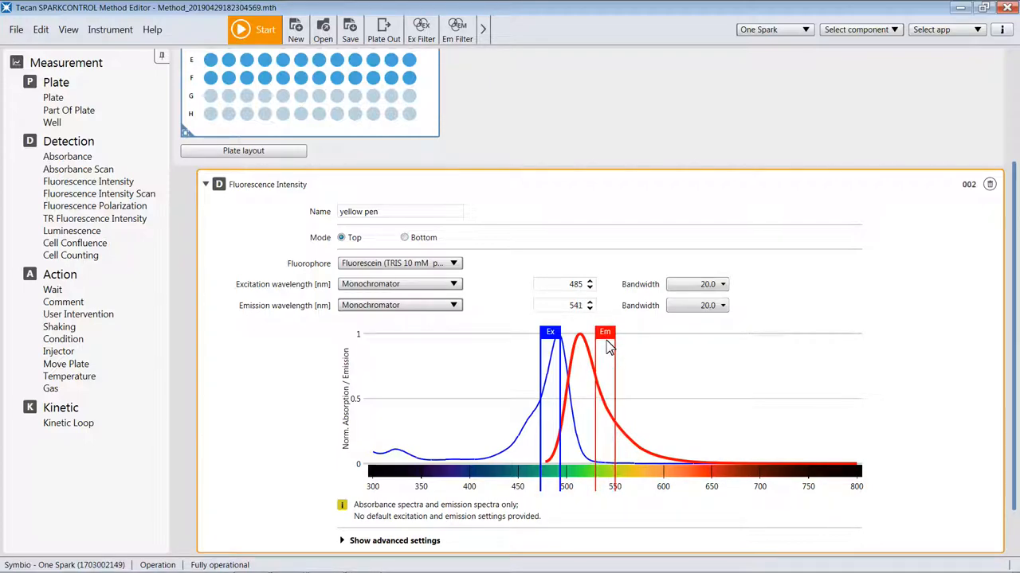
{"action": "left_click_drag", "start_coordinate": [605, 332], "coordinate": [594, 332]}
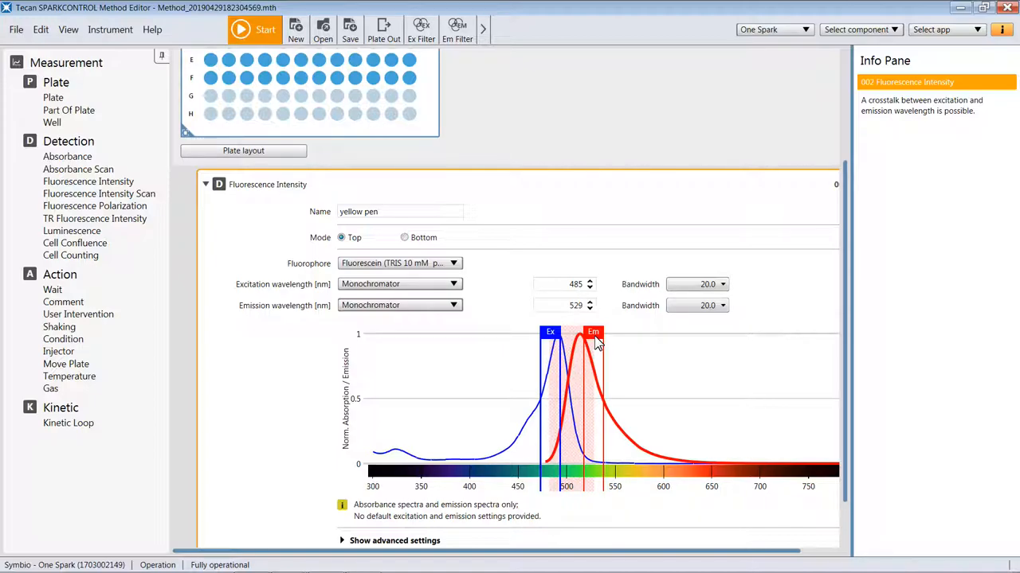
{"action": "mouse_move", "coordinate": [577, 365]}
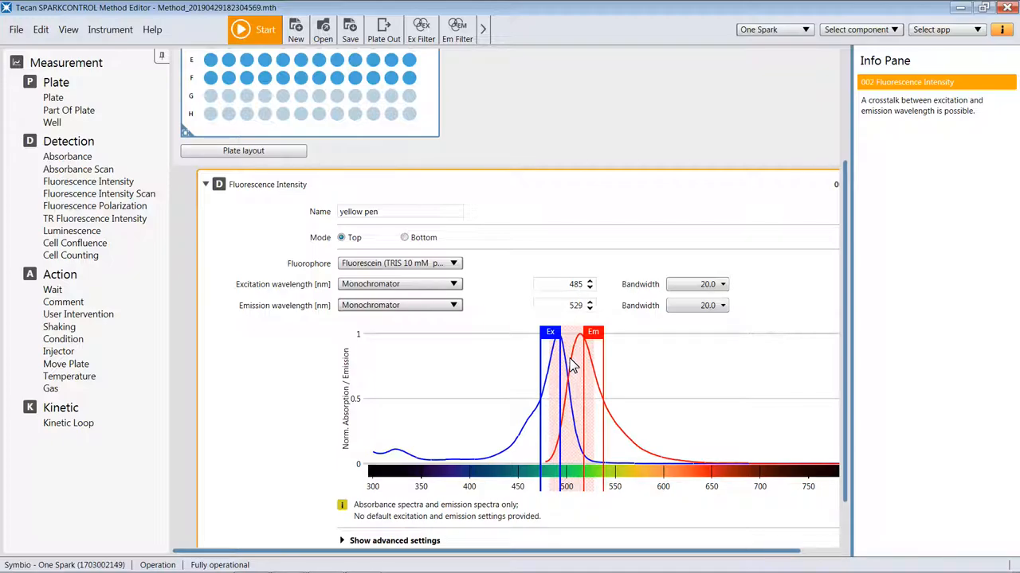
{"action": "mouse_move", "coordinate": [579, 356]}
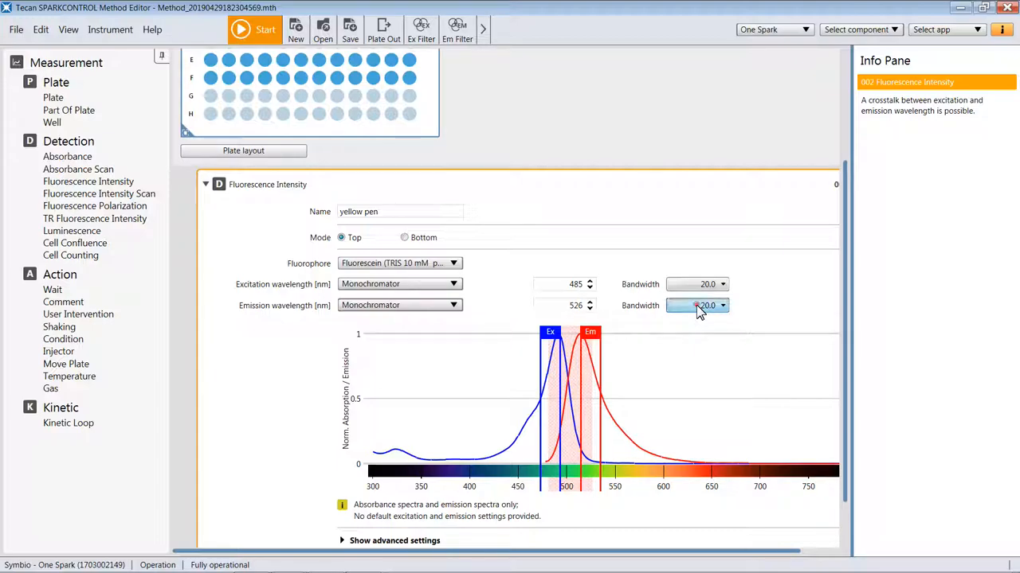
Set both bandwidths to 10 nm and shift excitation up to 490 nm.
{"action": "left_click", "coordinate": [707, 305]}
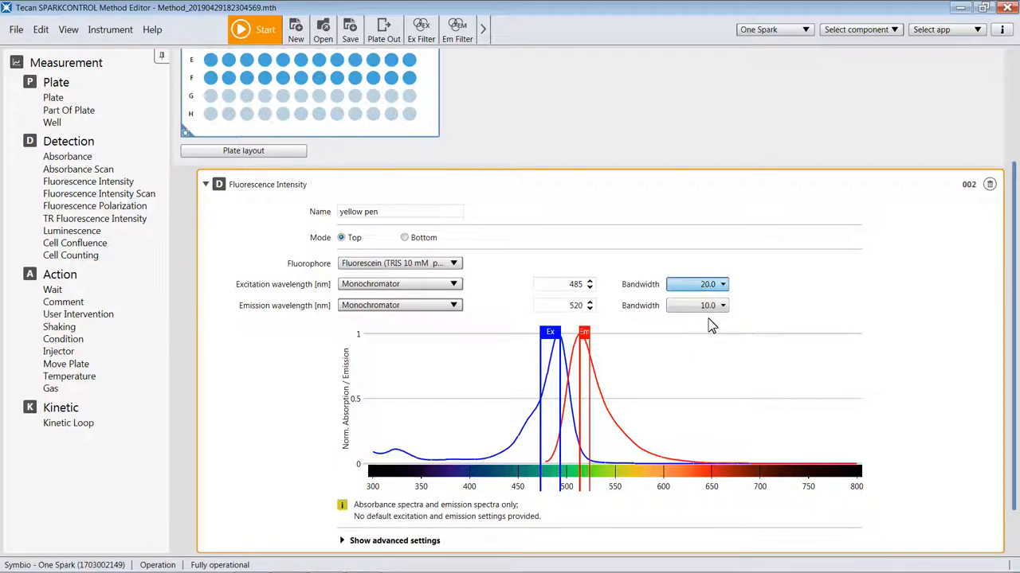
{"action": "left_click", "coordinate": [722, 285]}
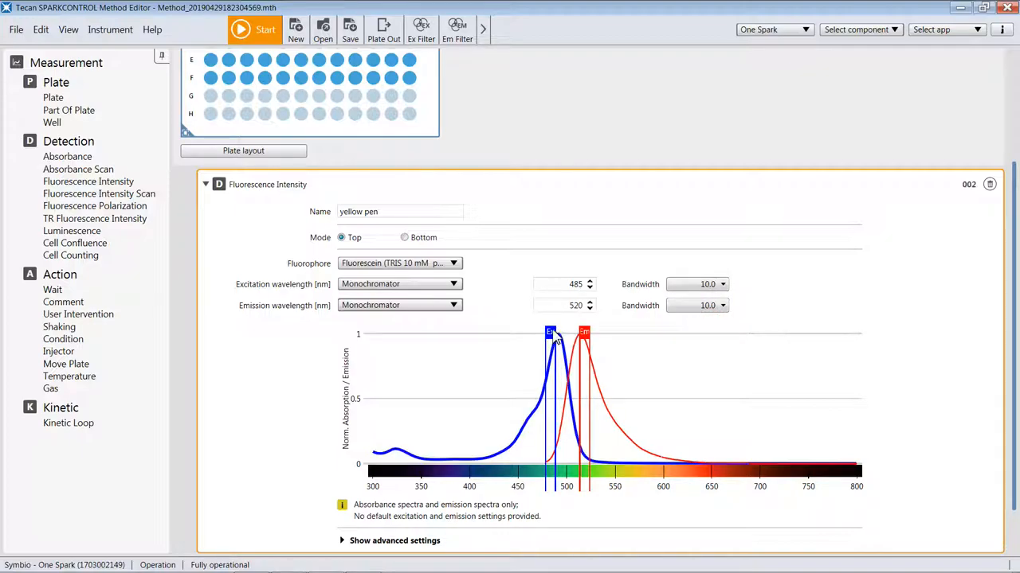
{"action": "left_click", "coordinate": [589, 284]}
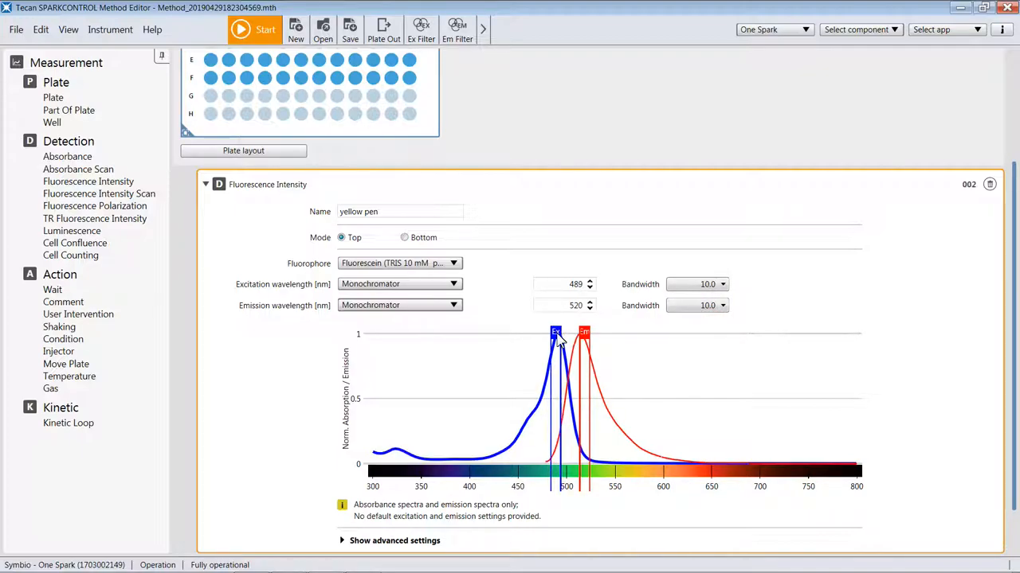
{"action": "left_click", "coordinate": [589, 282]}
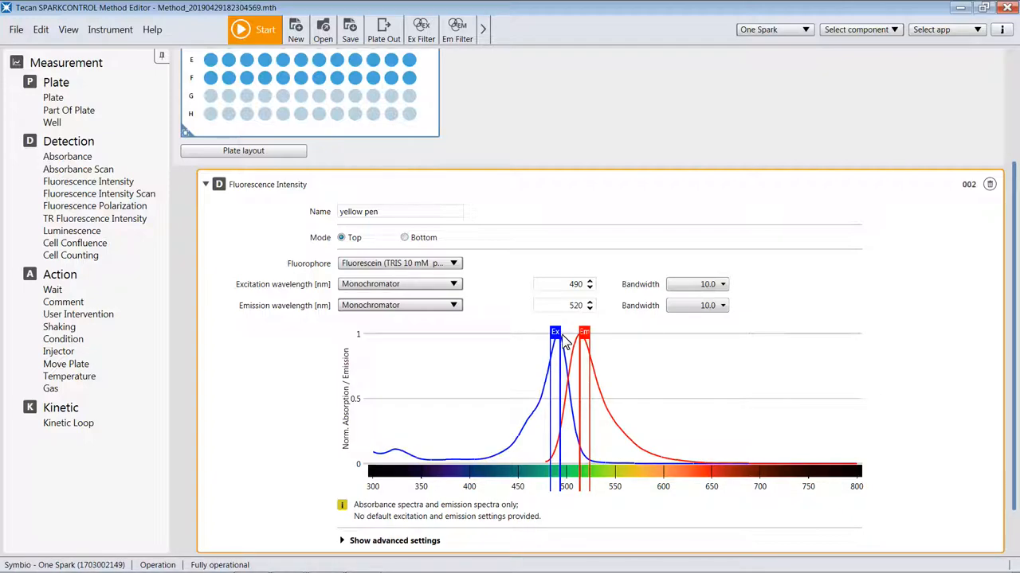
{"action": "mouse_move", "coordinate": [577, 341]}
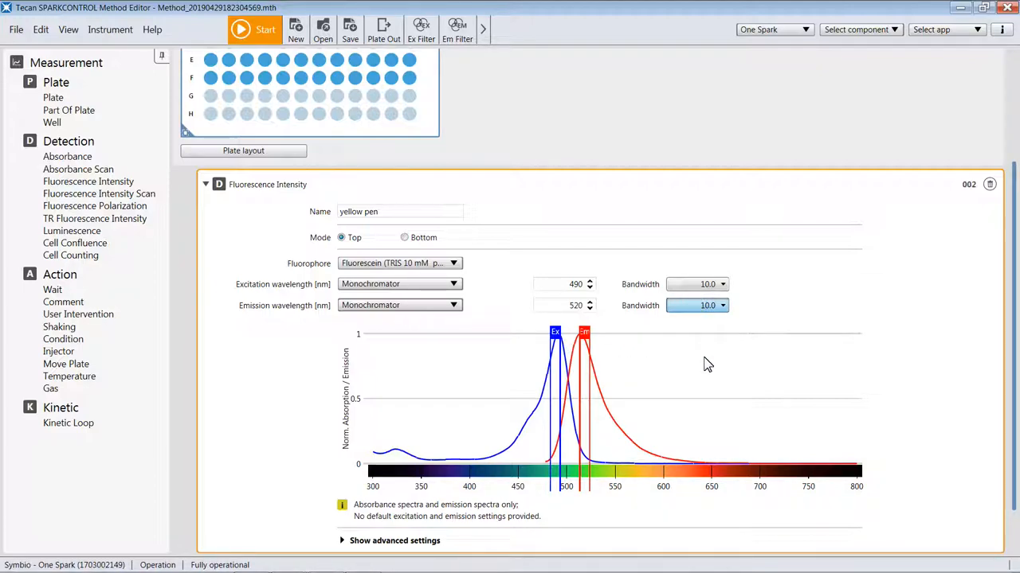
Revert the bandwidths to 20 nm and enter 535 nm for emission.
{"action": "left_click", "coordinate": [722, 303]}
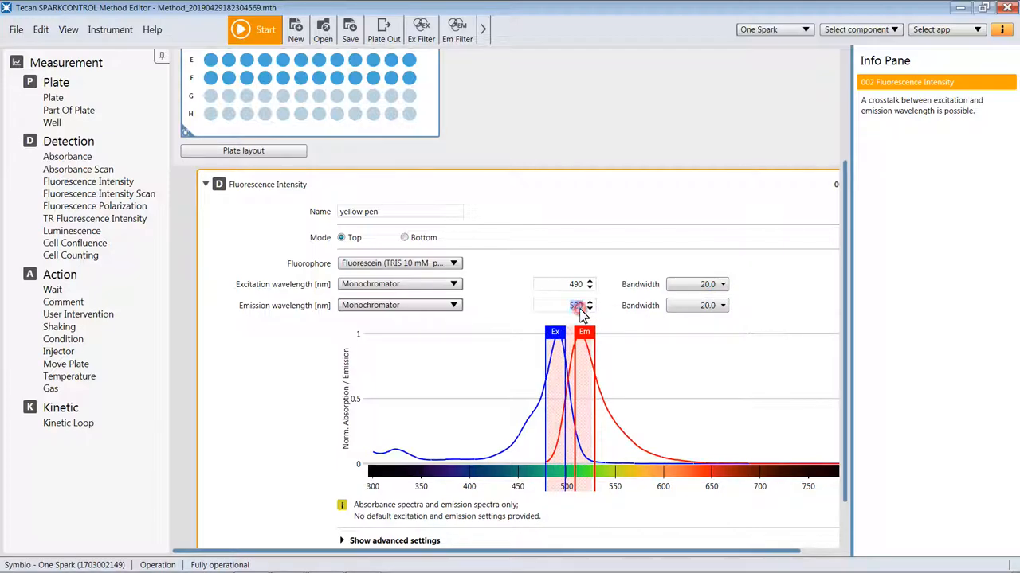
{"action": "left_click", "coordinate": [589, 305]}
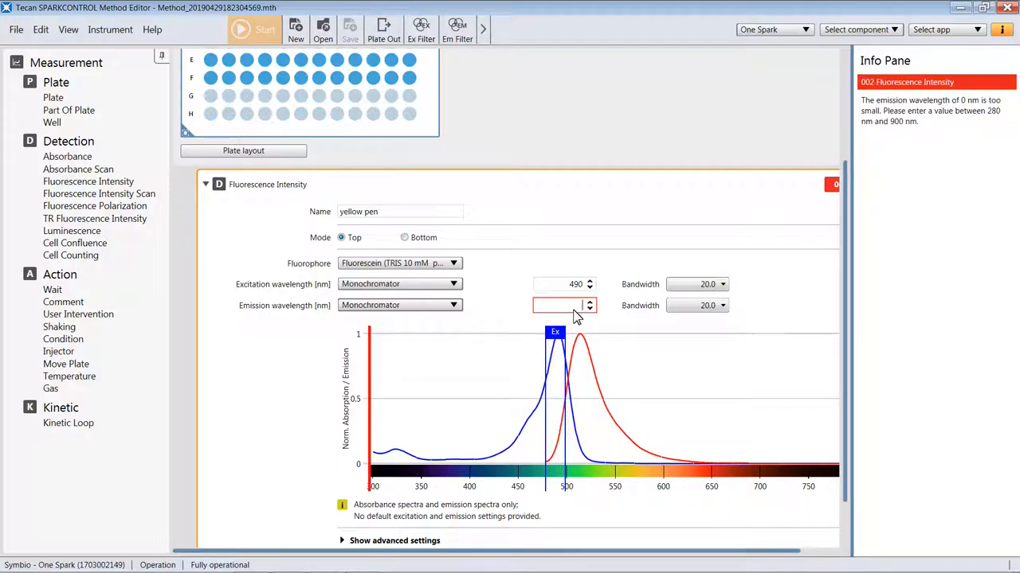
{"action": "type", "text": "535"}
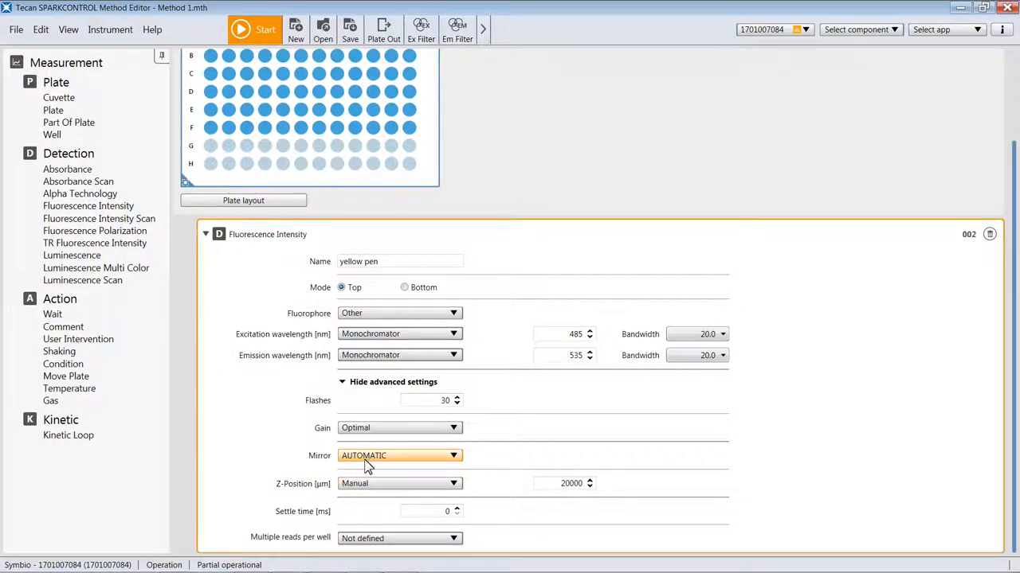
{"action": "mouse_move", "coordinate": [423, 408]}
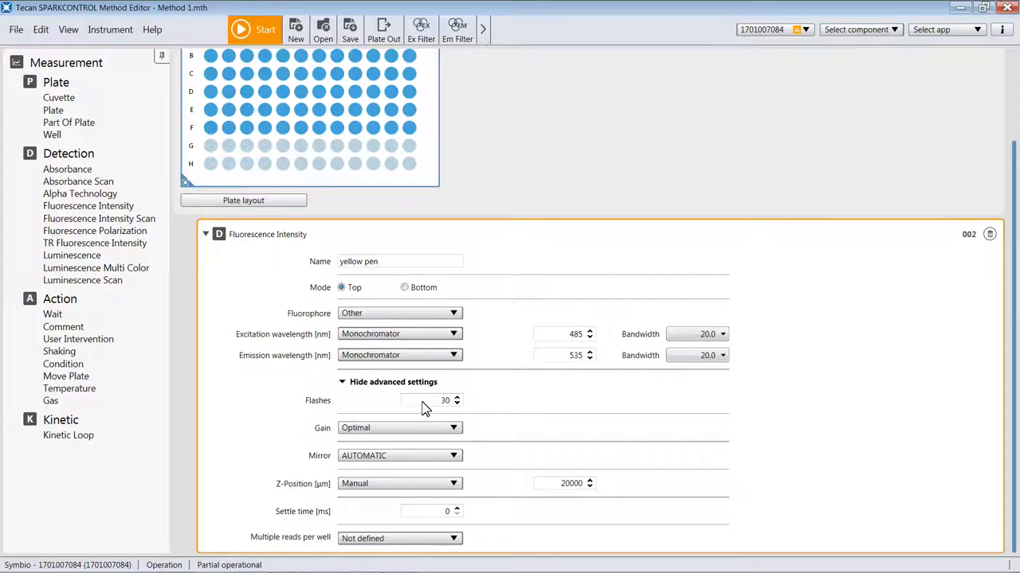
Select the 30 in the Flashes field of Advanced settings for replacement.
{"action": "triple_click", "coordinate": [434, 400]}
{"action": "type", "text": "5"}
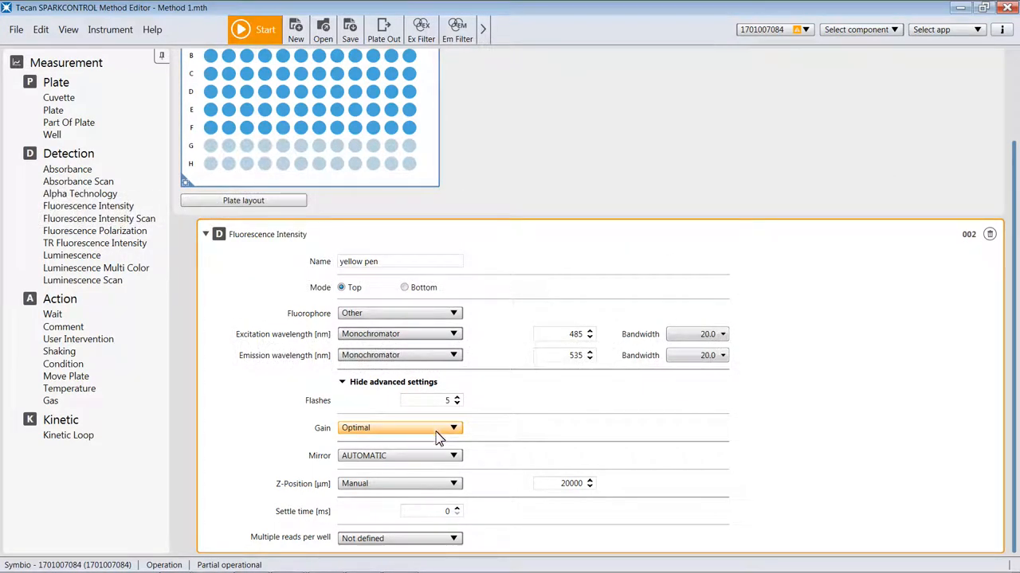
{"action": "mouse_move", "coordinate": [547, 434]}
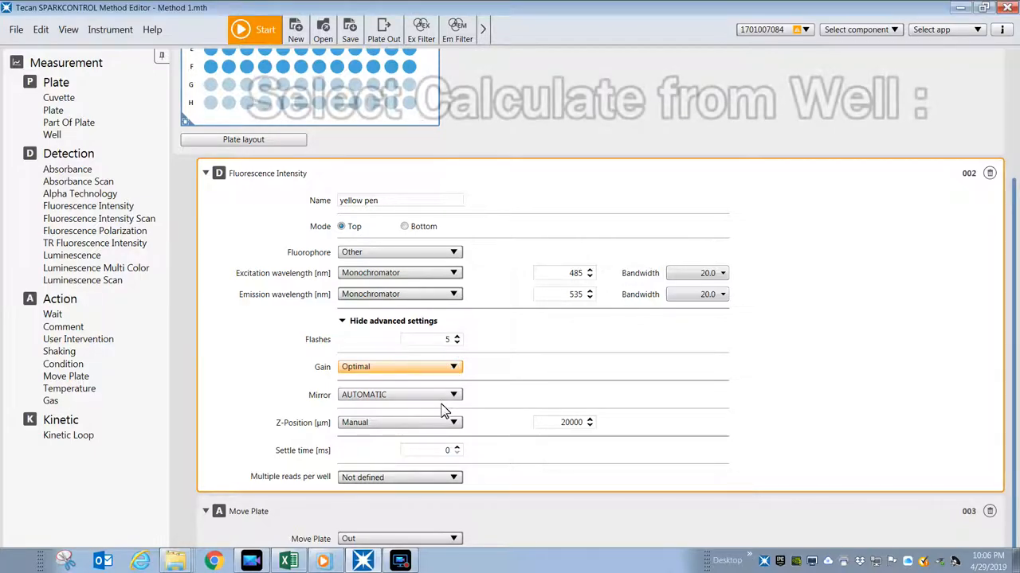
Change the yellow pen Gain setting to Calculated from well.
{"action": "left_click", "coordinate": [453, 367]}
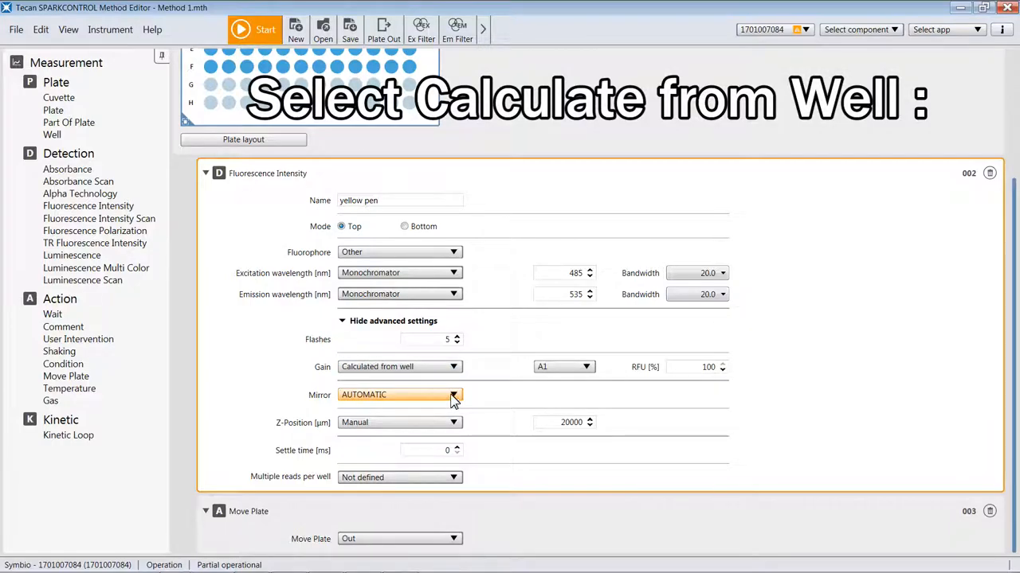
{"action": "mouse_move", "coordinate": [493, 375]}
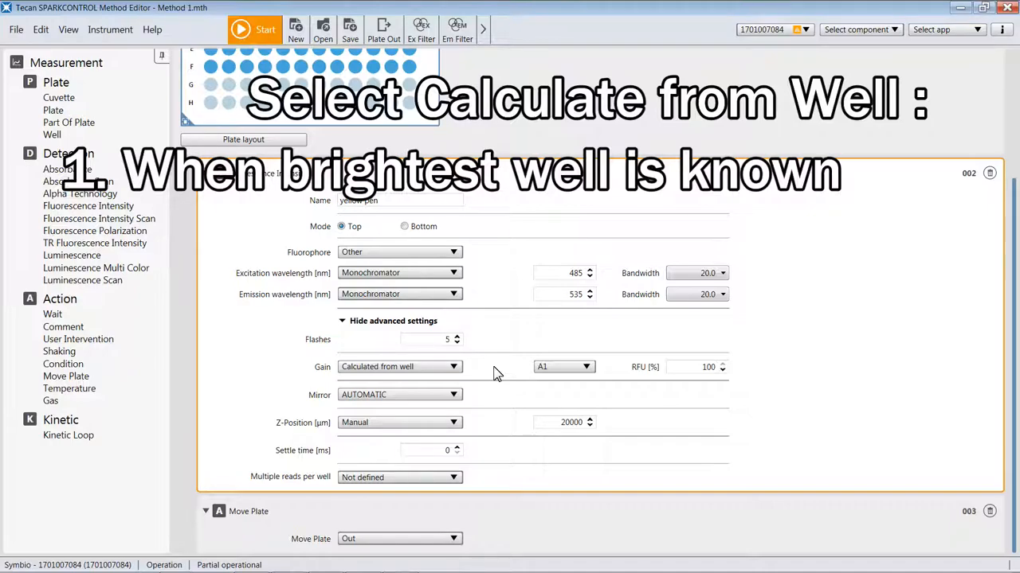
{"action": "mouse_move", "coordinate": [520, 367]}
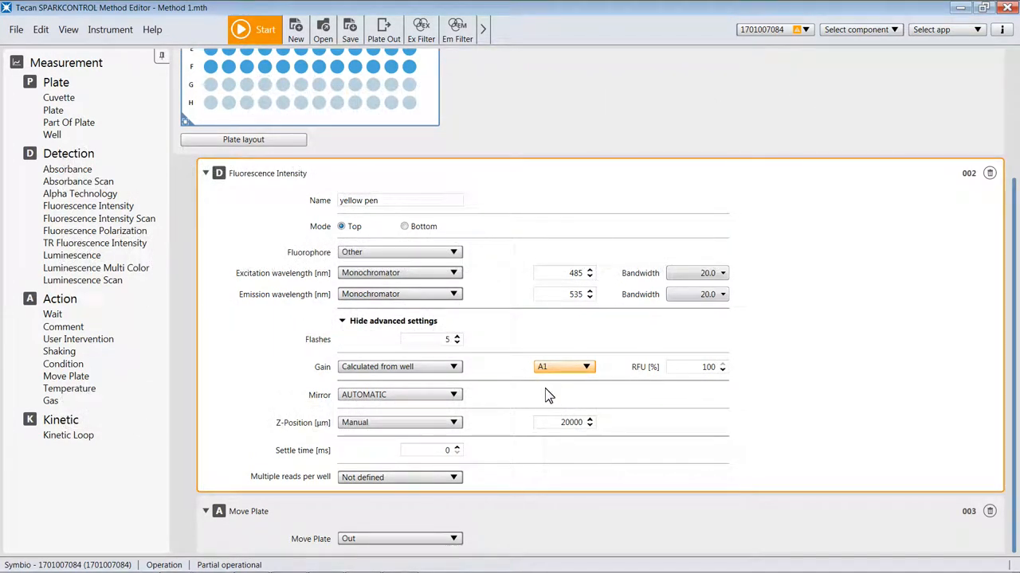
{"action": "mouse_move", "coordinate": [553, 463]}
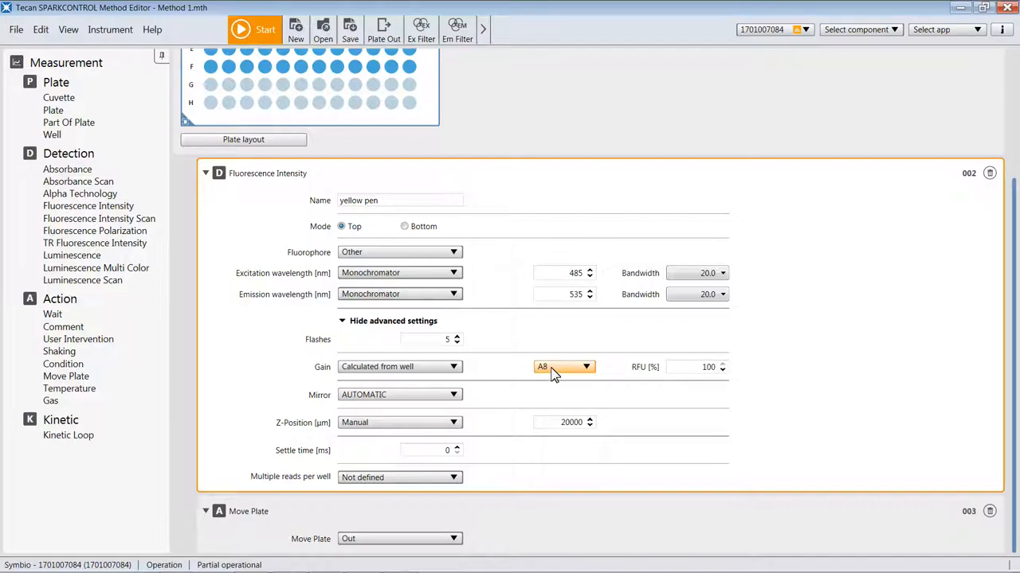
{"action": "mouse_move", "coordinate": [554, 461]}
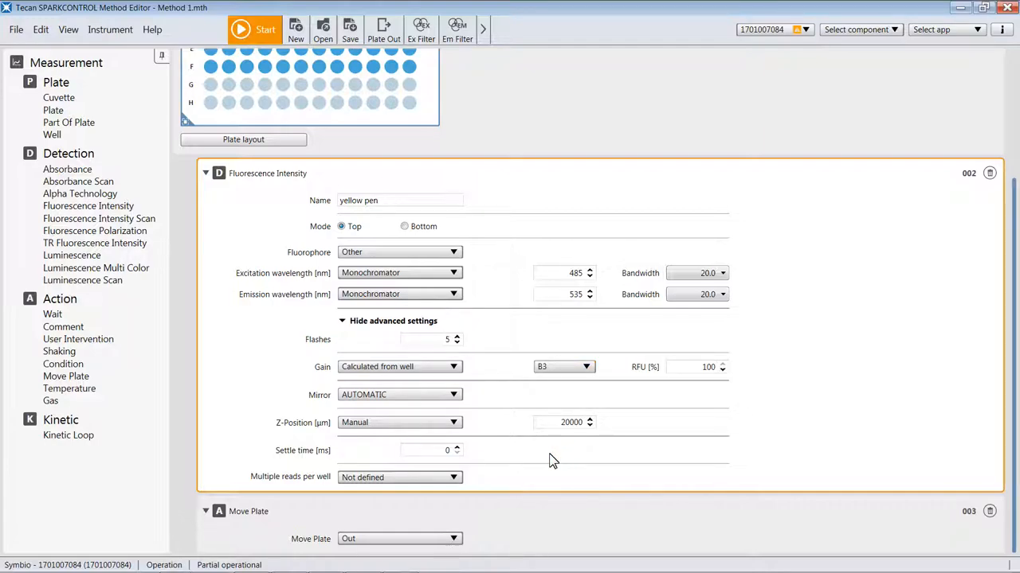
{"action": "mouse_move", "coordinate": [466, 383]}
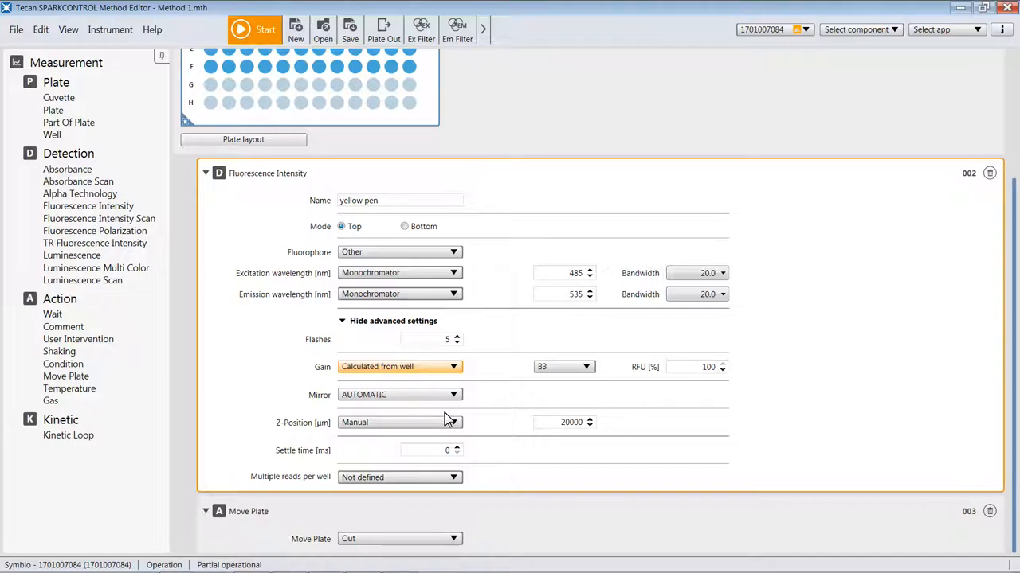
Set the yellow pen Gain dropdown to Extended dynamic range.
{"action": "left_click", "coordinate": [398, 366]}
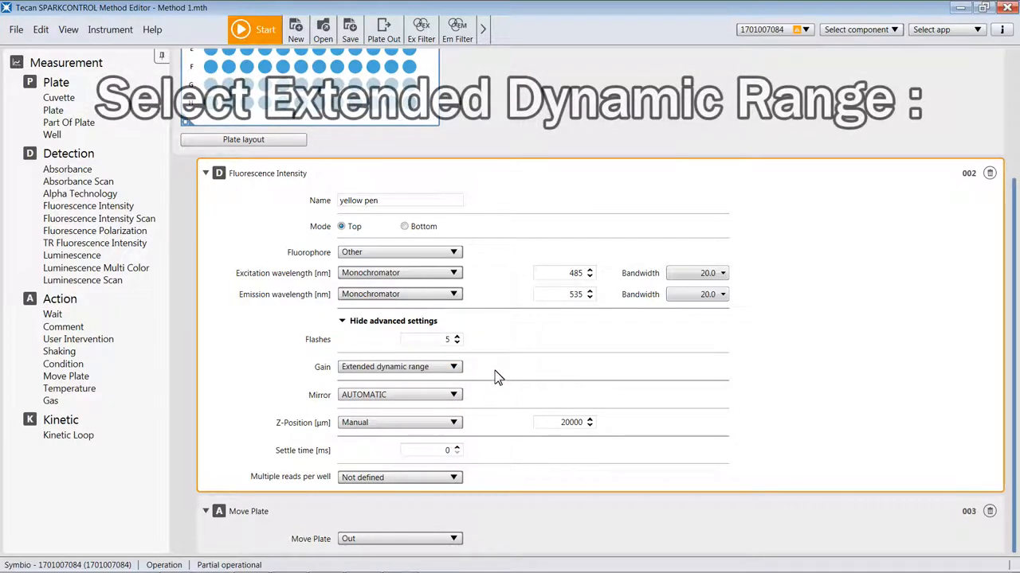
{"action": "mouse_move", "coordinate": [510, 377]}
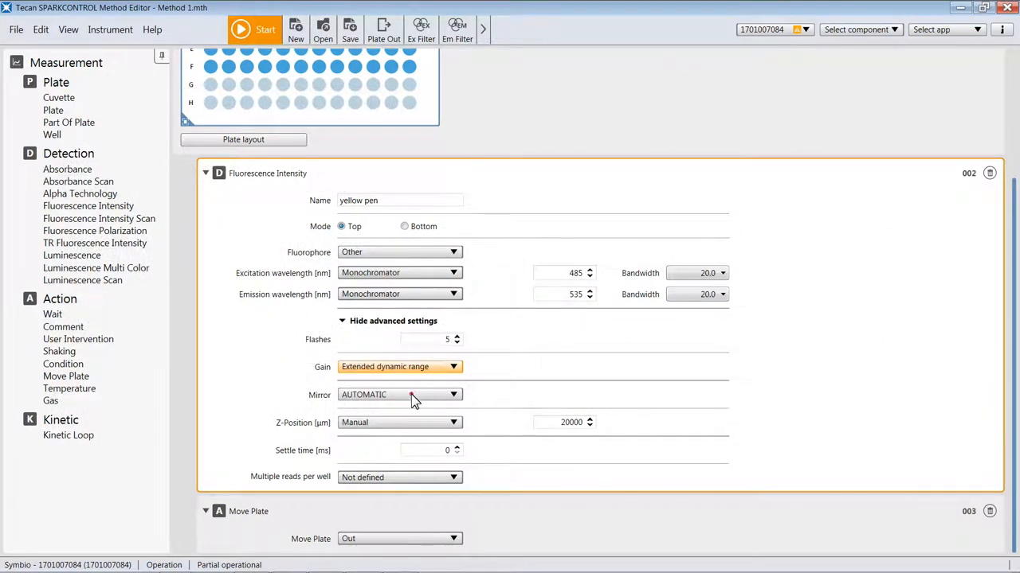
Switch the gain from manual 100 to calculated from well F1 at 100% RFU.
{"action": "left_click", "coordinate": [398, 366]}
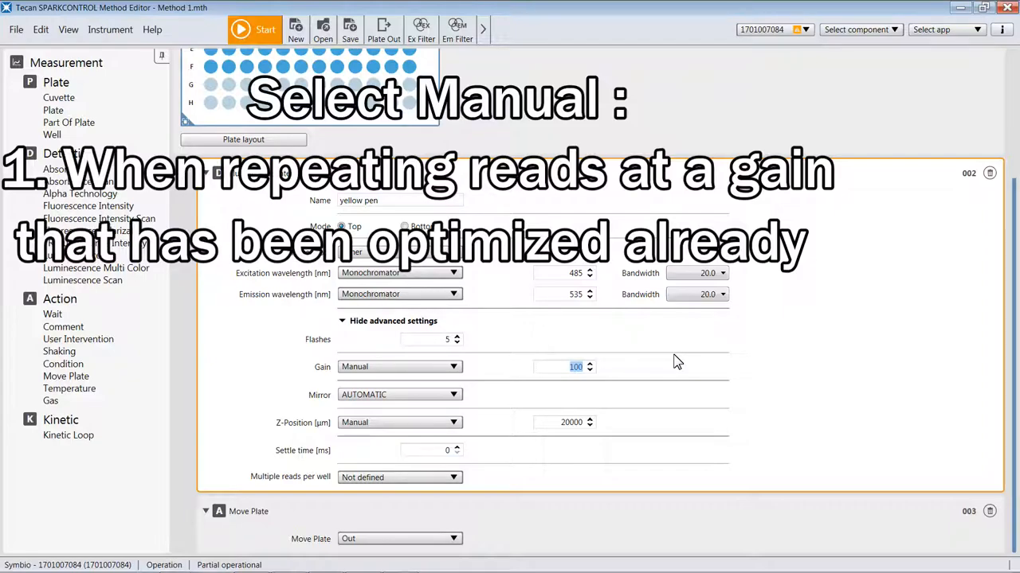
{"action": "mouse_move", "coordinate": [643, 375]}
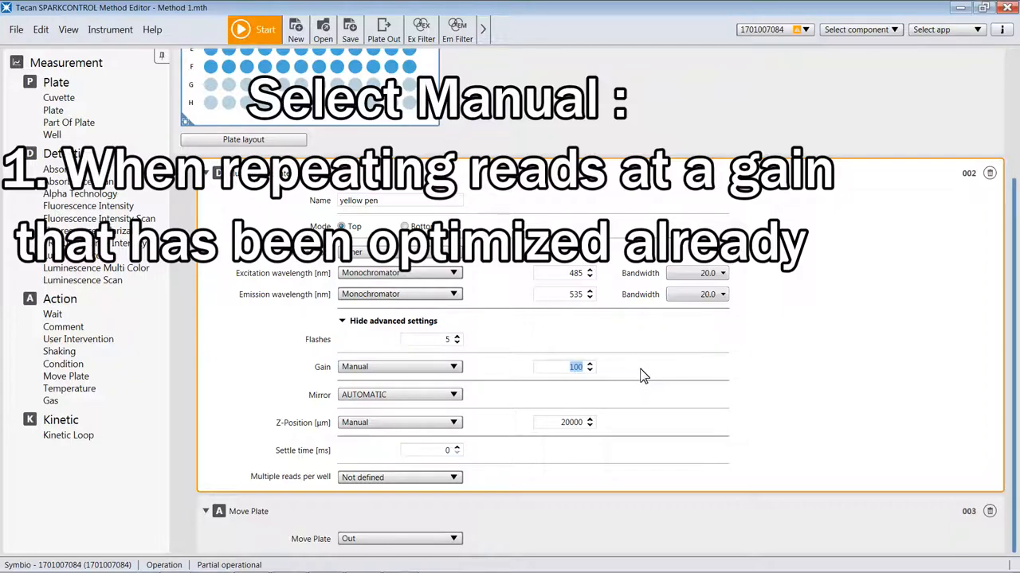
{"action": "mouse_move", "coordinate": [632, 377]}
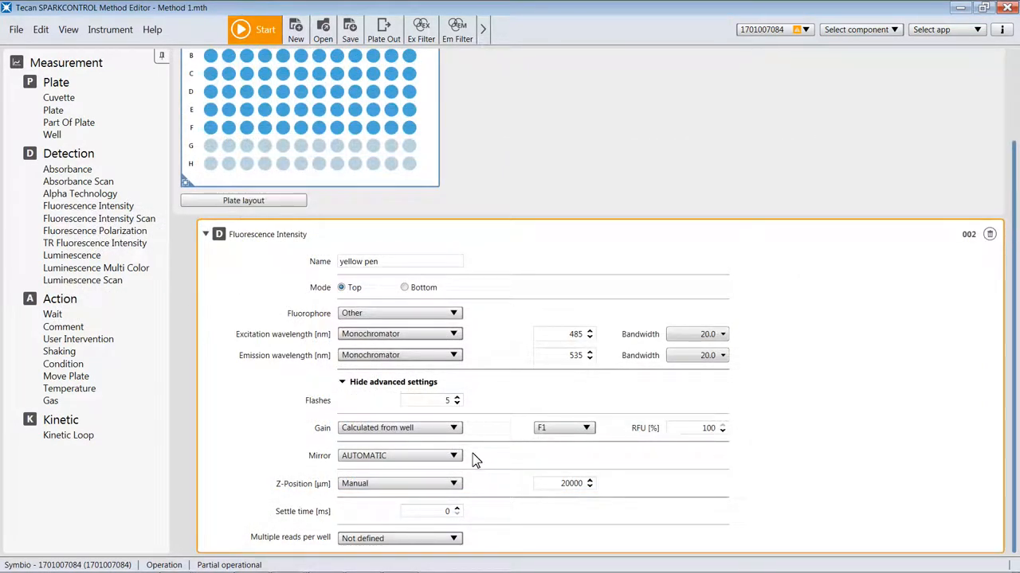
{"action": "left_click", "coordinate": [454, 455]}
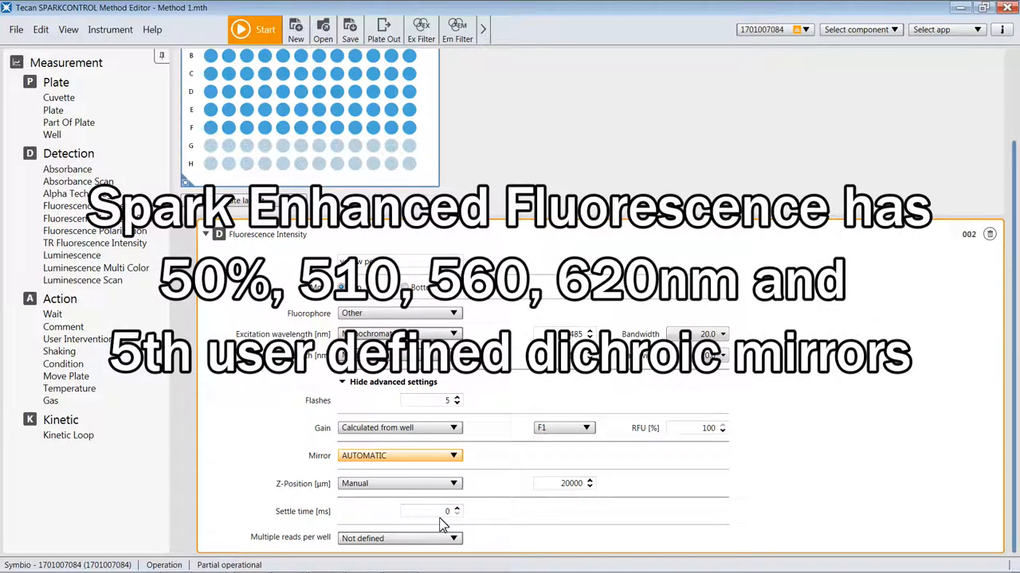
{"action": "mouse_move", "coordinate": [432, 502]}
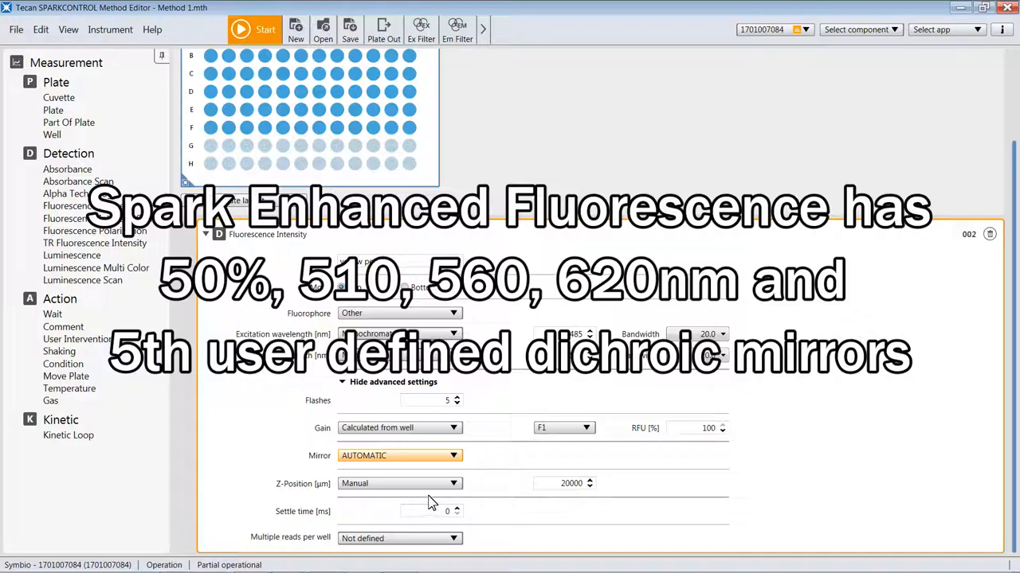
{"action": "mouse_move", "coordinate": [411, 512]}
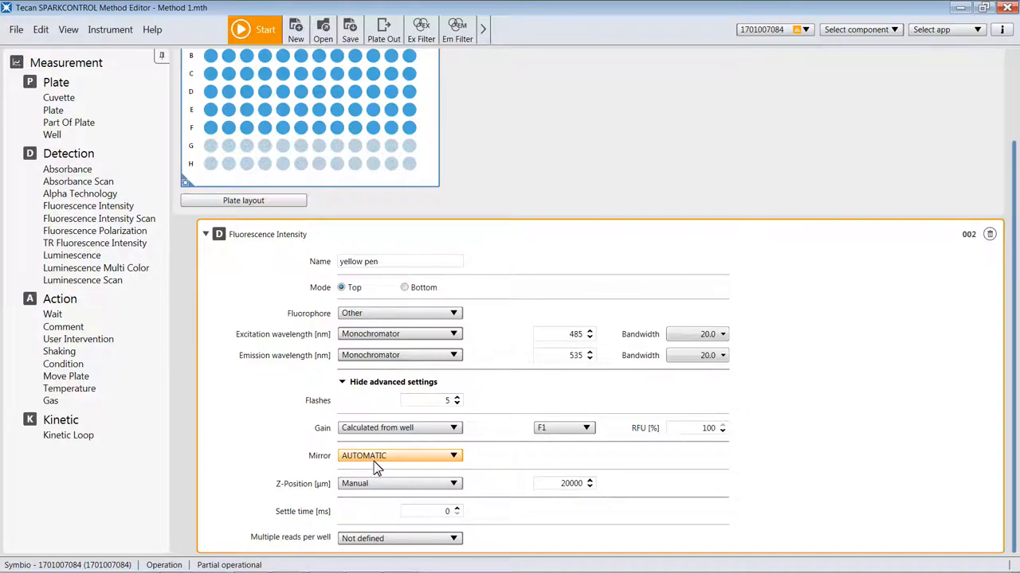
{"action": "mouse_move", "coordinate": [547, 353]}
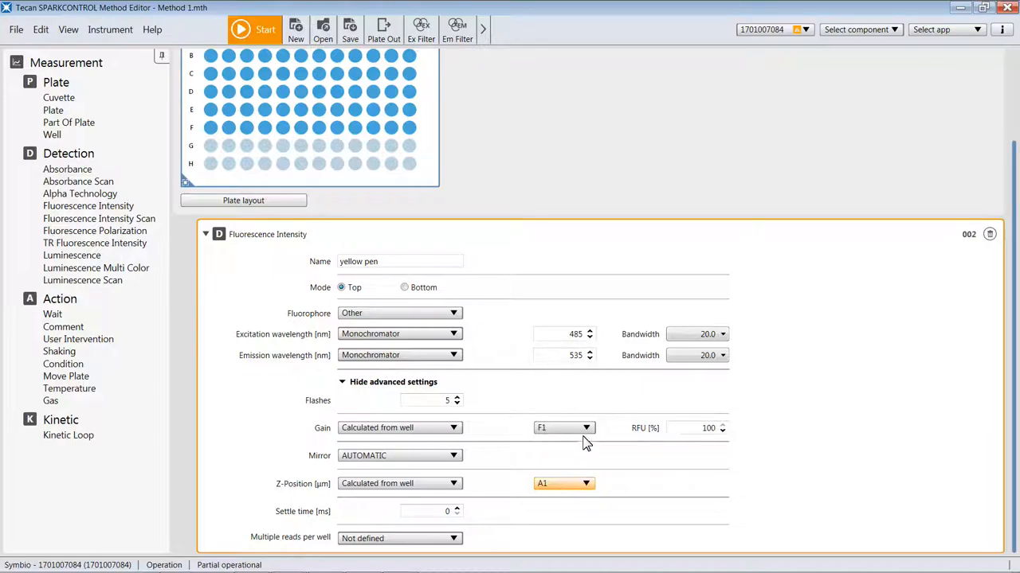
{"action": "mouse_move", "coordinate": [578, 415]}
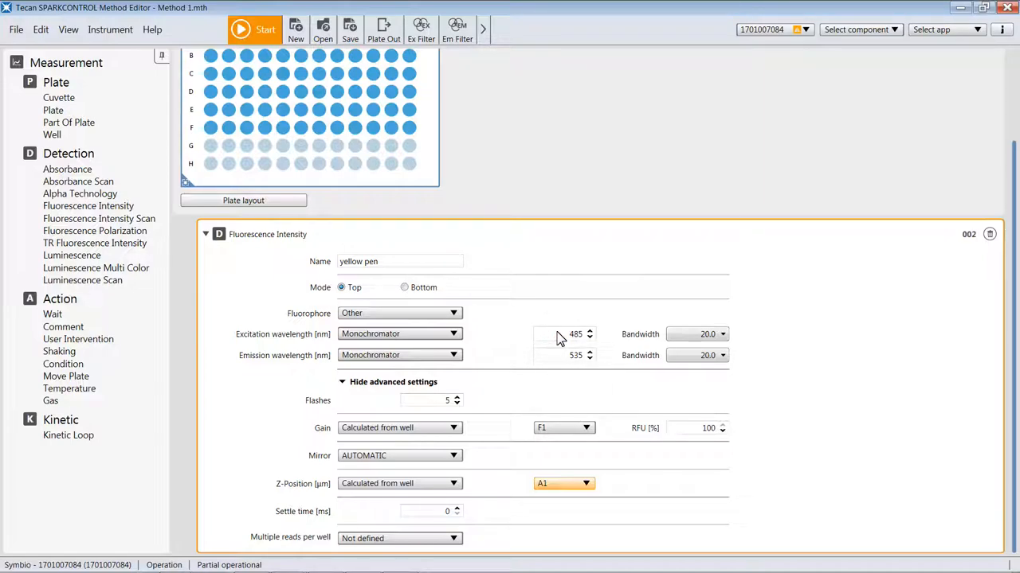
Select well F1 as the source for calculating the Z-position.
{"action": "left_click", "coordinate": [564, 483]}
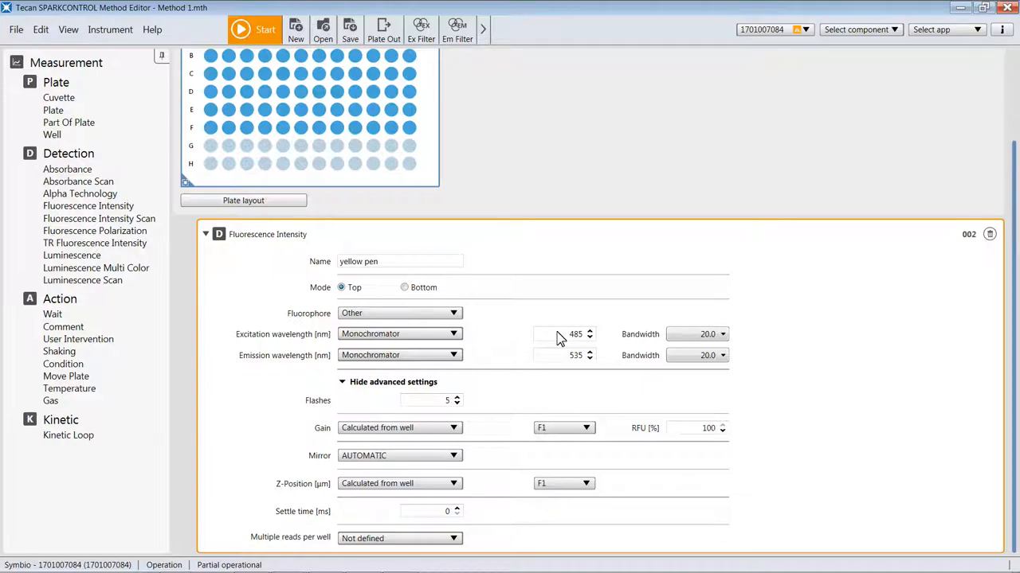
{"action": "mouse_move", "coordinate": [558, 347]}
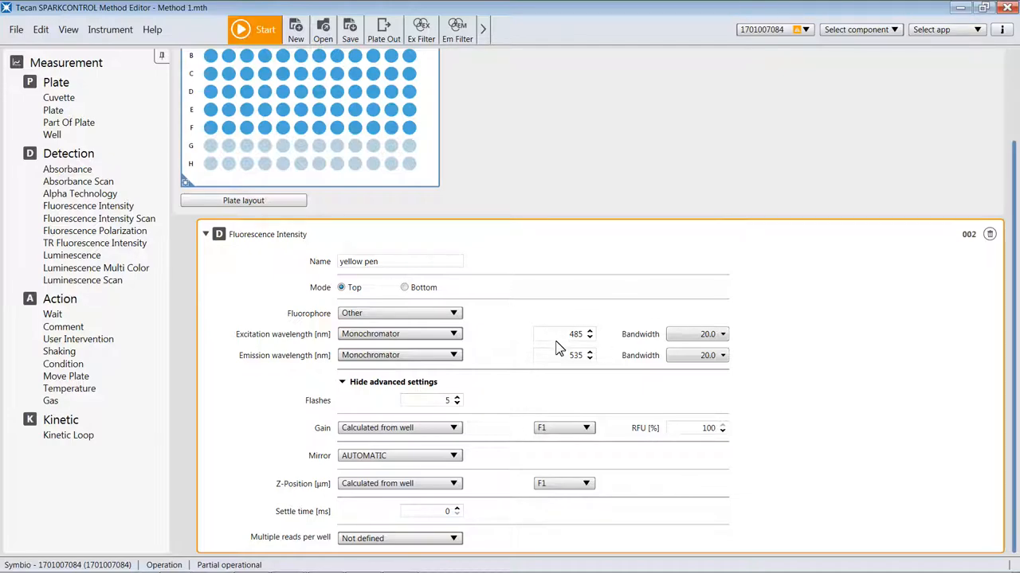
{"action": "mouse_move", "coordinate": [547, 420]}
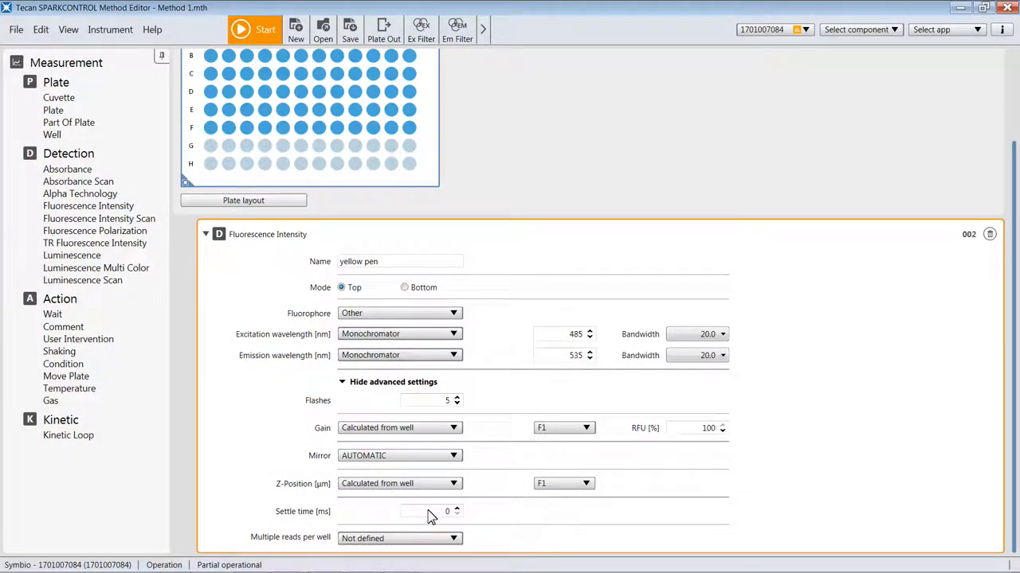
{"action": "mouse_move", "coordinate": [434, 517]}
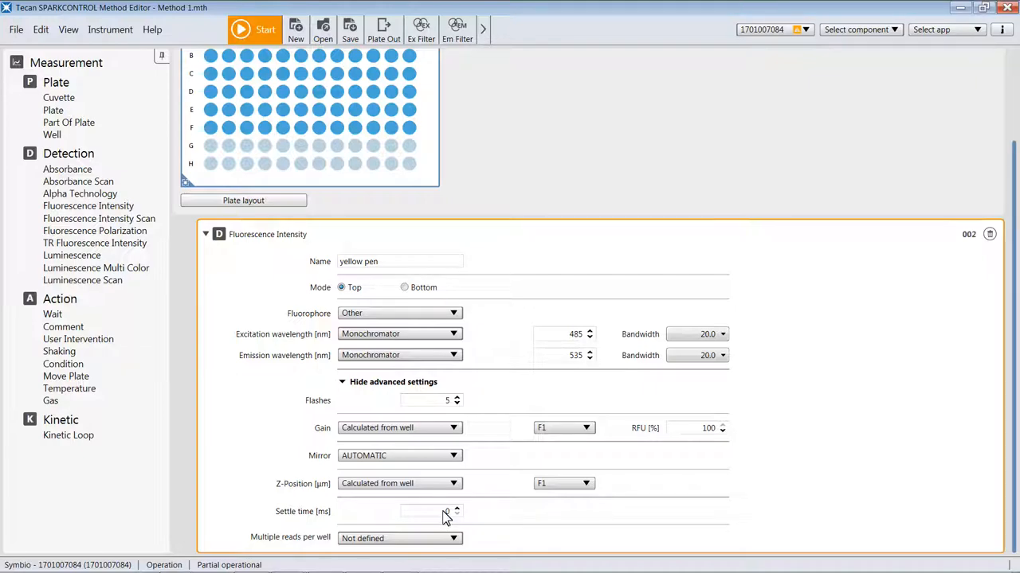
{"action": "left_click", "coordinate": [445, 511]}
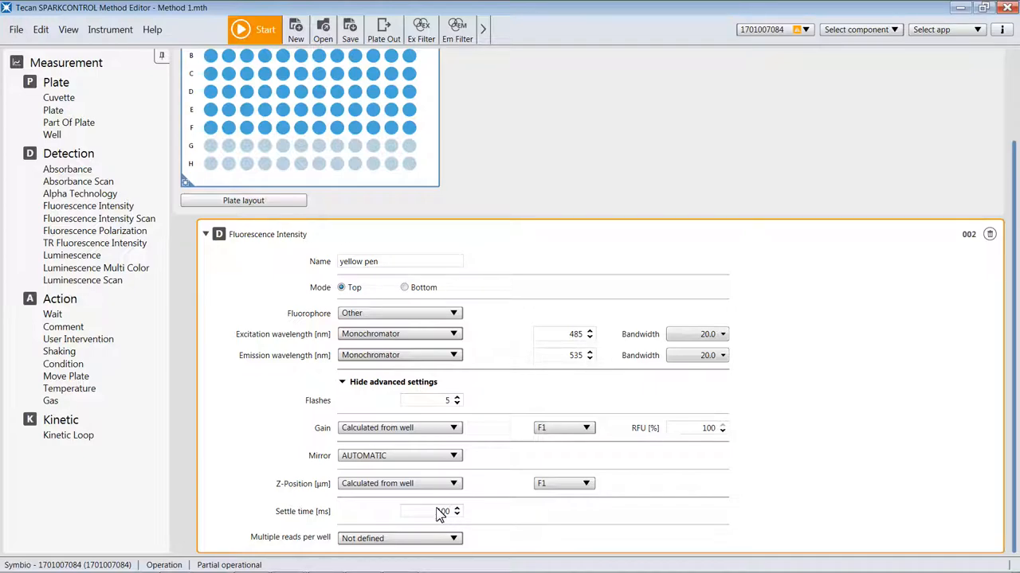
{"action": "triple_click", "coordinate": [430, 511]}
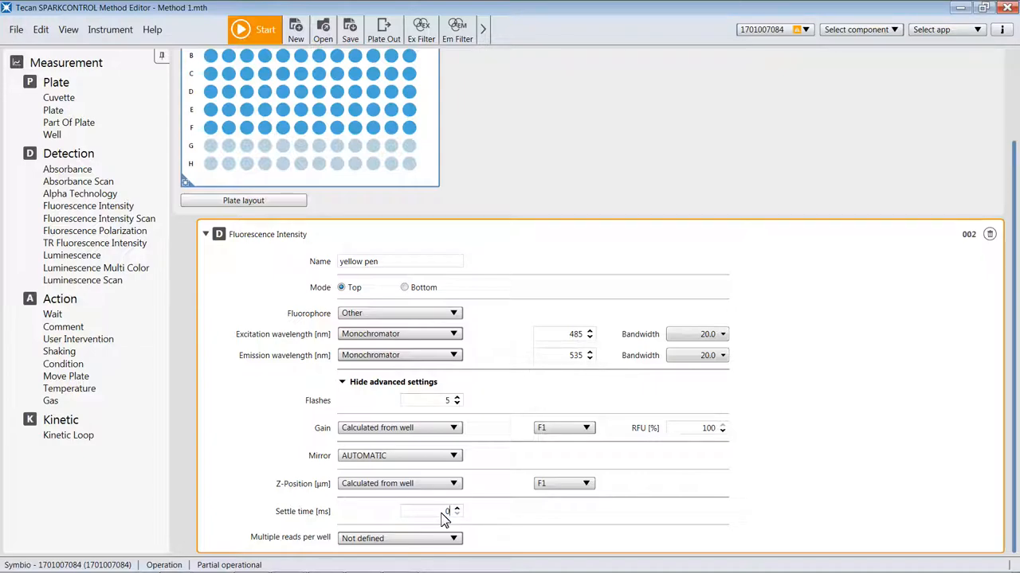
{"action": "mouse_move", "coordinate": [562, 532]}
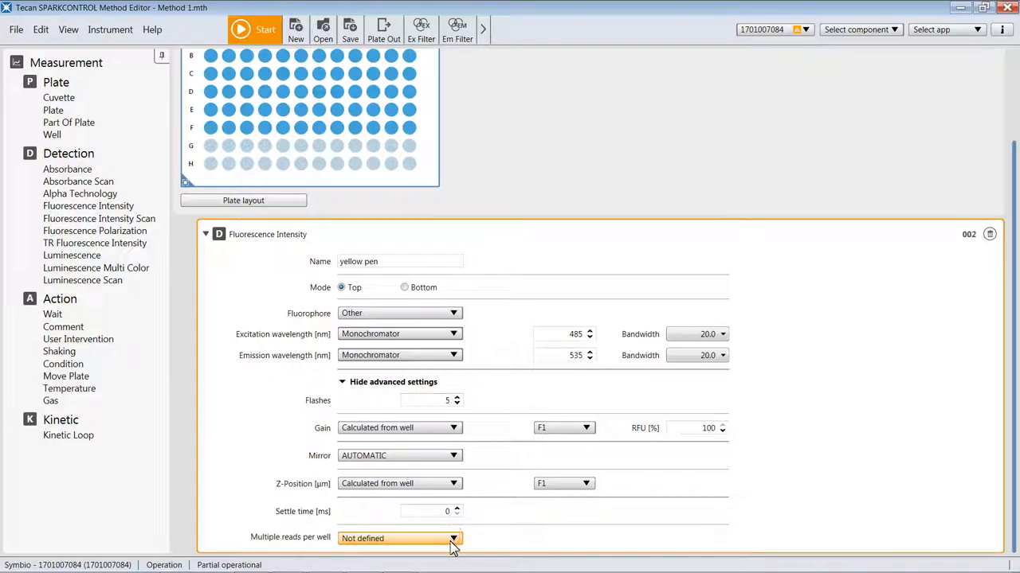
{"action": "left_click", "coordinate": [454, 538]}
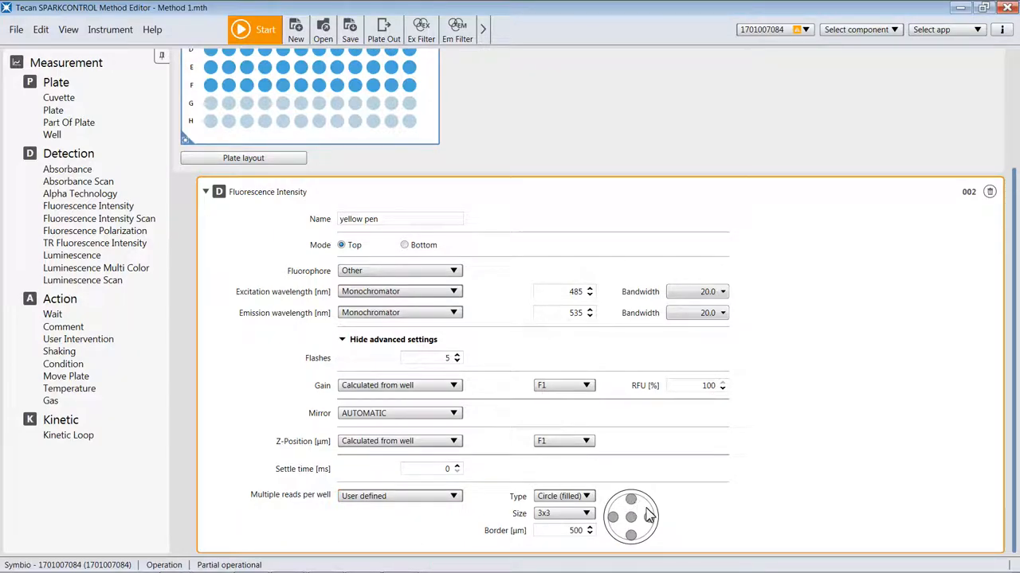
{"action": "mouse_move", "coordinate": [632, 536]}
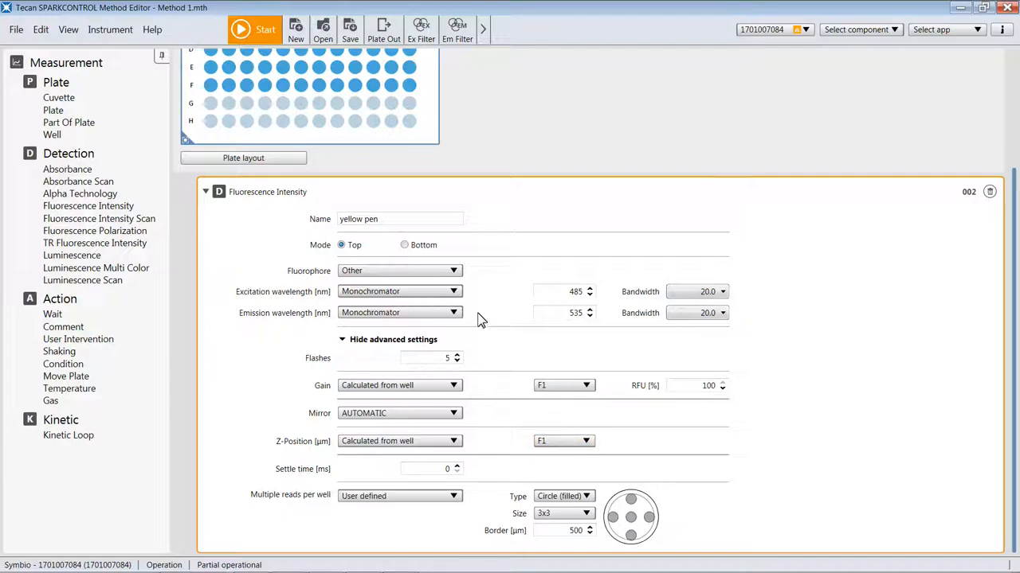
{"action": "mouse_move", "coordinate": [457, 359]}
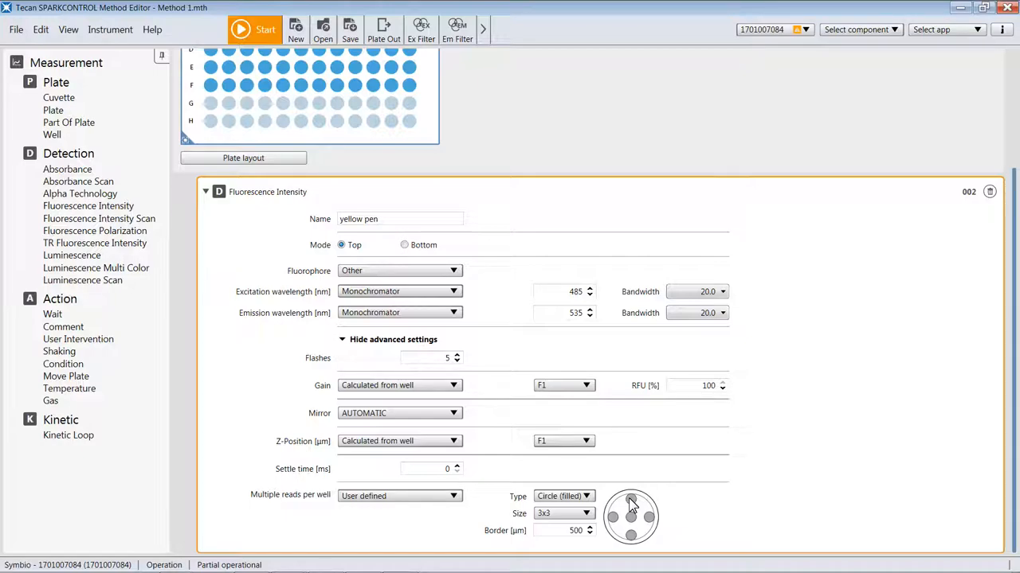
{"action": "mouse_move", "coordinate": [623, 507]}
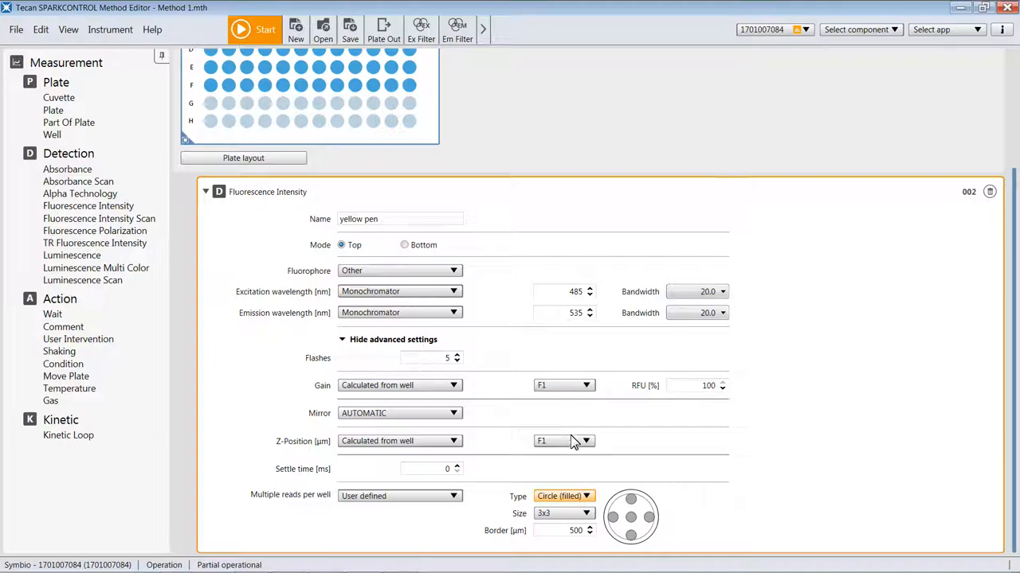
{"action": "left_click", "coordinate": [586, 496]}
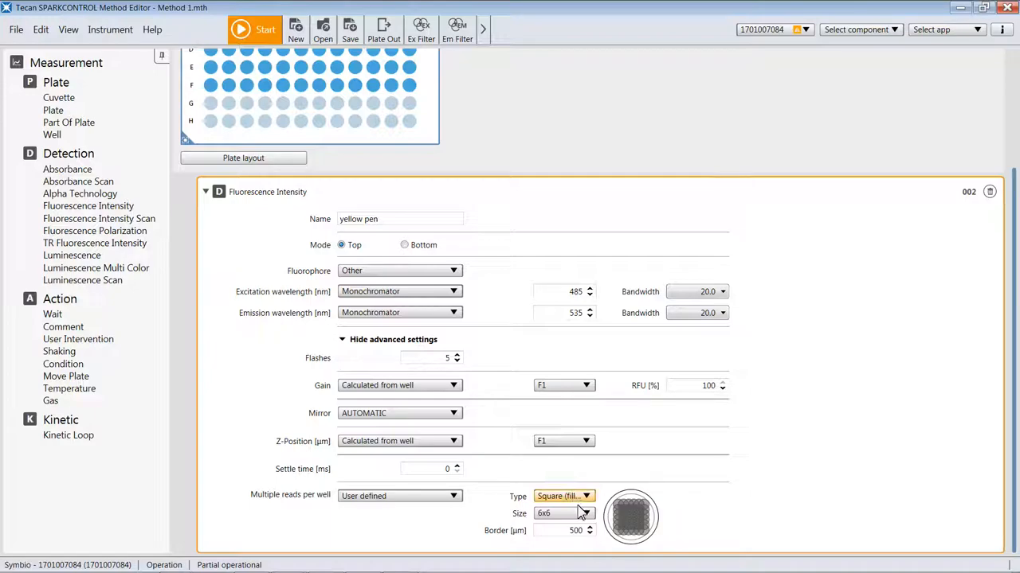
{"action": "mouse_move", "coordinate": [569, 465]}
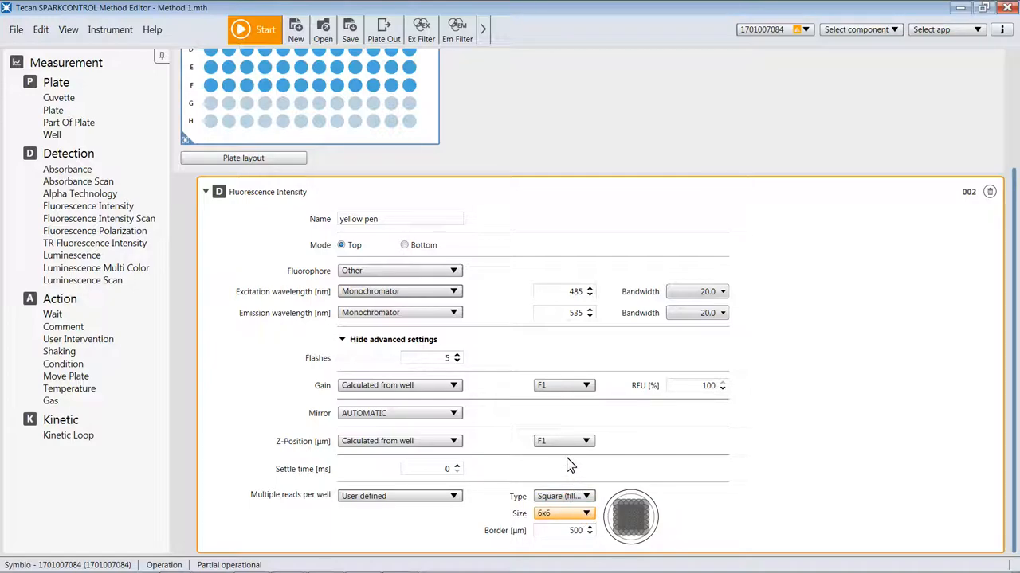
{"action": "left_click", "coordinate": [564, 513]}
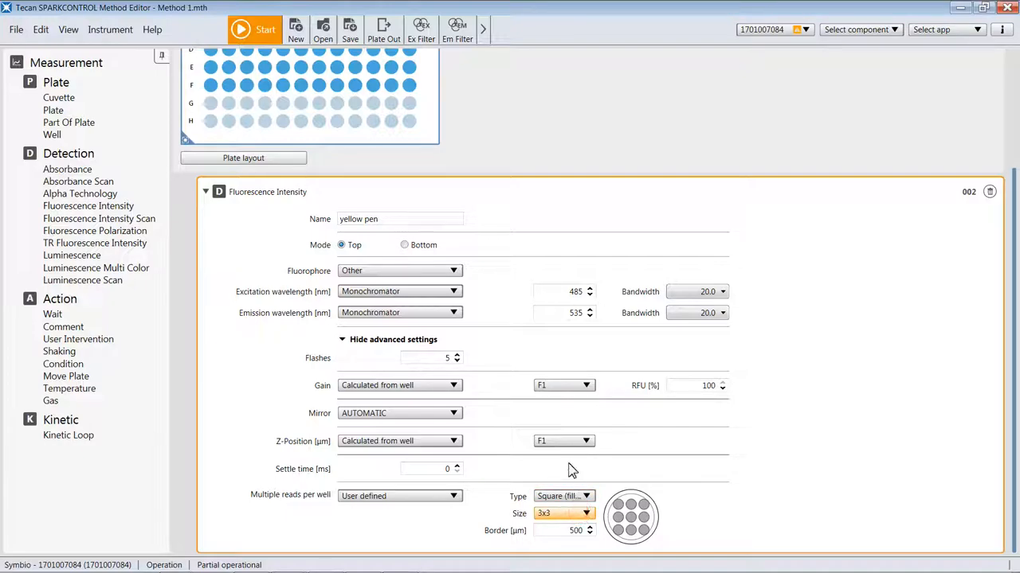
{"action": "left_click", "coordinate": [586, 513]}
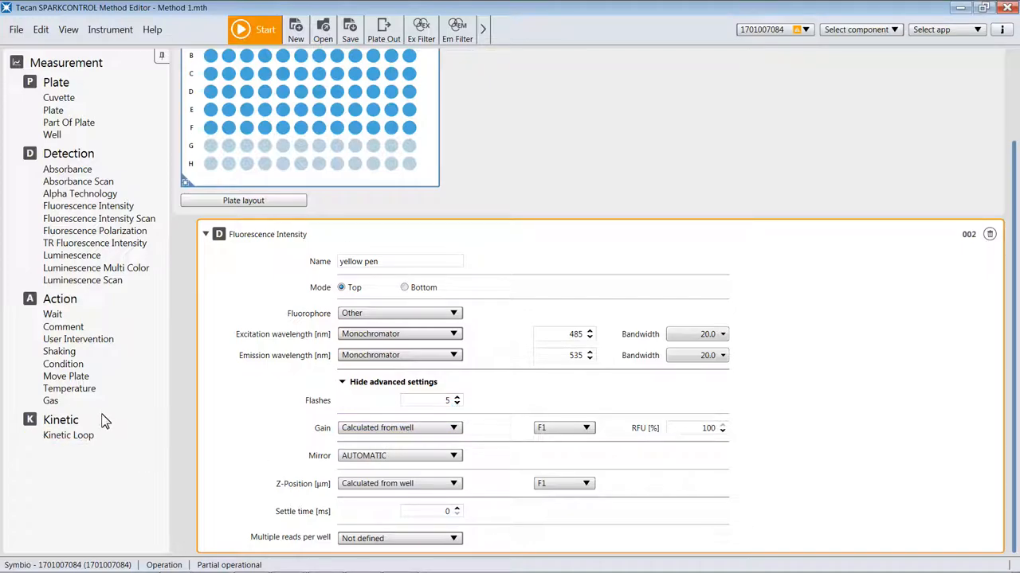
Set the gain to Optimal and the Z-position to Calculated from well F1.
{"action": "left_click", "coordinate": [67, 376]}
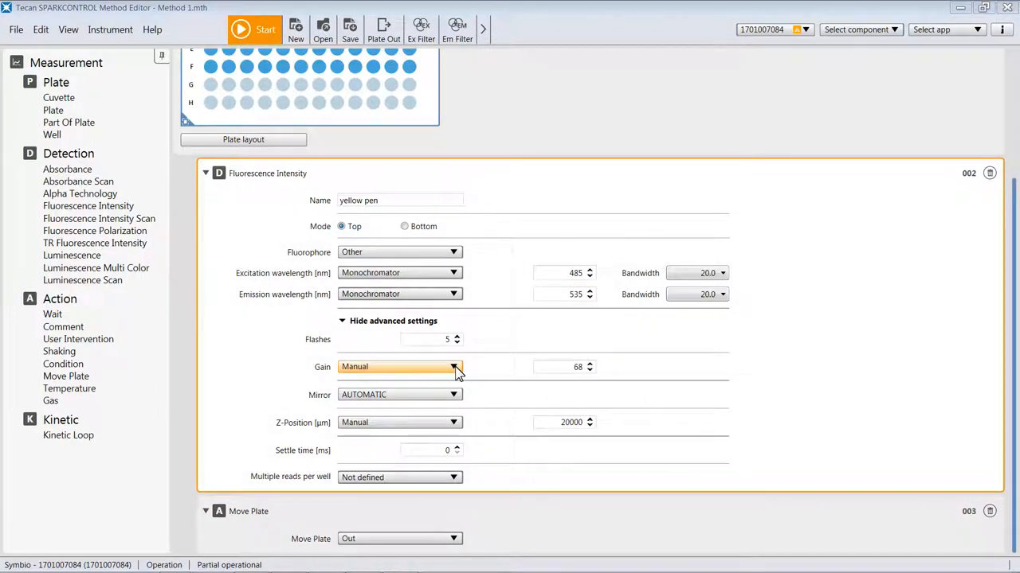
{"action": "left_click", "coordinate": [455, 367]}
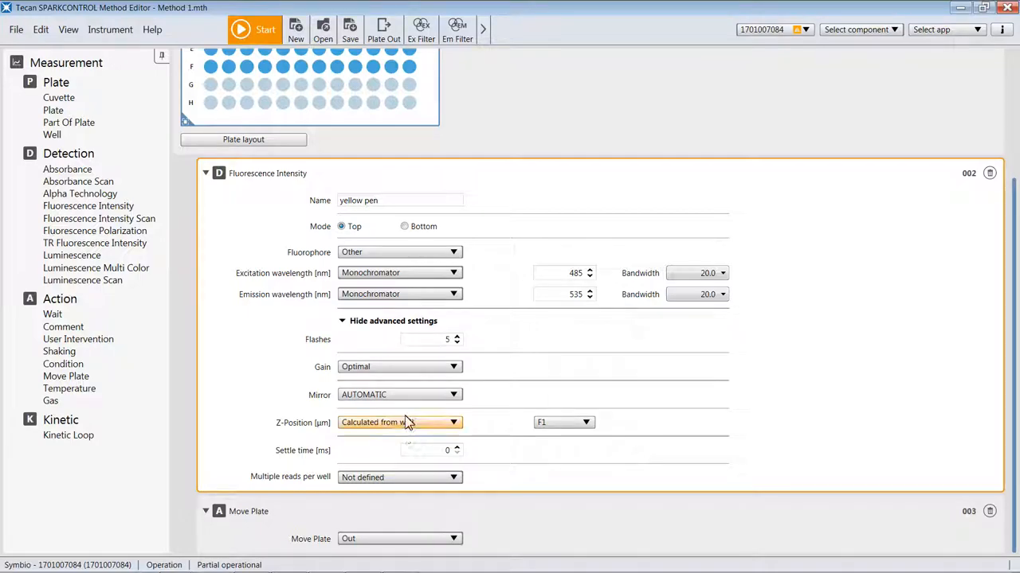
{"action": "left_click", "coordinate": [253, 30]}
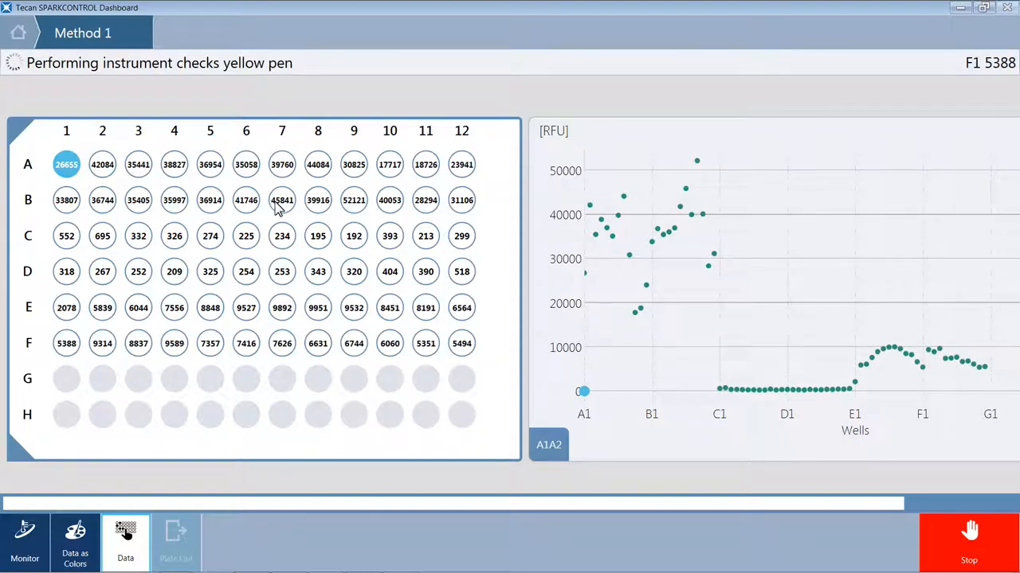
{"action": "mouse_move", "coordinate": [389, 208]}
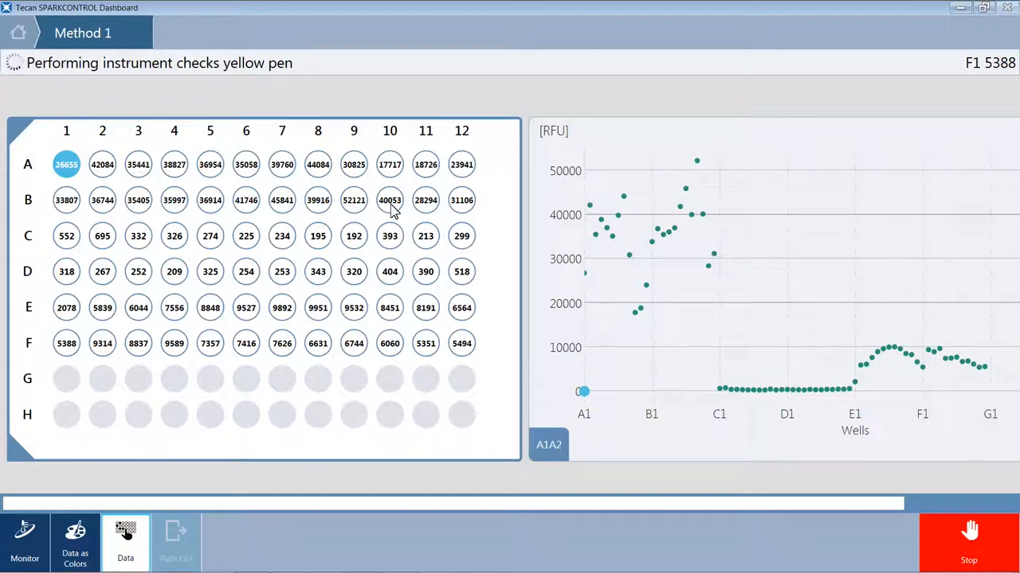
{"action": "mouse_move", "coordinate": [374, 246]}
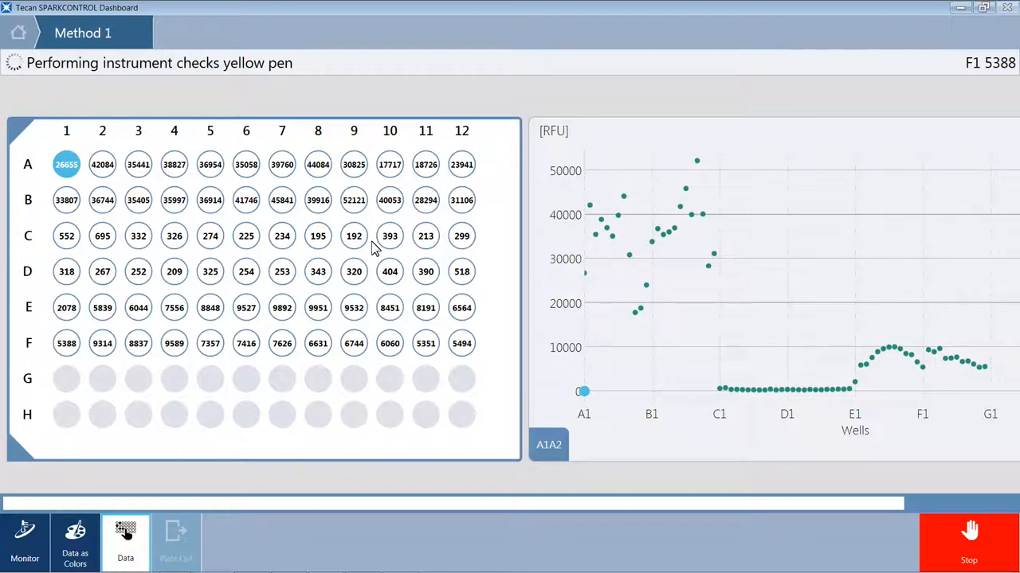
{"action": "mouse_move", "coordinate": [362, 249]}
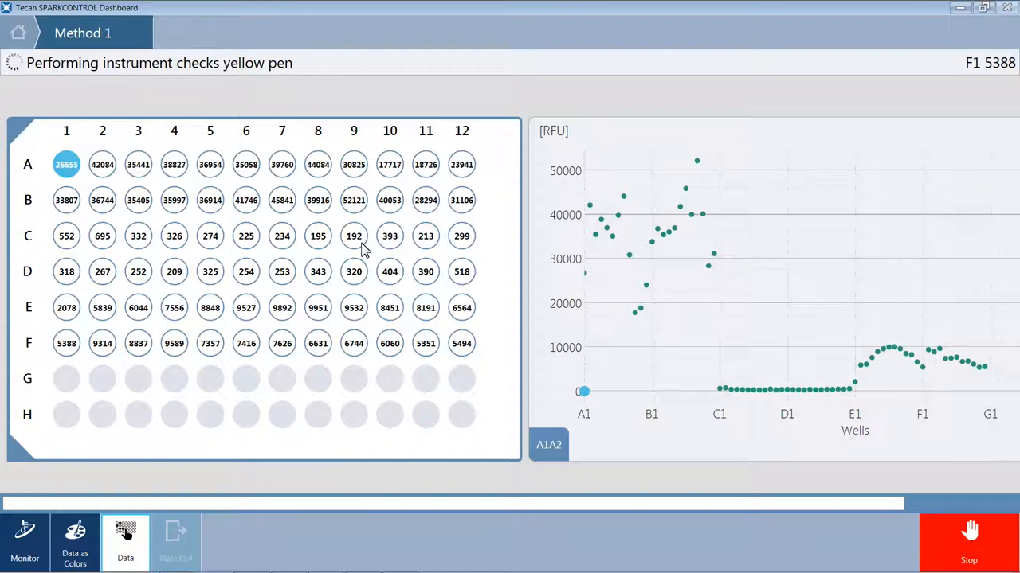
{"action": "mouse_move", "coordinate": [325, 203]}
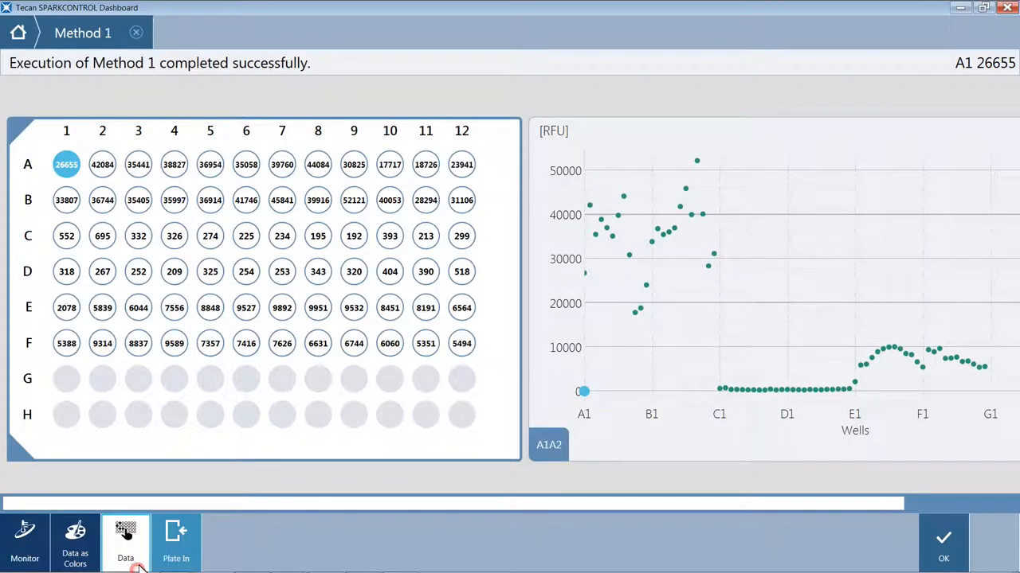
{"action": "mouse_move", "coordinate": [157, 242]}
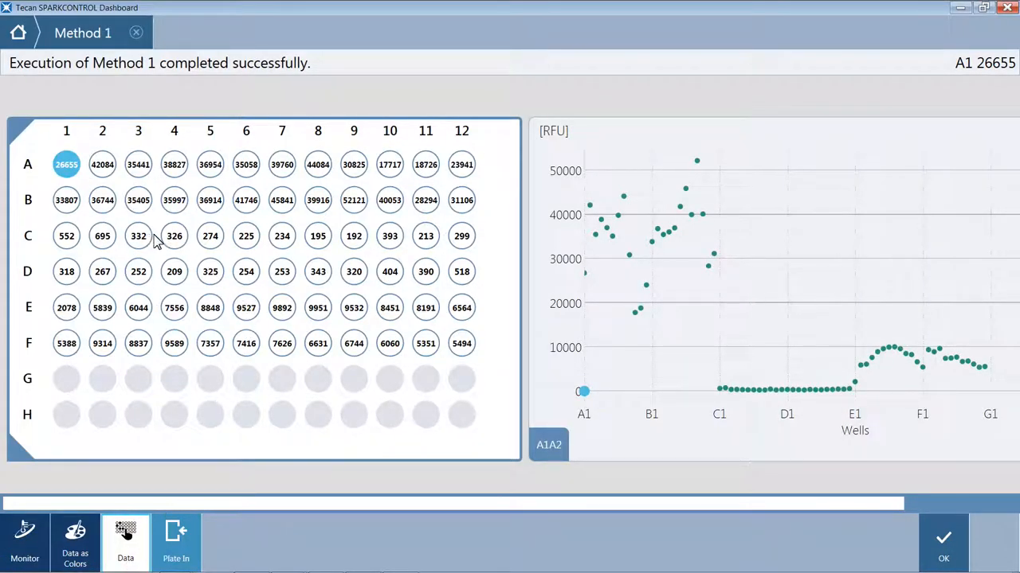
{"action": "mouse_move", "coordinate": [422, 241]}
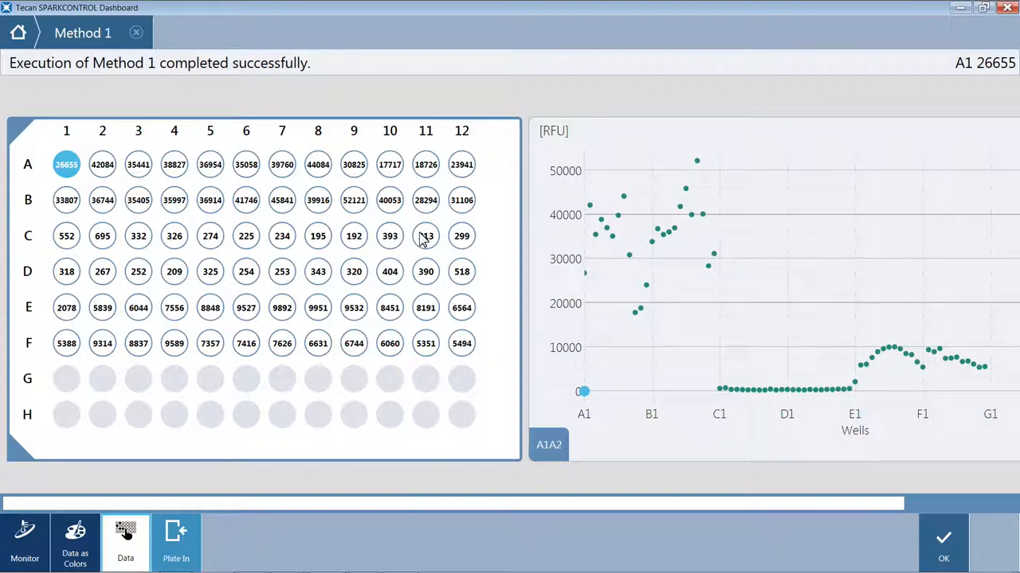
{"action": "mouse_move", "coordinate": [197, 315]}
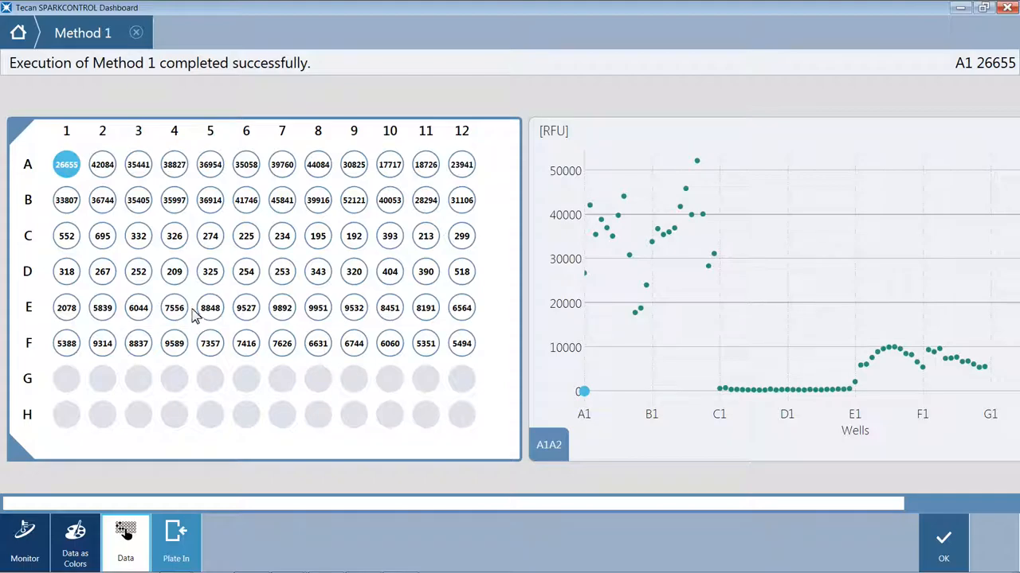
{"action": "mouse_move", "coordinate": [245, 309]}
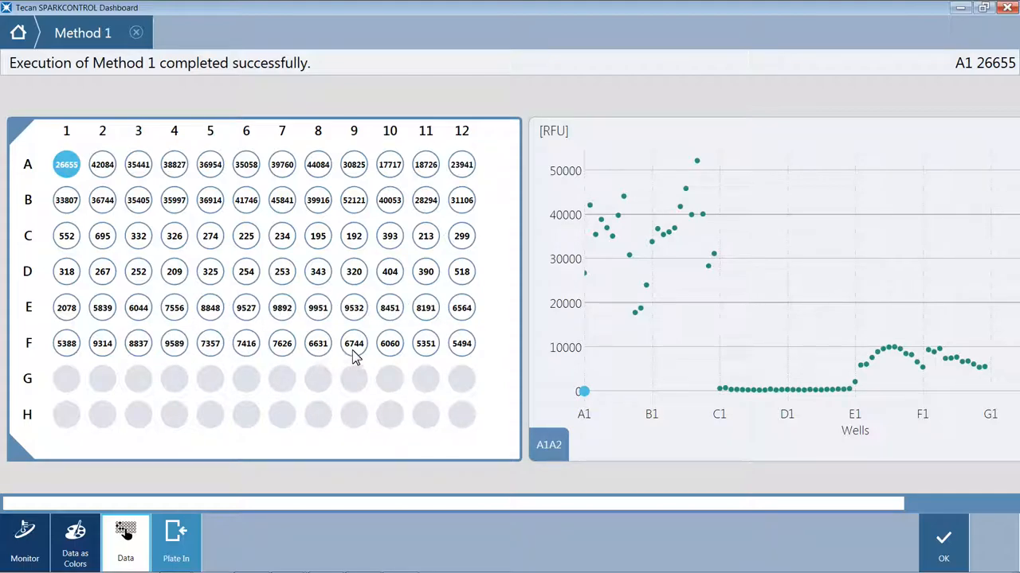
{"action": "mouse_move", "coordinate": [461, 345]}
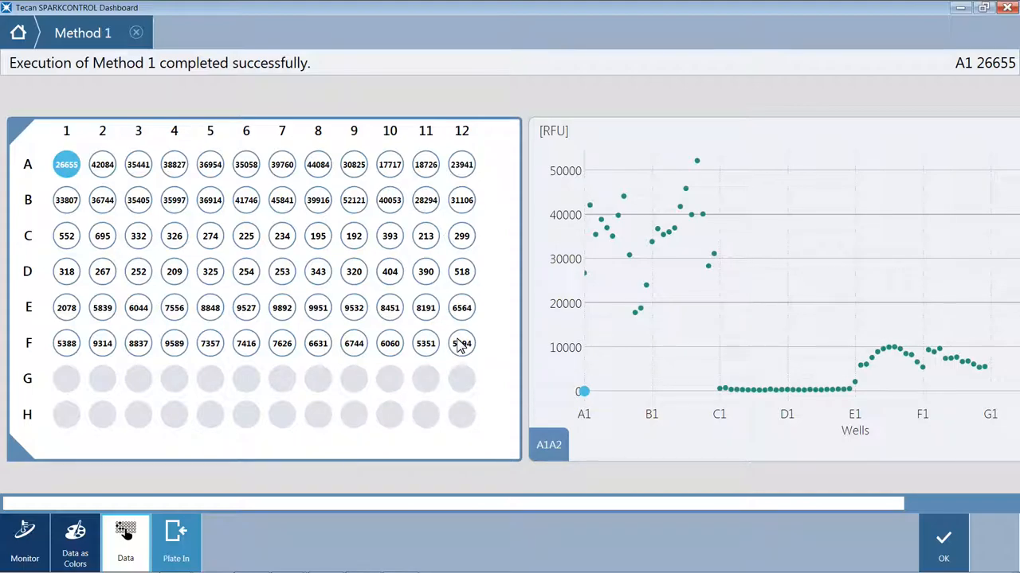
{"action": "mouse_move", "coordinate": [374, 441]}
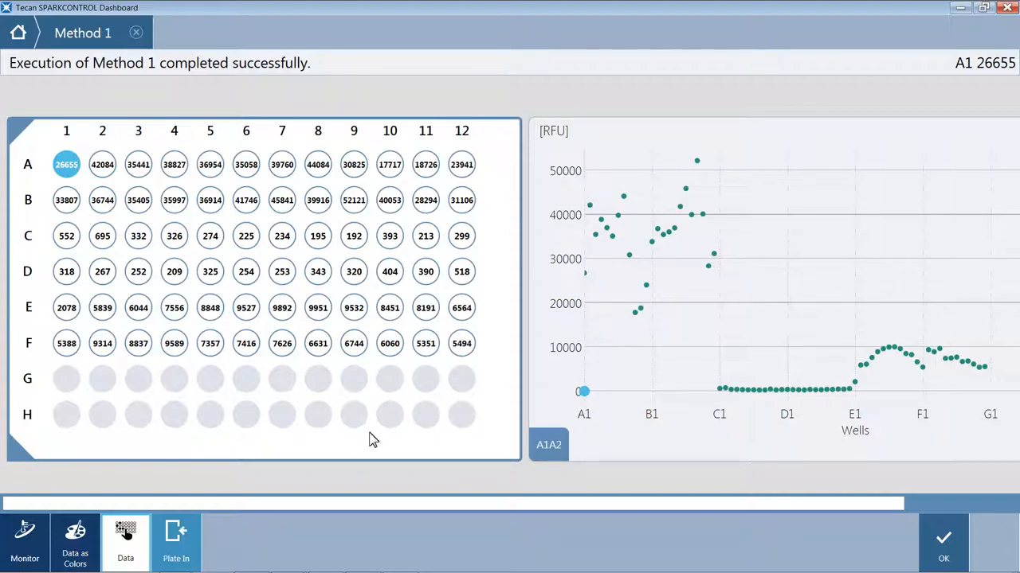
View the readings as a colour heat map, close the finished run, and open the Excel results.
{"action": "left_click", "coordinate": [75, 542]}
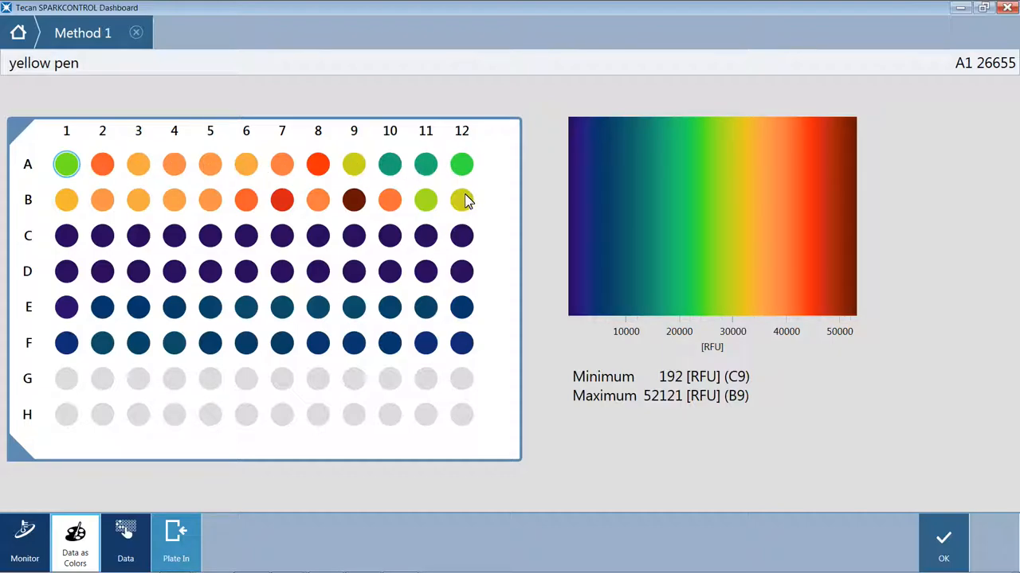
{"action": "mouse_move", "coordinate": [102, 243]}
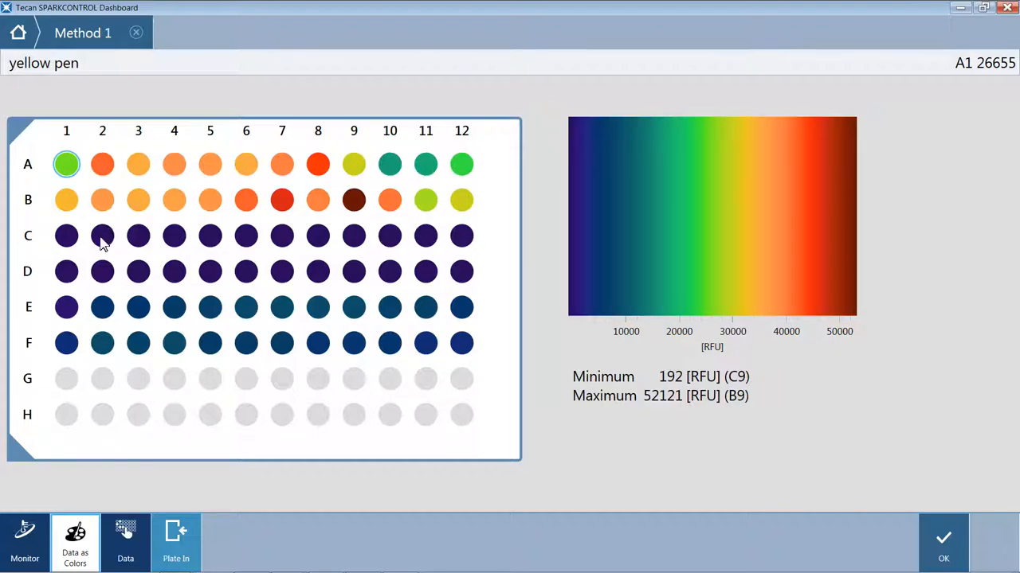
{"action": "mouse_move", "coordinate": [222, 292]}
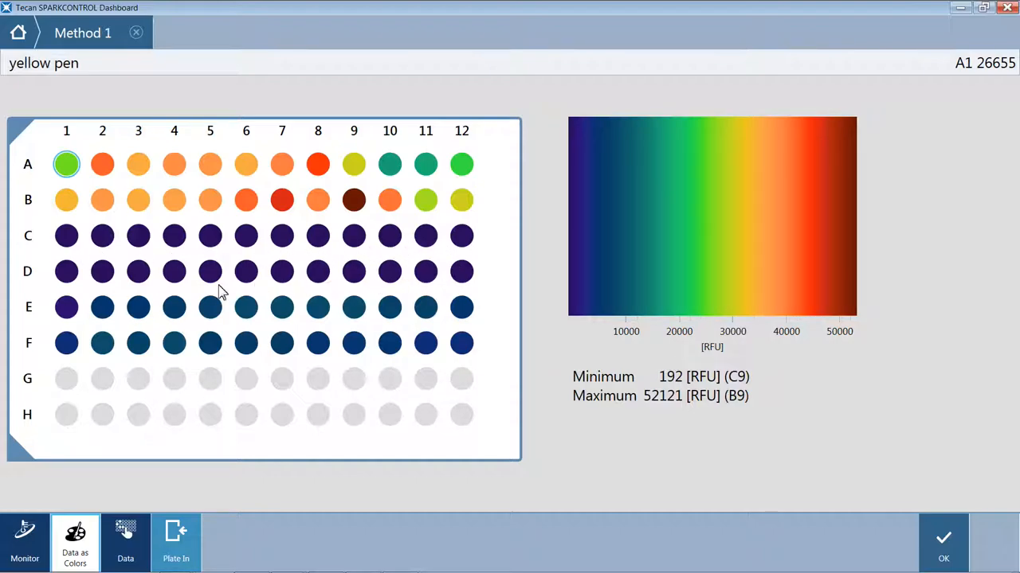
{"action": "mouse_move", "coordinate": [408, 342]}
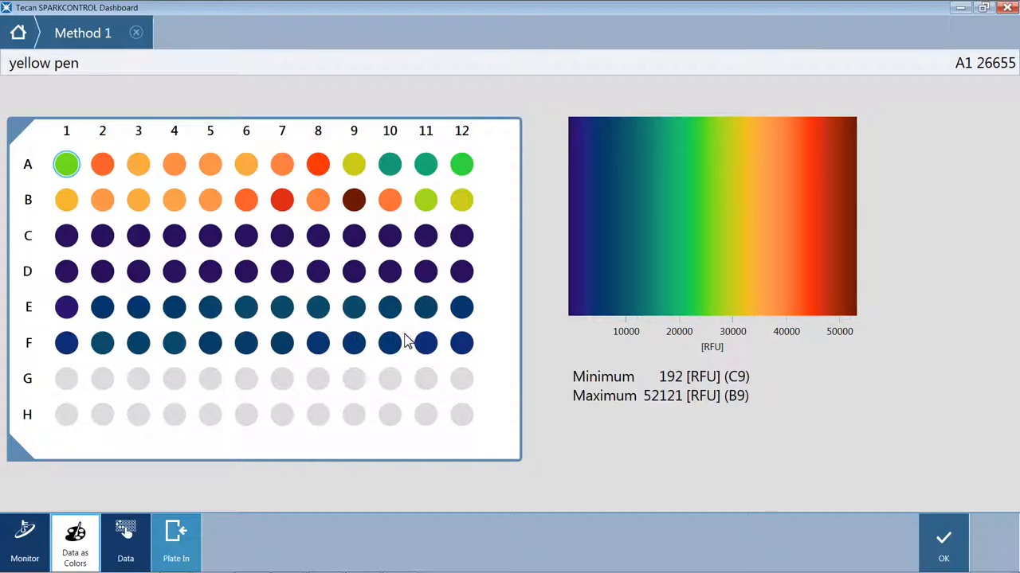
{"action": "mouse_move", "coordinate": [356, 253]}
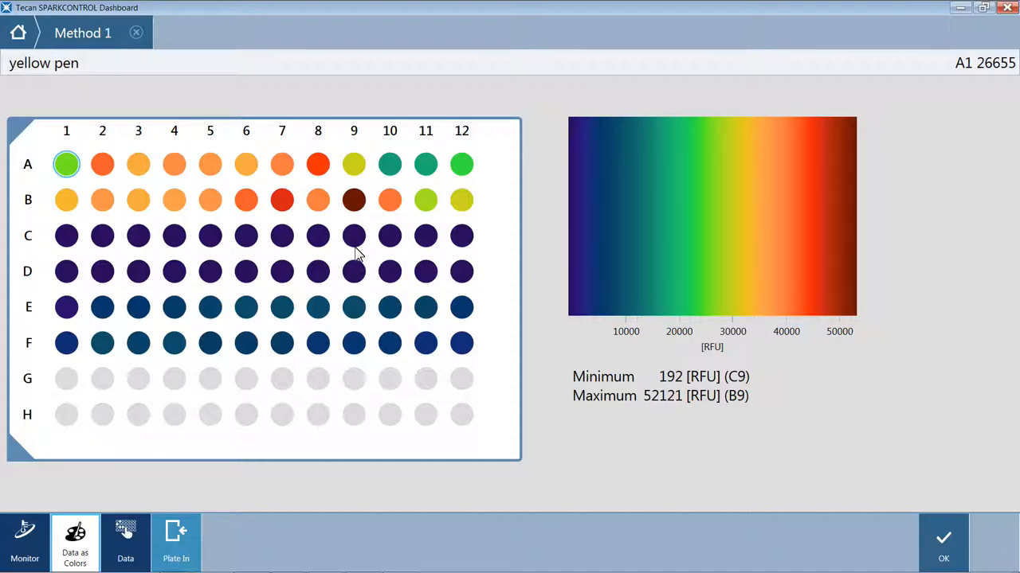
{"action": "mouse_move", "coordinate": [376, 275]}
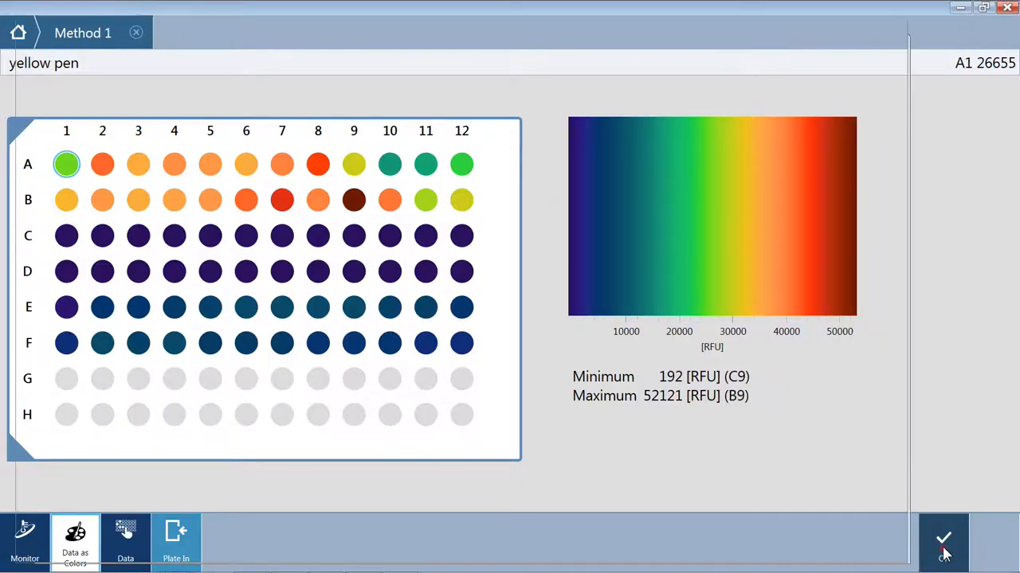
{"action": "left_click", "coordinate": [943, 537]}
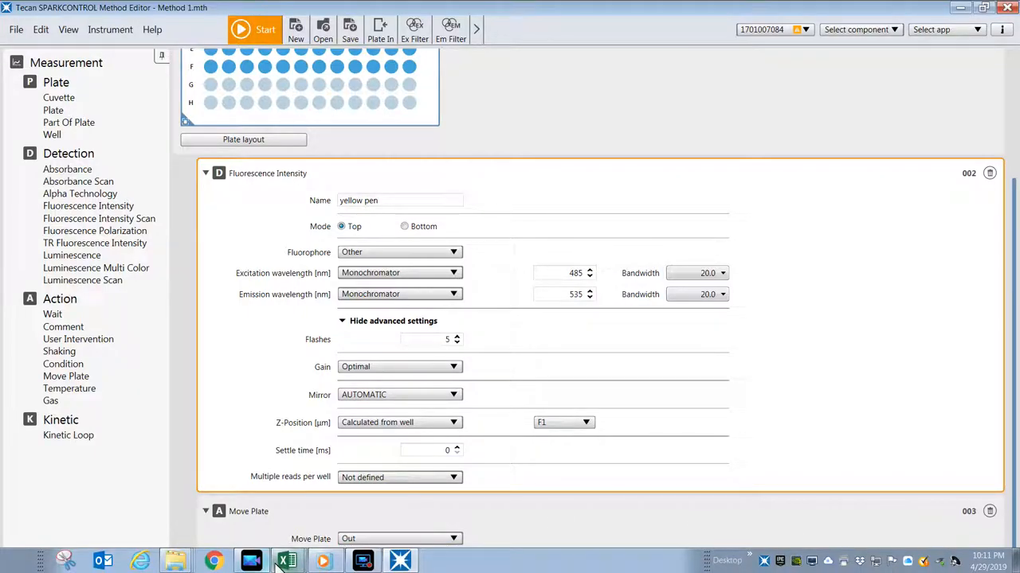
{"action": "left_click", "coordinate": [285, 562]}
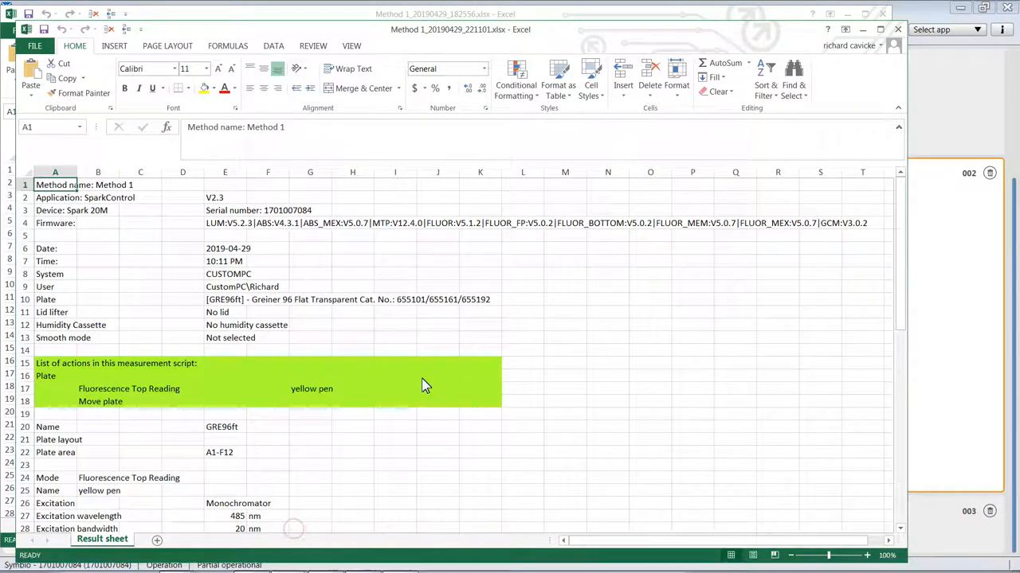
Scroll through the Excel Result sheet checking gain, wavelengths, Z-position and well values.
{"action": "scroll", "scroll_direction": "down", "scroll_amount": 3}
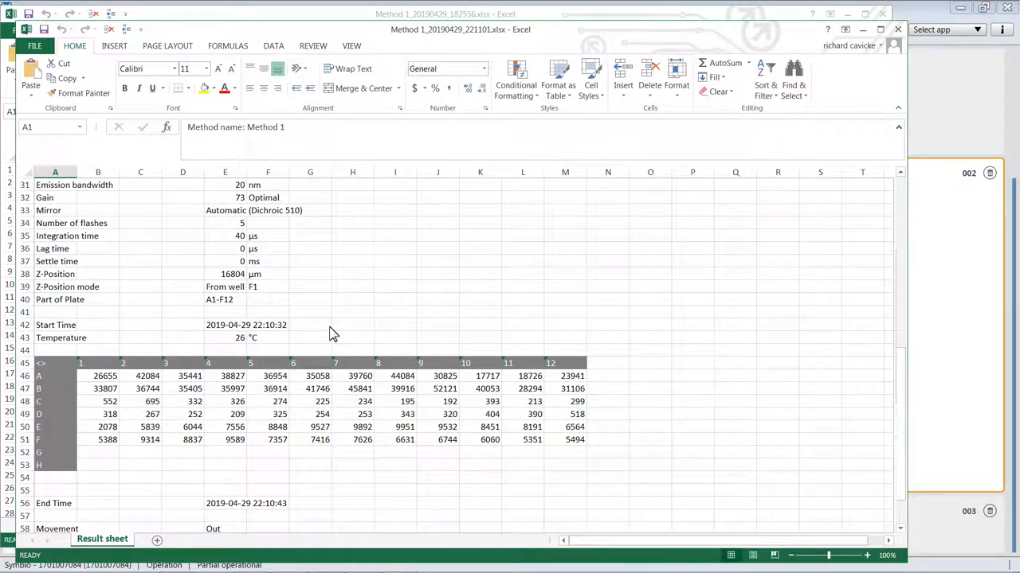
{"action": "scroll", "scroll_direction": "up", "scroll_amount": 3}
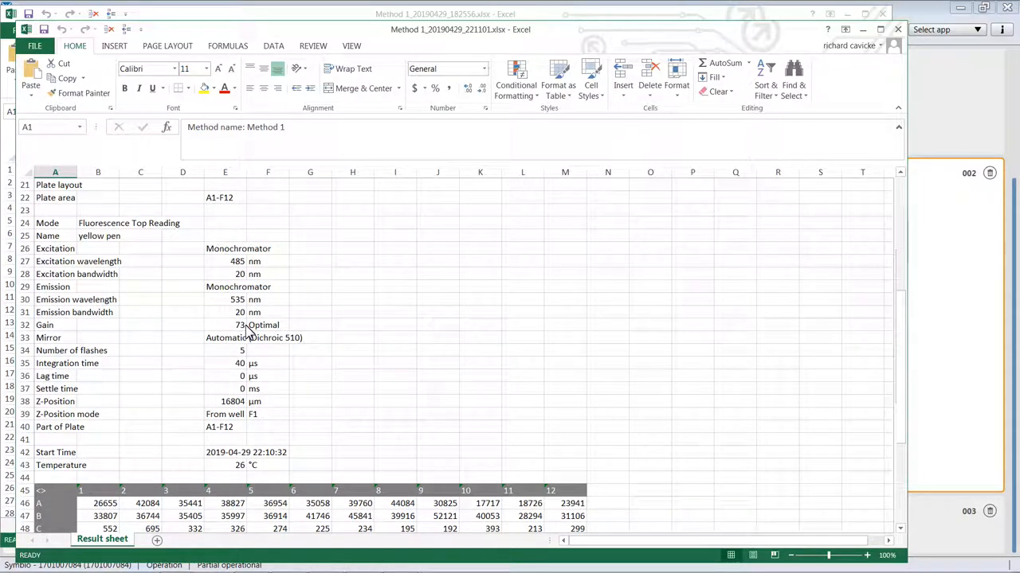
{"action": "mouse_move", "coordinate": [297, 352]}
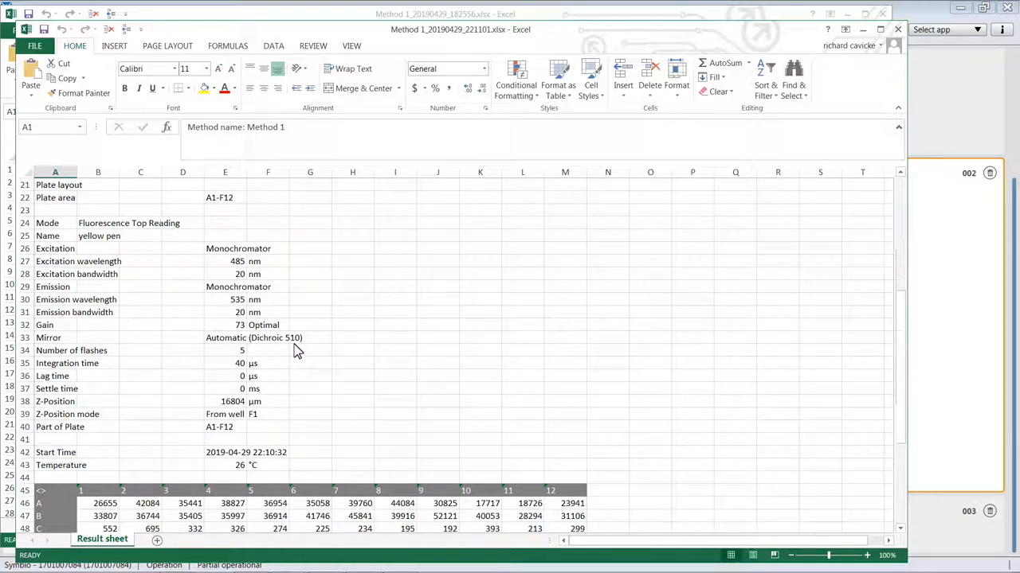
{"action": "mouse_move", "coordinate": [305, 351]}
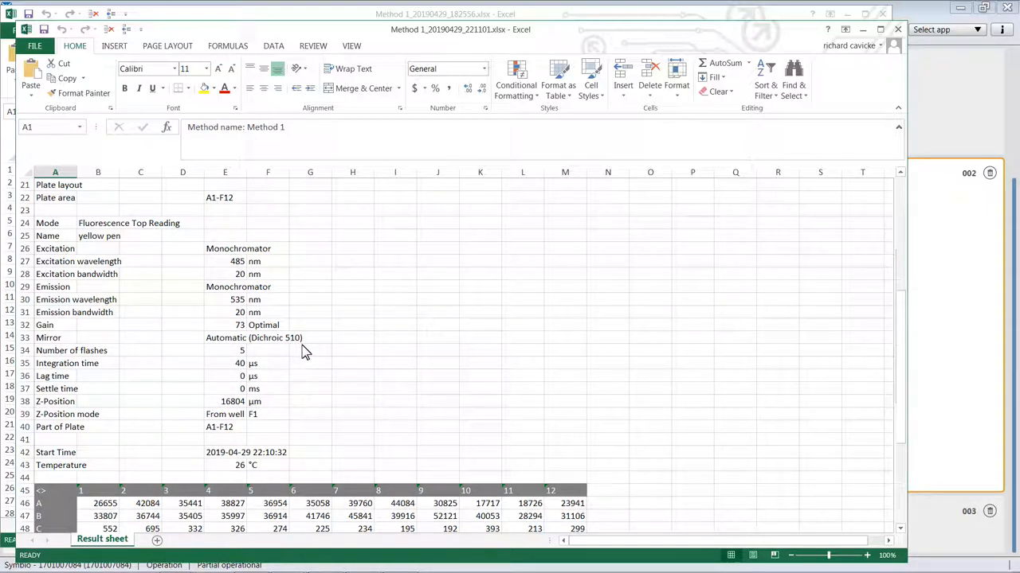
{"action": "mouse_move", "coordinate": [296, 353]}
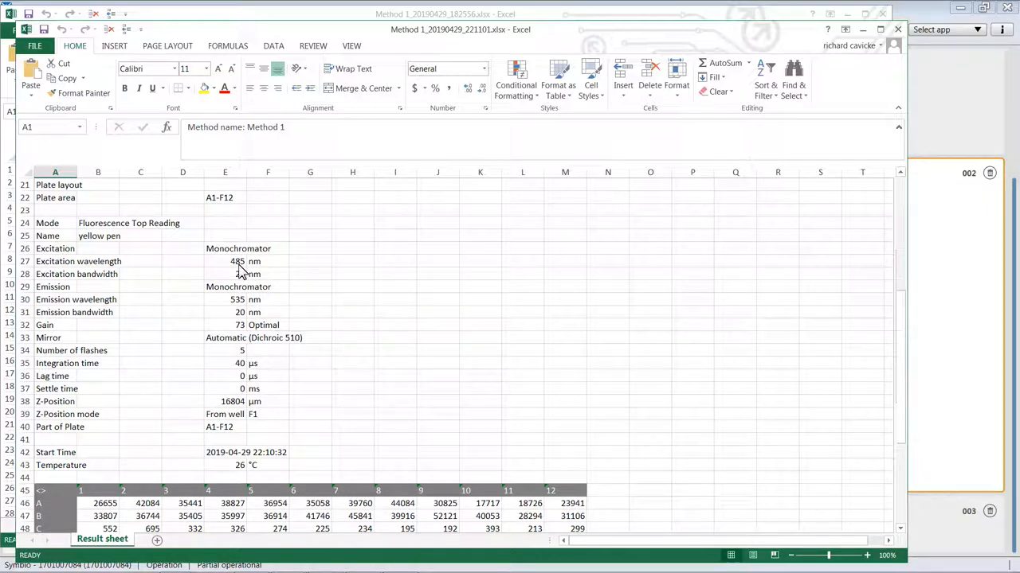
{"action": "mouse_move", "coordinate": [246, 309]}
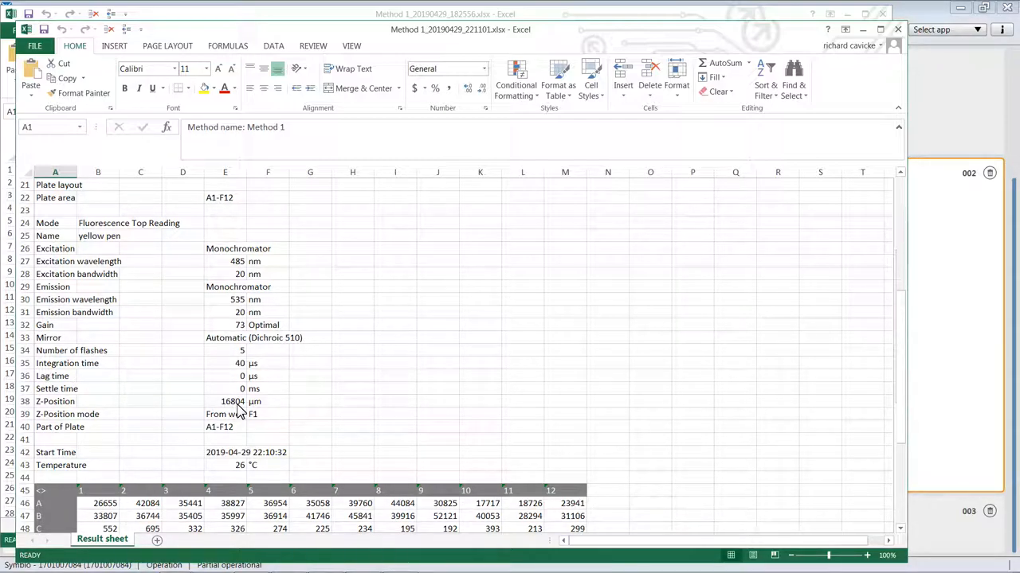
{"action": "mouse_move", "coordinate": [245, 338]}
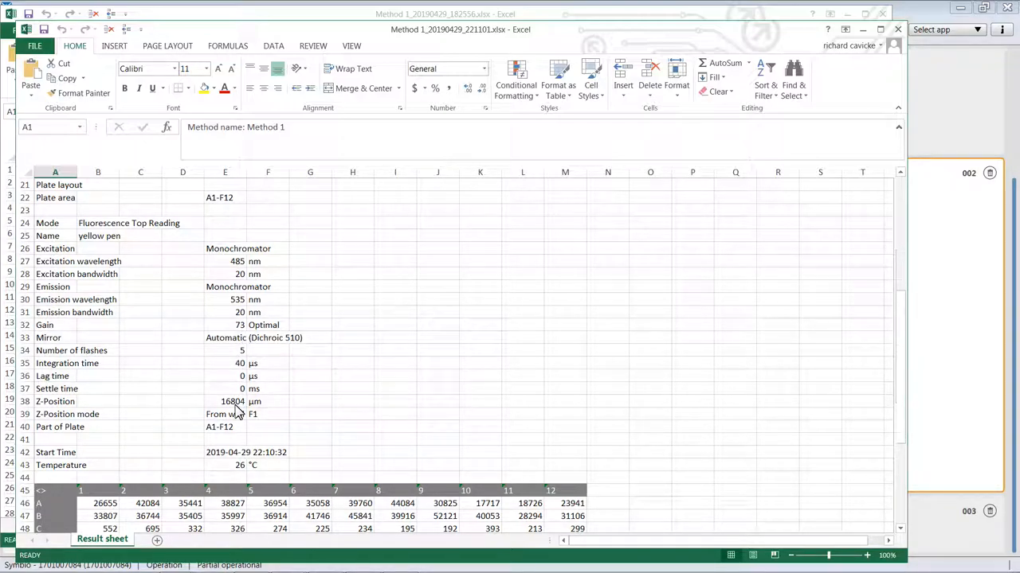
{"action": "mouse_move", "coordinate": [258, 444]}
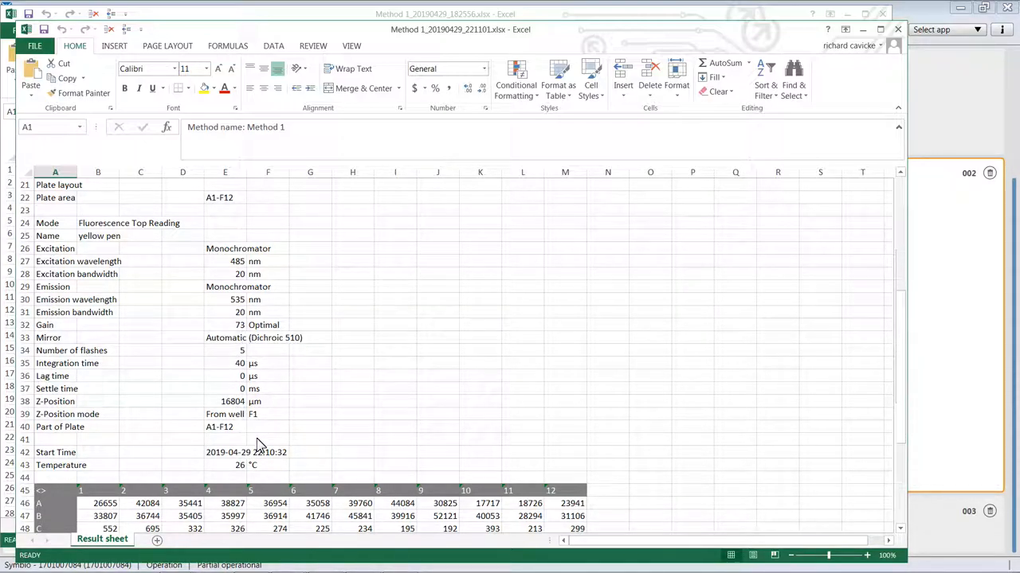
{"action": "mouse_move", "coordinate": [267, 456]}
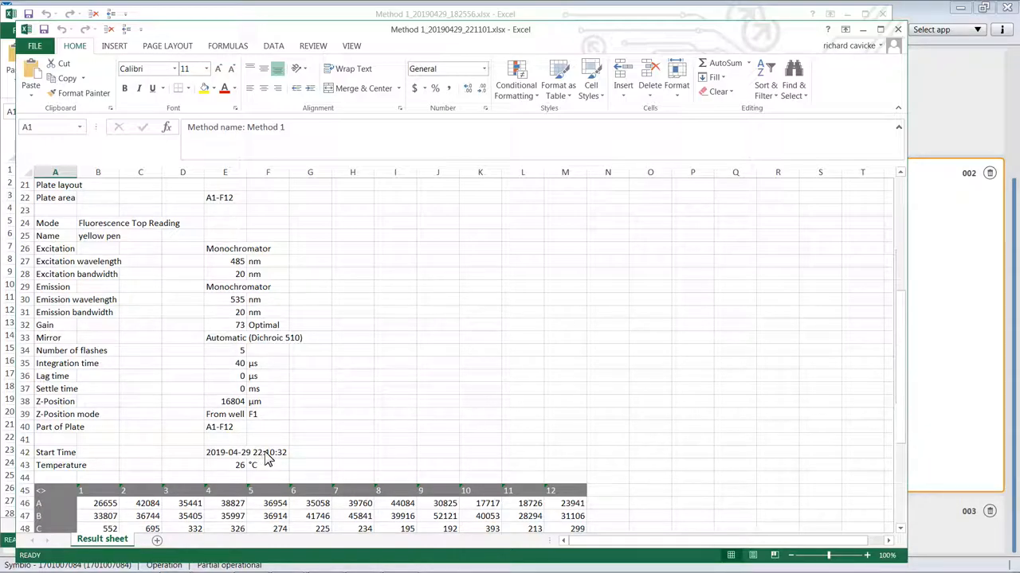
{"action": "scroll", "scroll_direction": "down", "scroll_amount": 3}
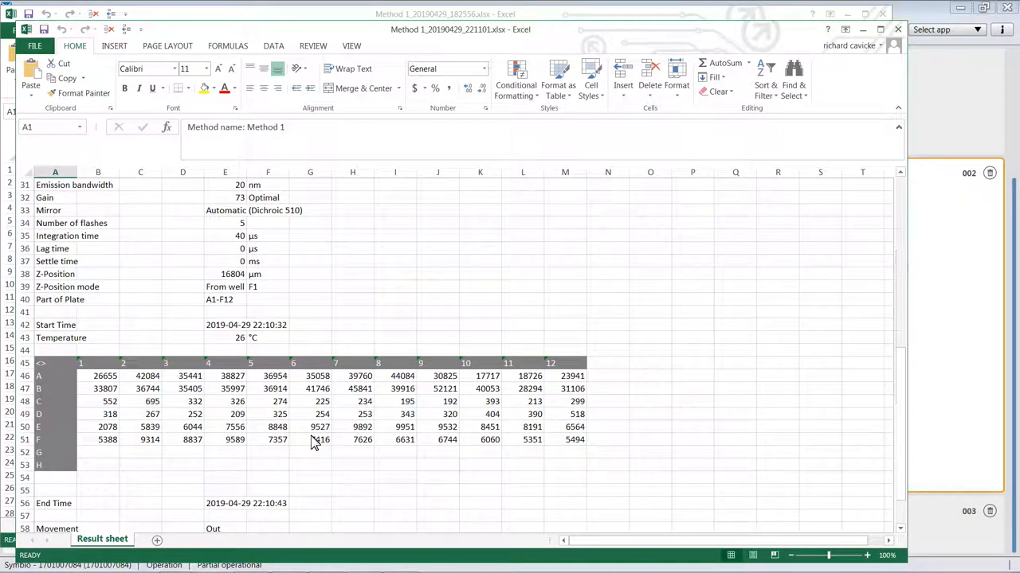
{"action": "mouse_move", "coordinate": [450, 407]}
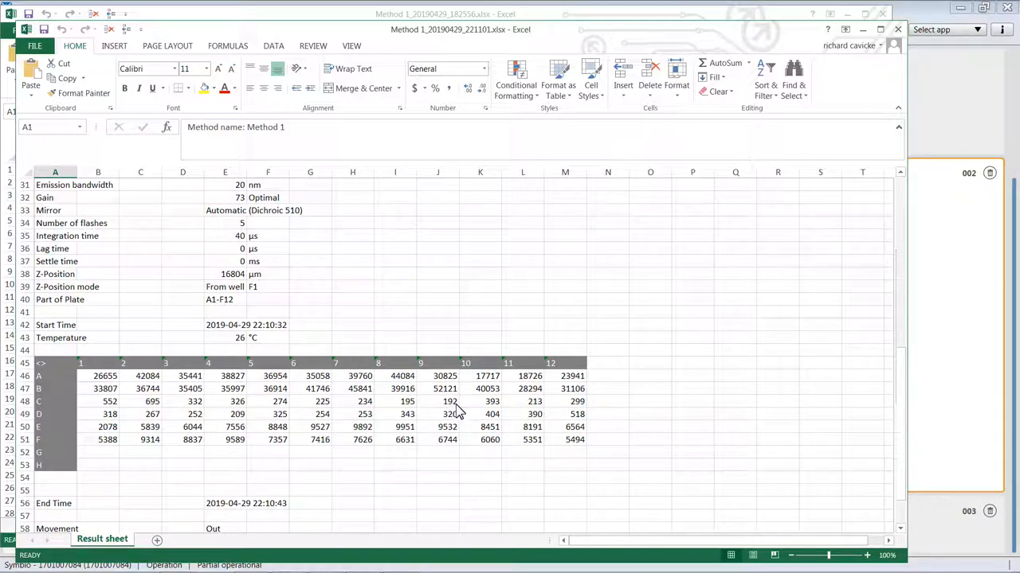
{"action": "mouse_move", "coordinate": [422, 412]}
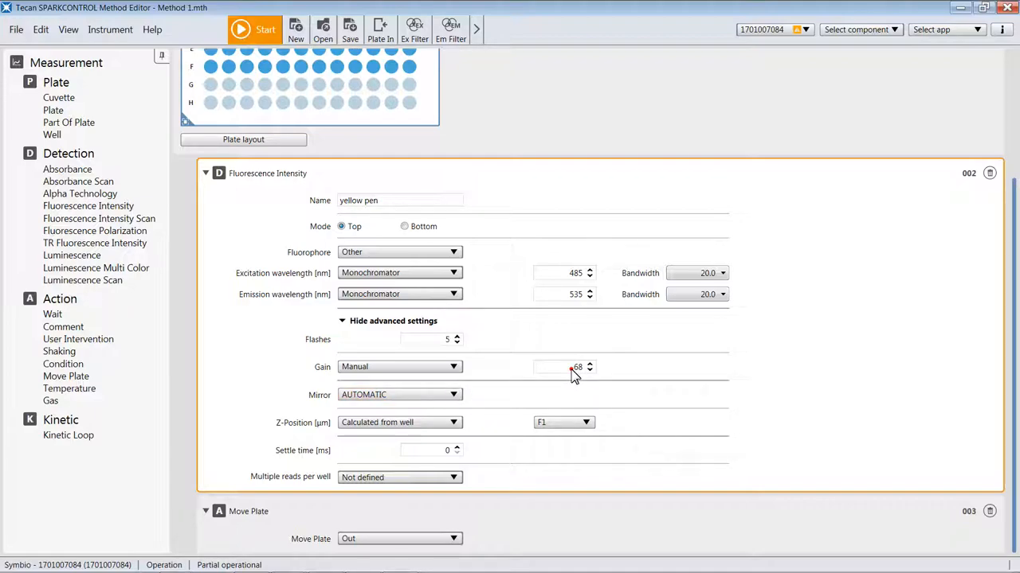
Enter a manual gain of 83 and a manual Z-position of 16804 µm.
{"action": "triple_click", "coordinate": [558, 367]}
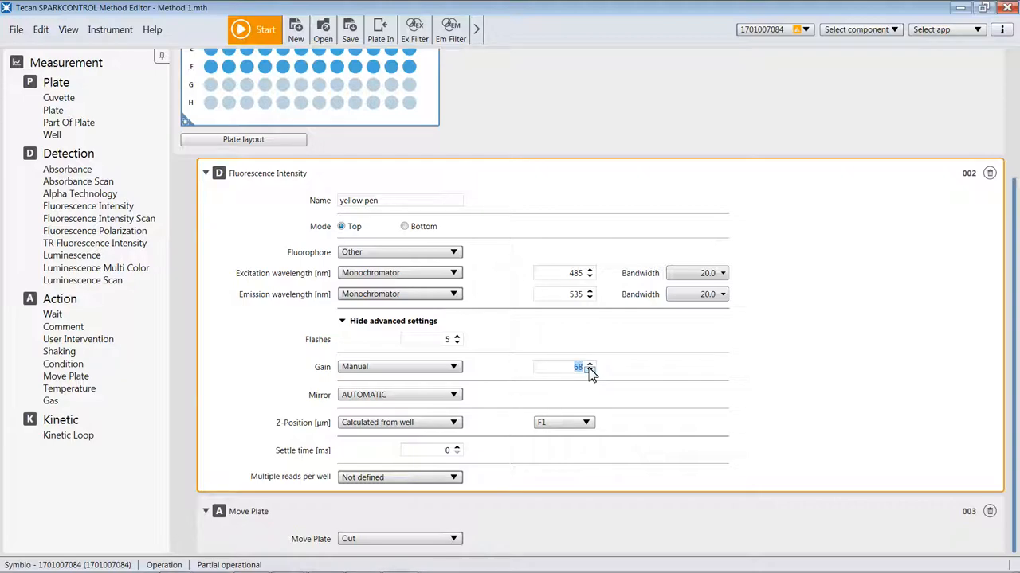
{"action": "left_click", "coordinate": [590, 363]}
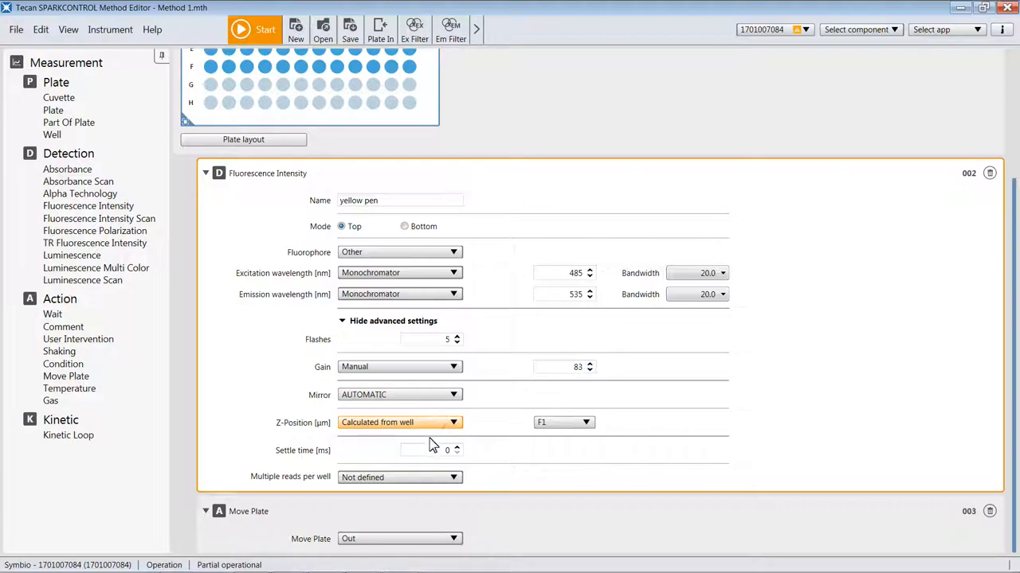
{"action": "left_click", "coordinate": [398, 422]}
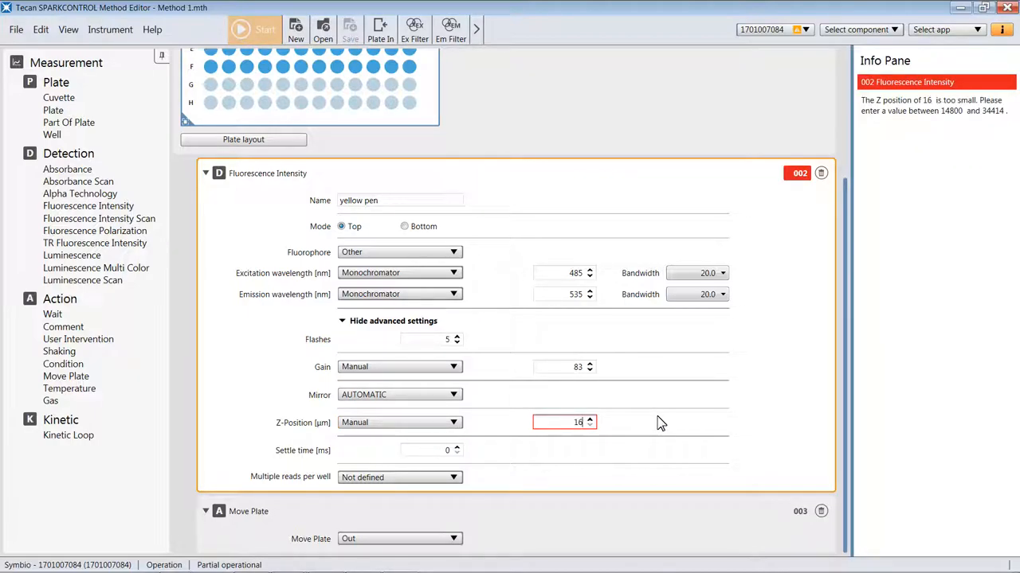
{"action": "type", "text": "16804"}
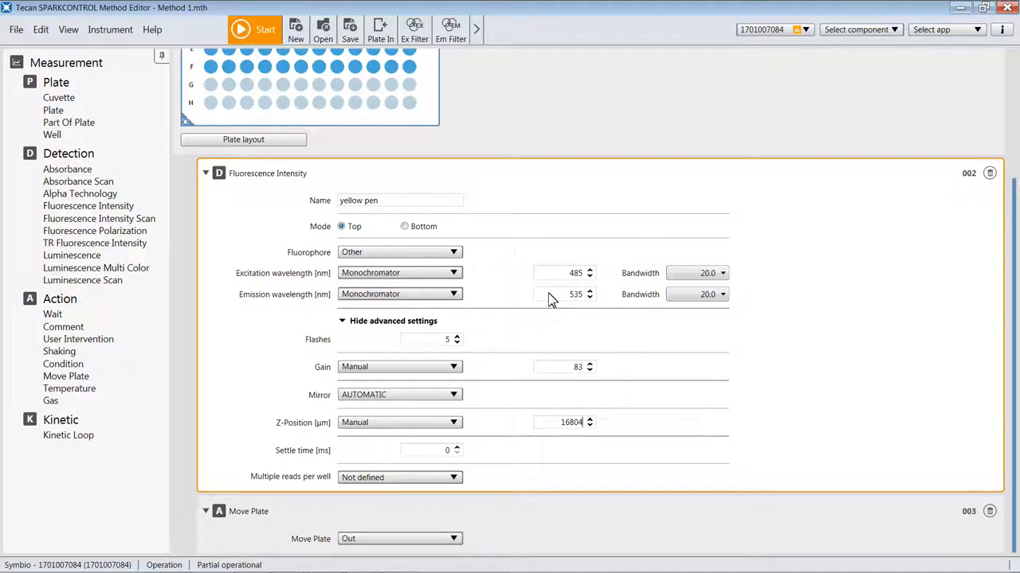
{"action": "left_click", "coordinate": [253, 30]}
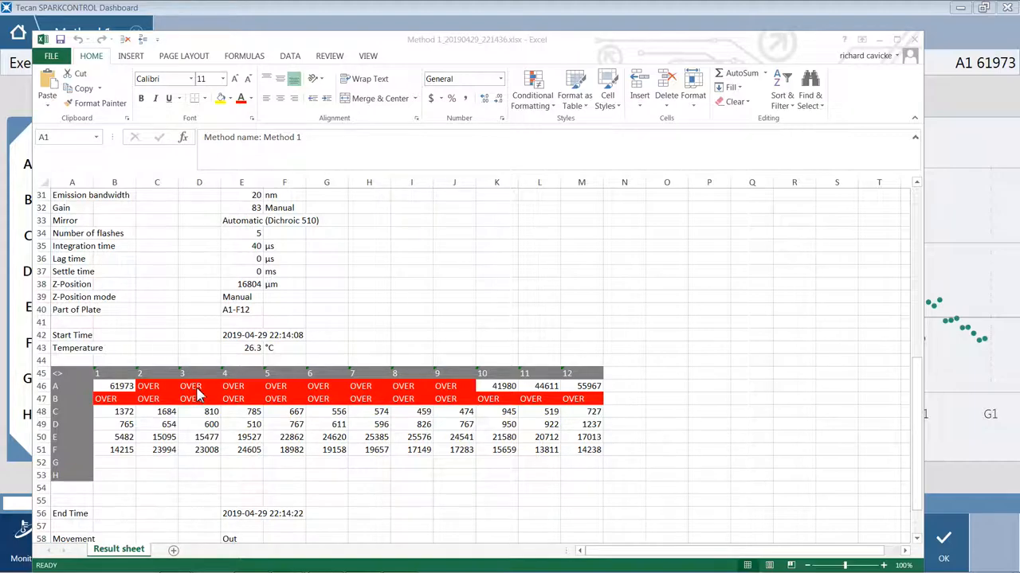
{"action": "mouse_move", "coordinate": [301, 392]}
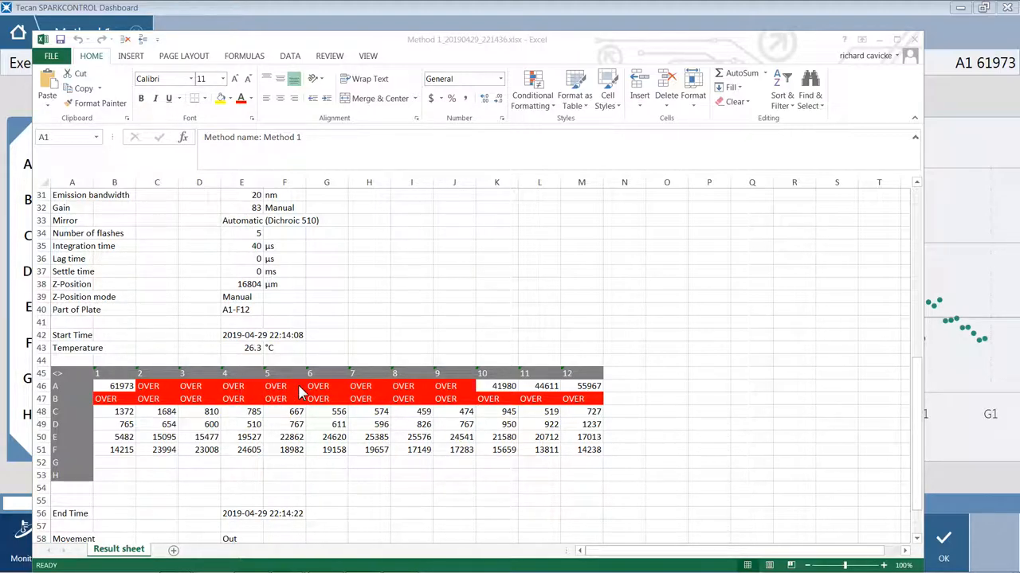
{"action": "mouse_move", "coordinate": [317, 390]}
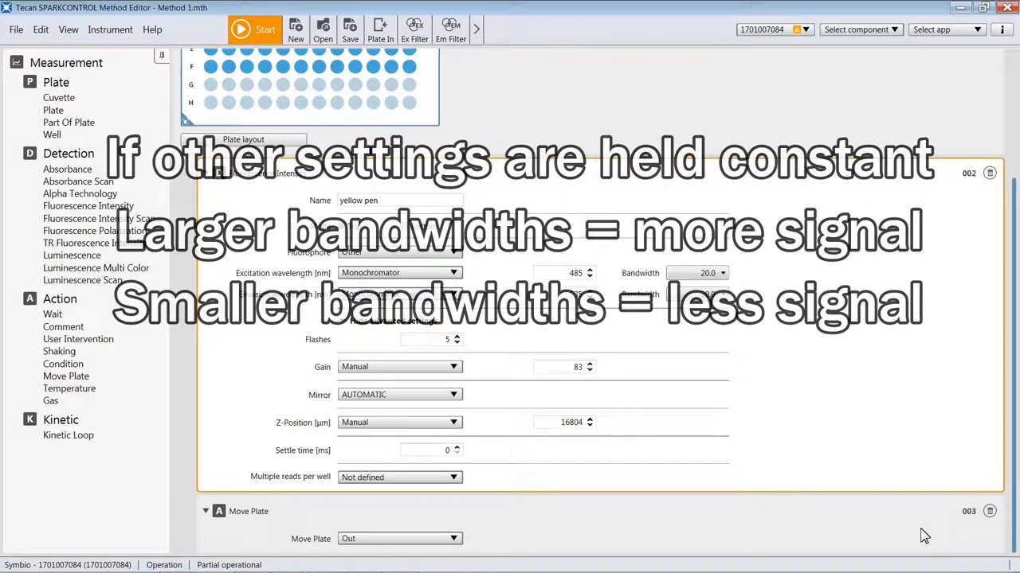
Narrow the excitation and emission bandwidths from 20.0 to 10.0 nm.
{"action": "left_click", "coordinate": [721, 273]}
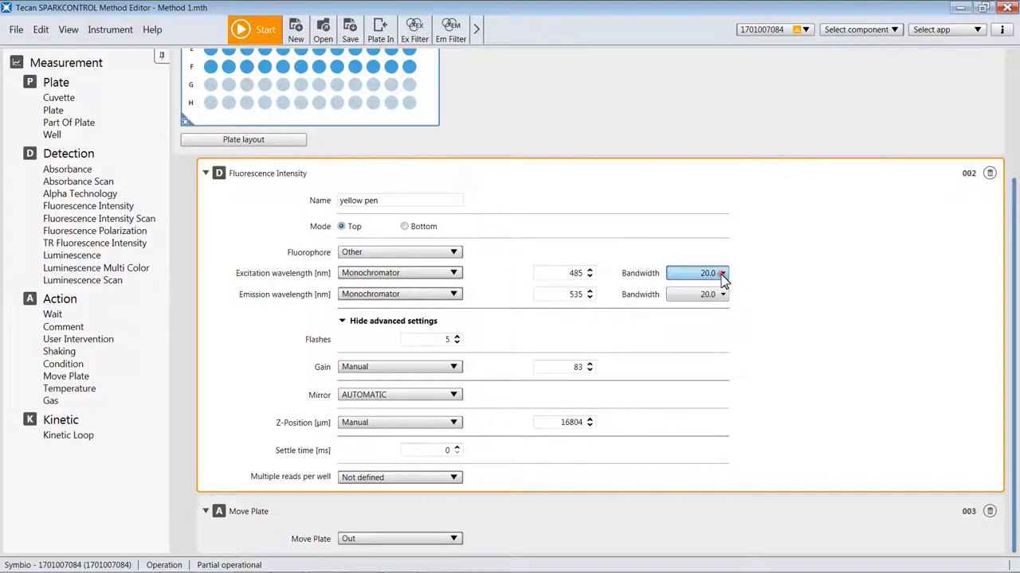
{"action": "left_click", "coordinate": [720, 273]}
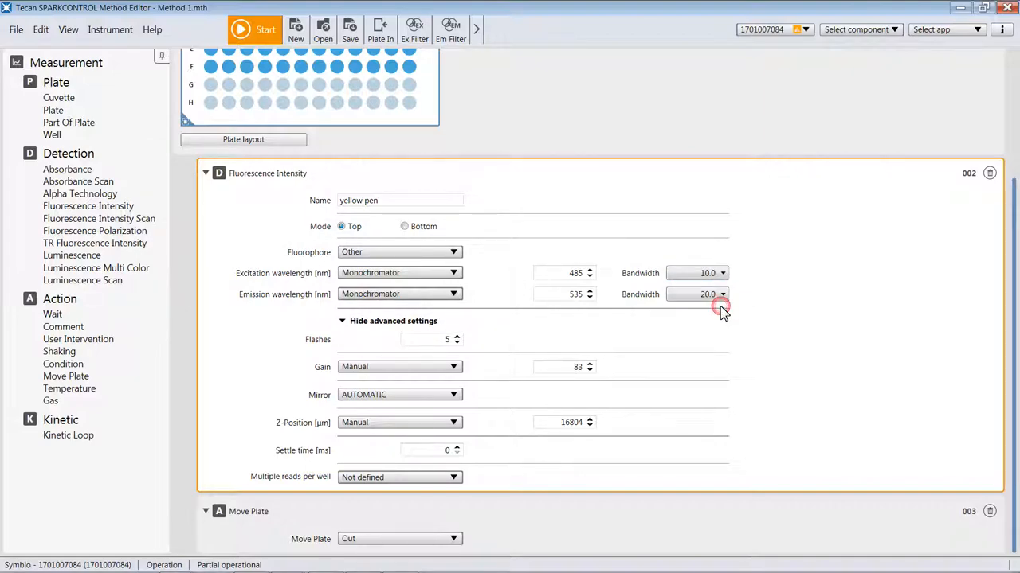
{"action": "left_click", "coordinate": [720, 294]}
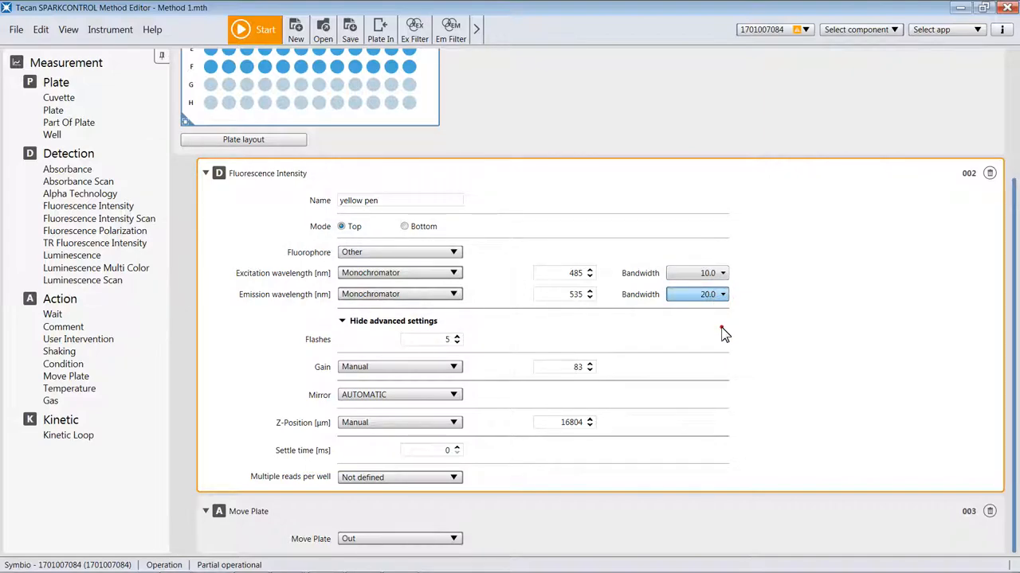
{"action": "left_click", "coordinate": [708, 294]}
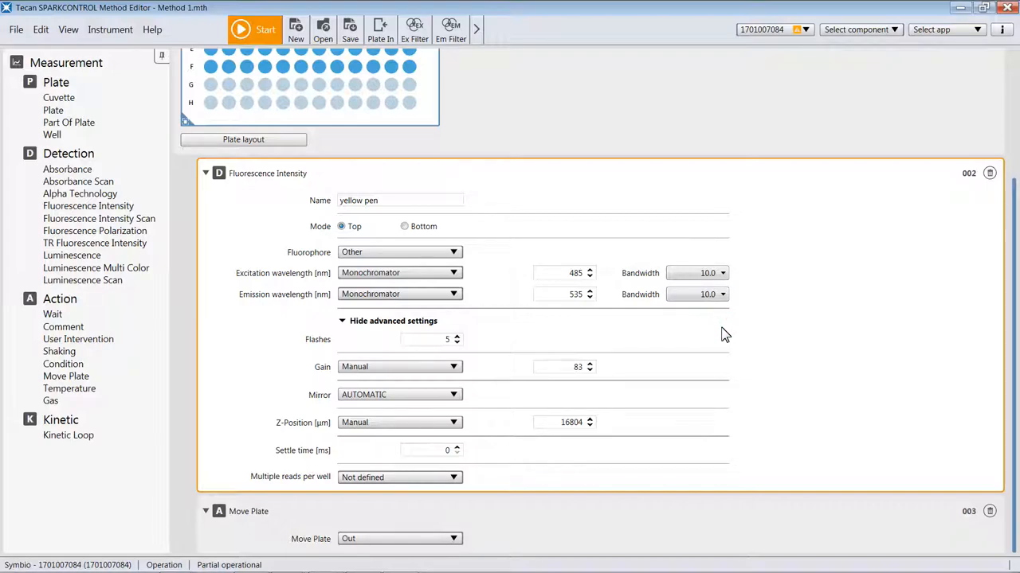
{"action": "mouse_move", "coordinate": [598, 243]}
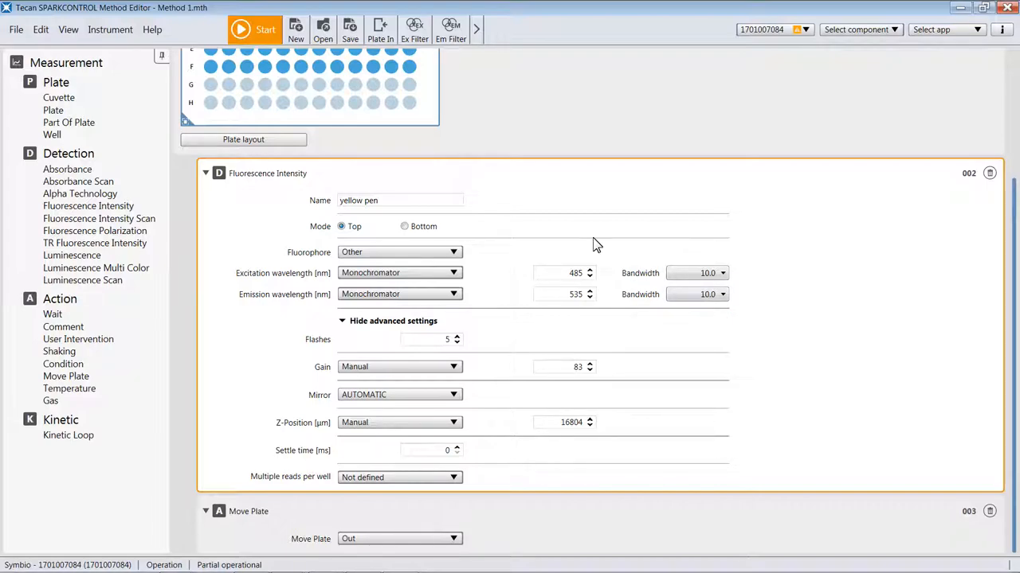
{"action": "left_click", "coordinate": [240, 29]}
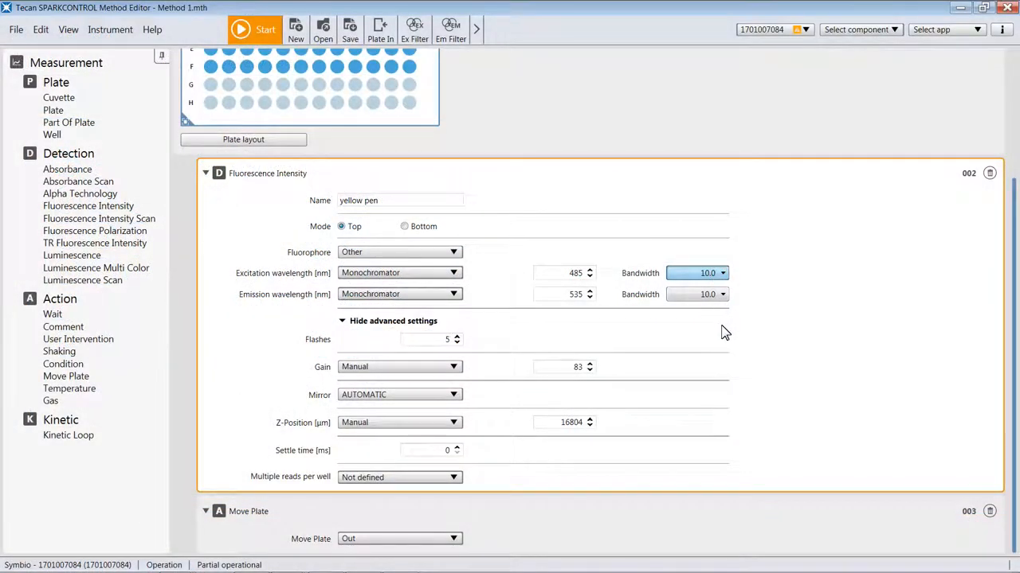
{"action": "left_click", "coordinate": [721, 269]}
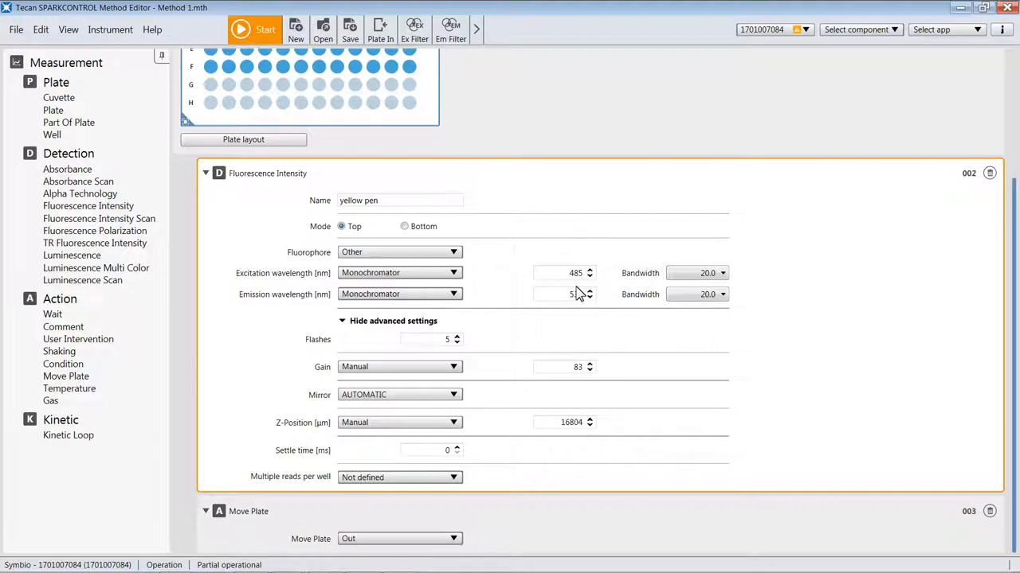
{"action": "mouse_move", "coordinate": [578, 292]}
{"action": "type", "text": "450"}
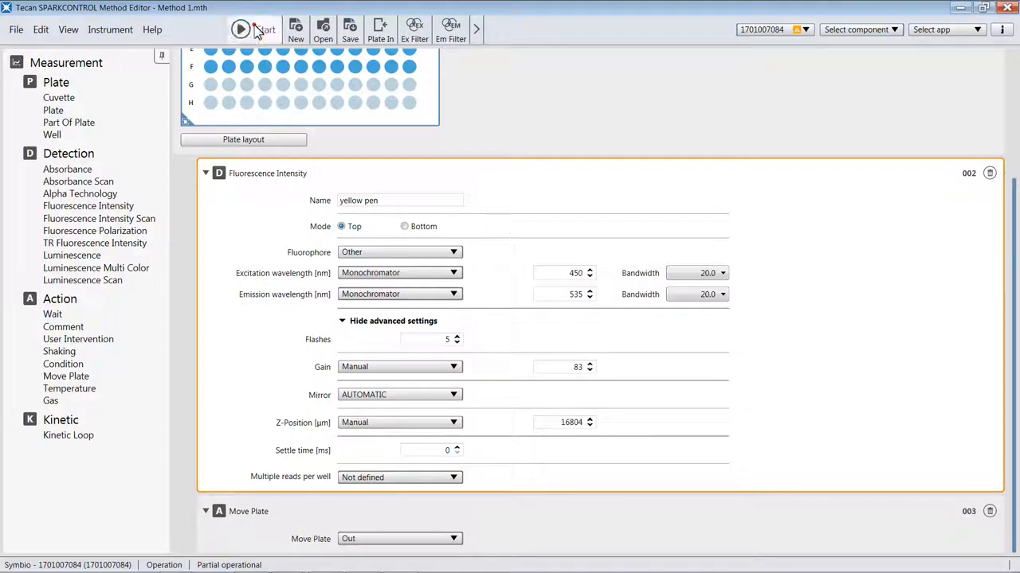
Start the measurement with 450 nm excitation and 20.0 nm bandwidths.
{"action": "left_click", "coordinate": [240, 29]}
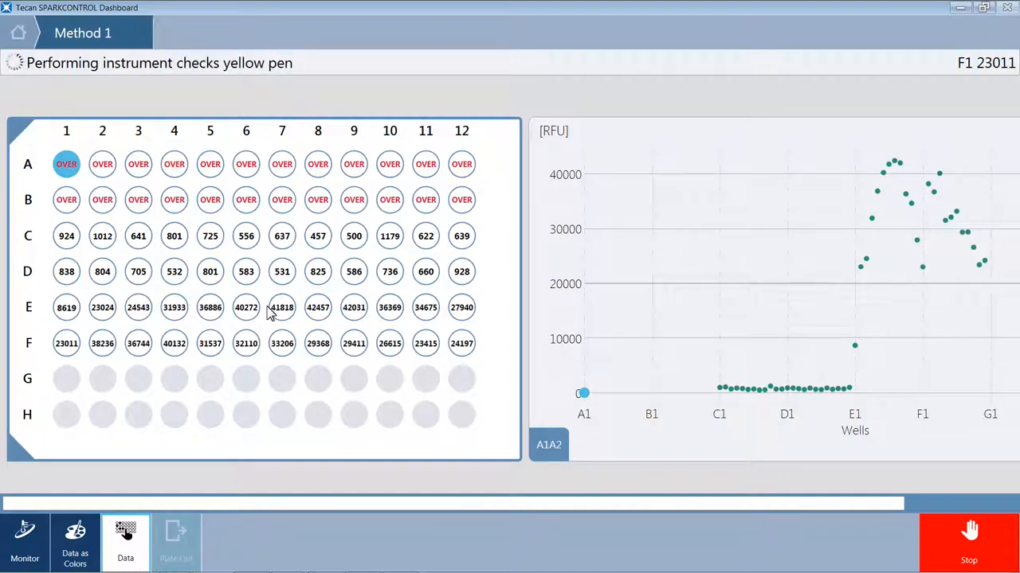
{"action": "mouse_move", "coordinate": [402, 320]}
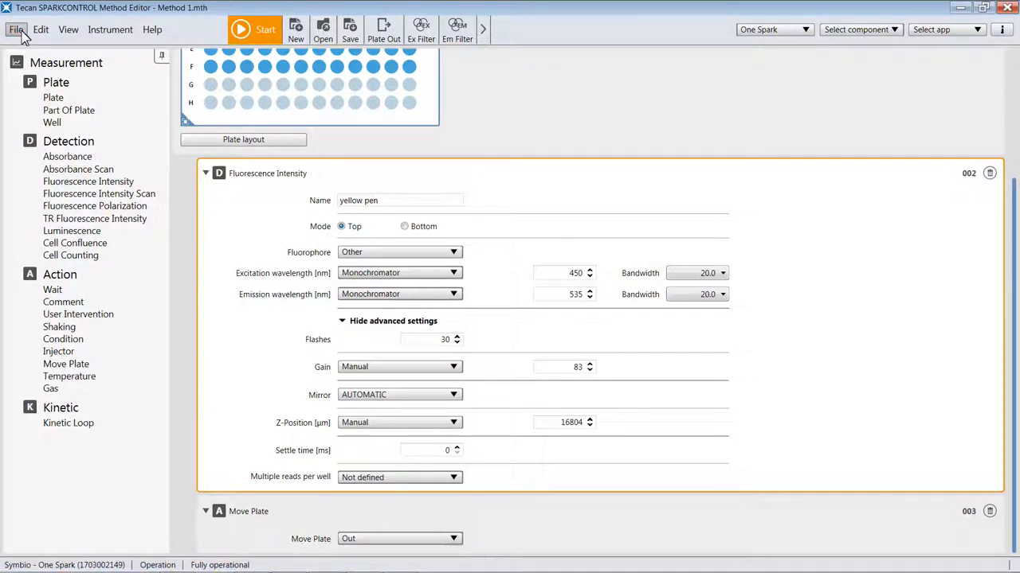
Use Save As to store the method as 'test method v1'.
{"action": "left_click", "coordinate": [350, 30]}
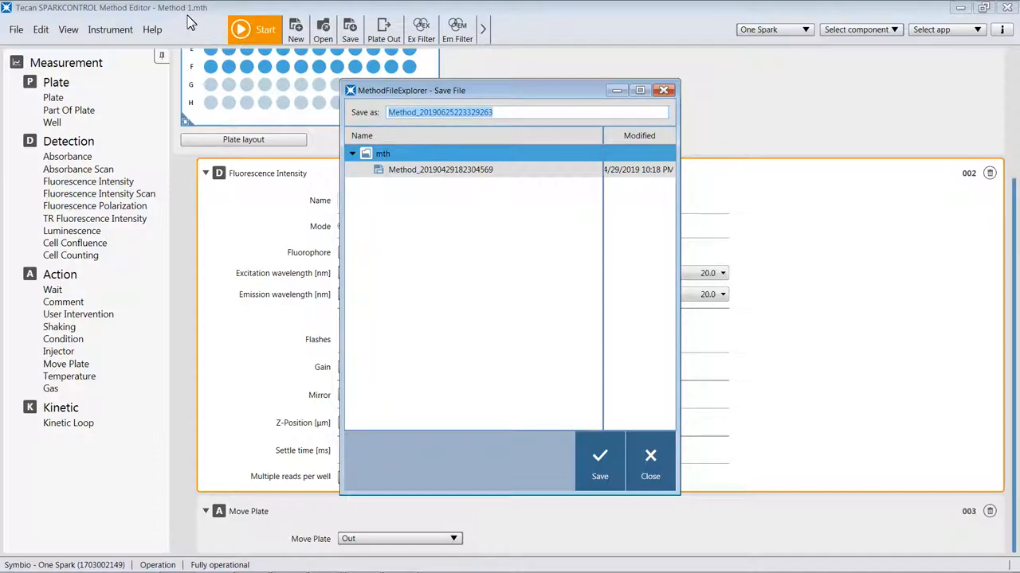
{"action": "type", "text": "test method v"}
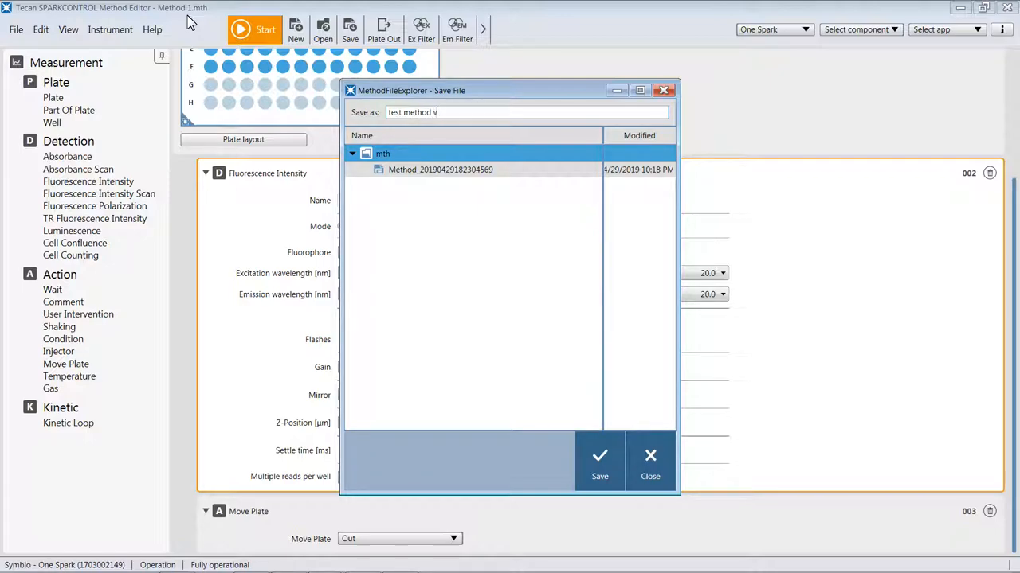
{"action": "type", "text": "1"}
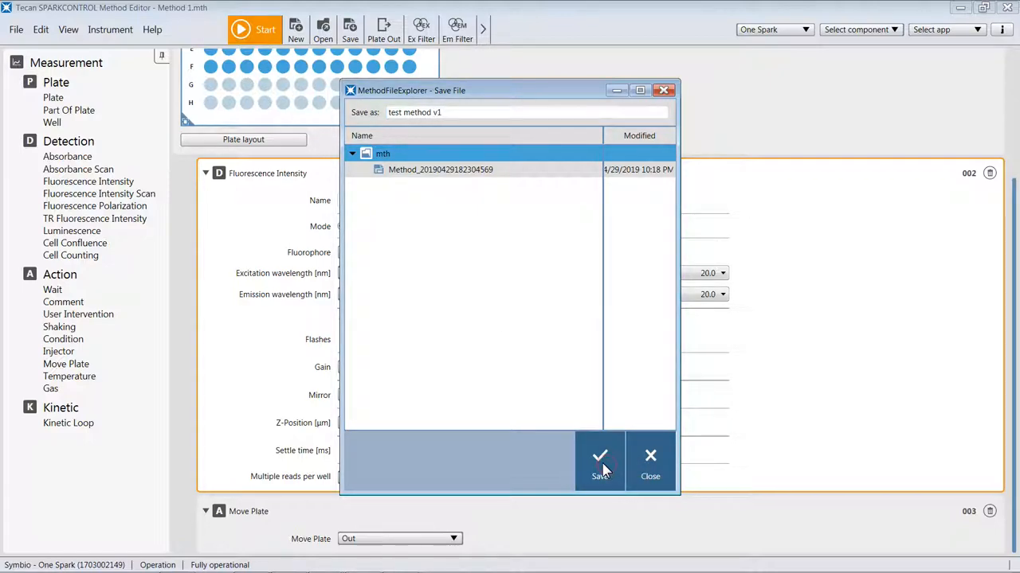
{"action": "left_click", "coordinate": [599, 462]}
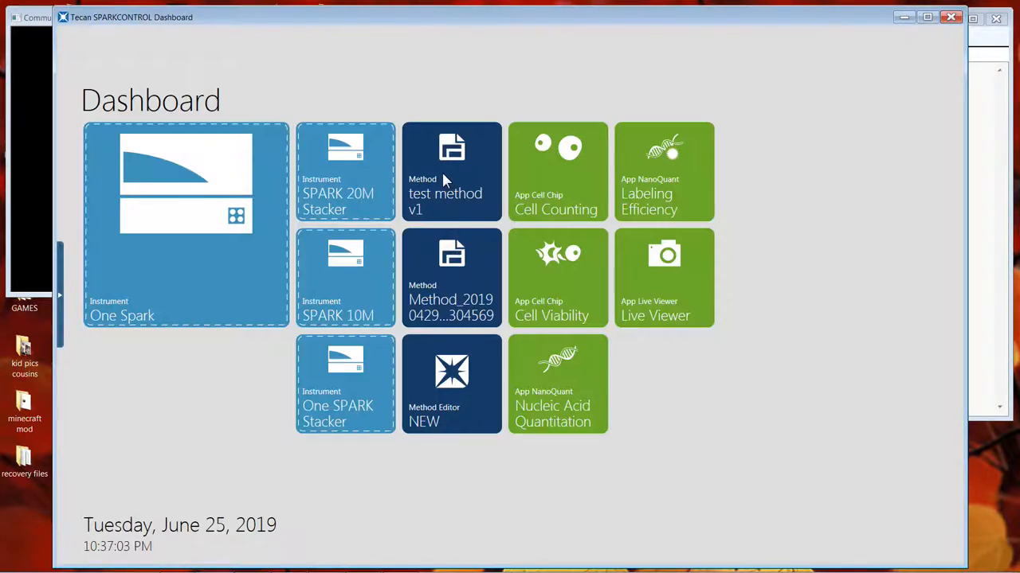
Open the test method v1 tile, expand the plate view, and start the run.
{"action": "left_click", "coordinate": [452, 171]}
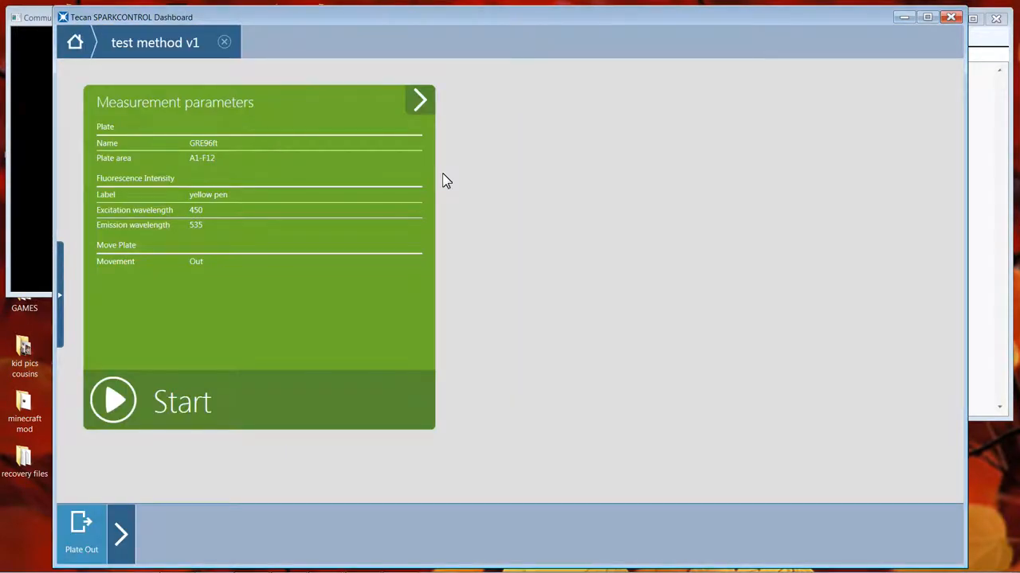
{"action": "left_click", "coordinate": [419, 98]}
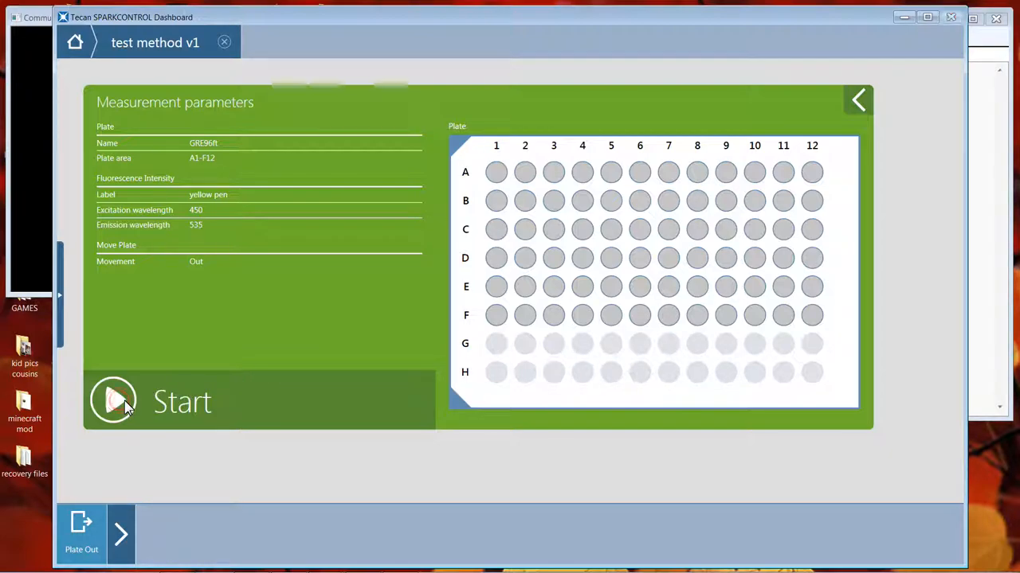
{"action": "left_click", "coordinate": [113, 401]}
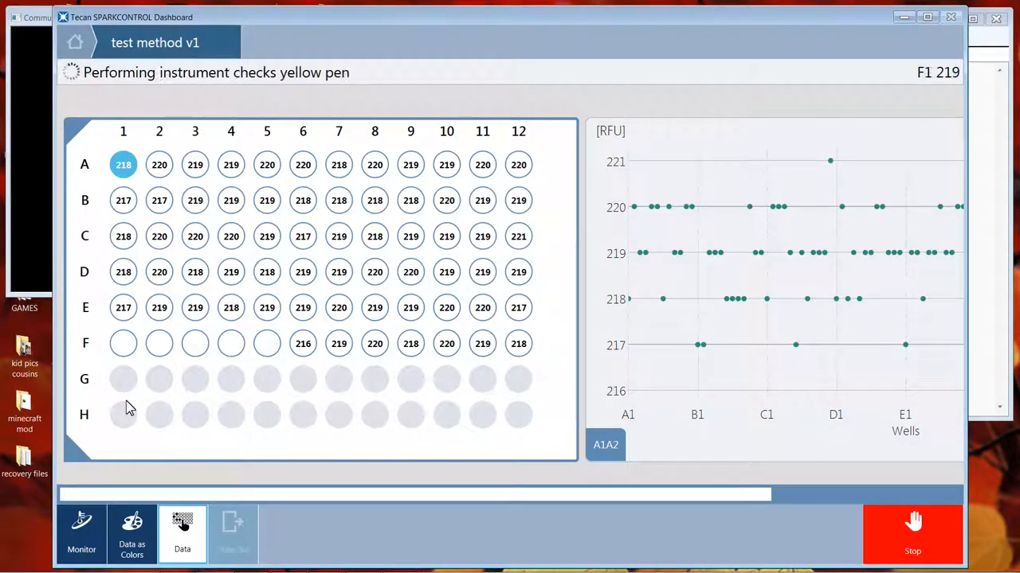